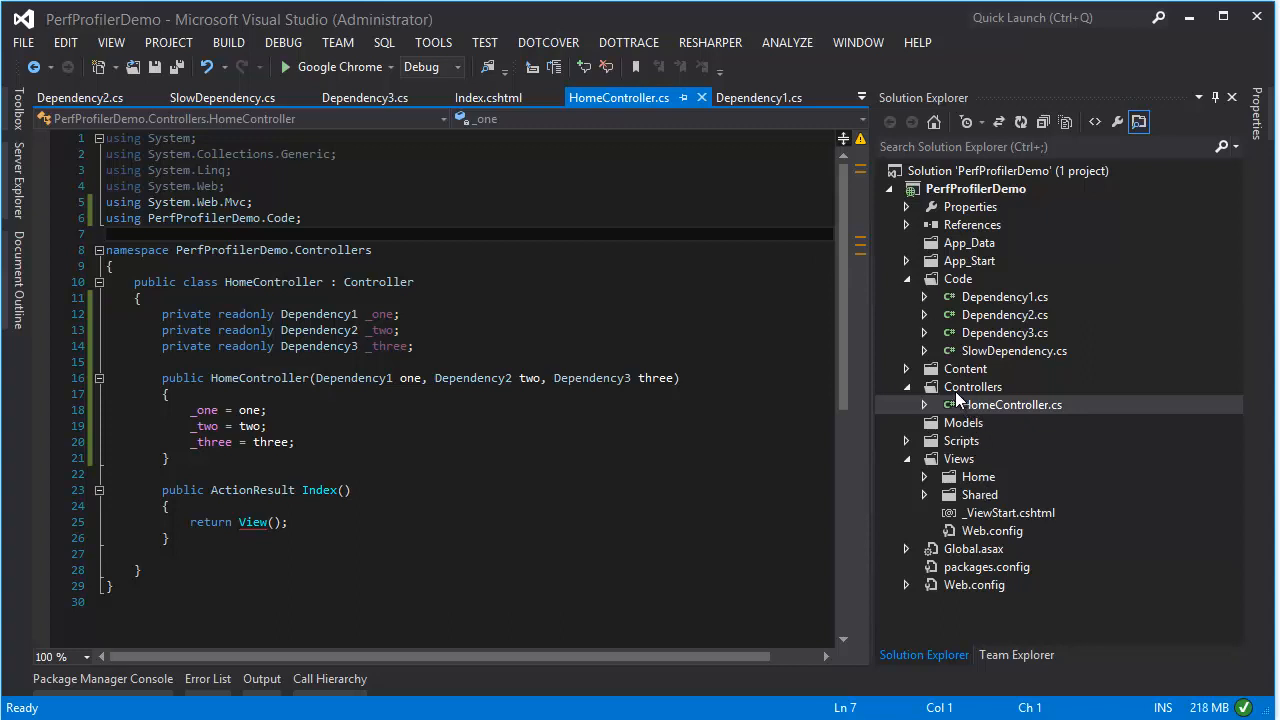
- Review NinjectWebCommon.cs in App_Start, then return to the HomeController code
left_click(906, 260)
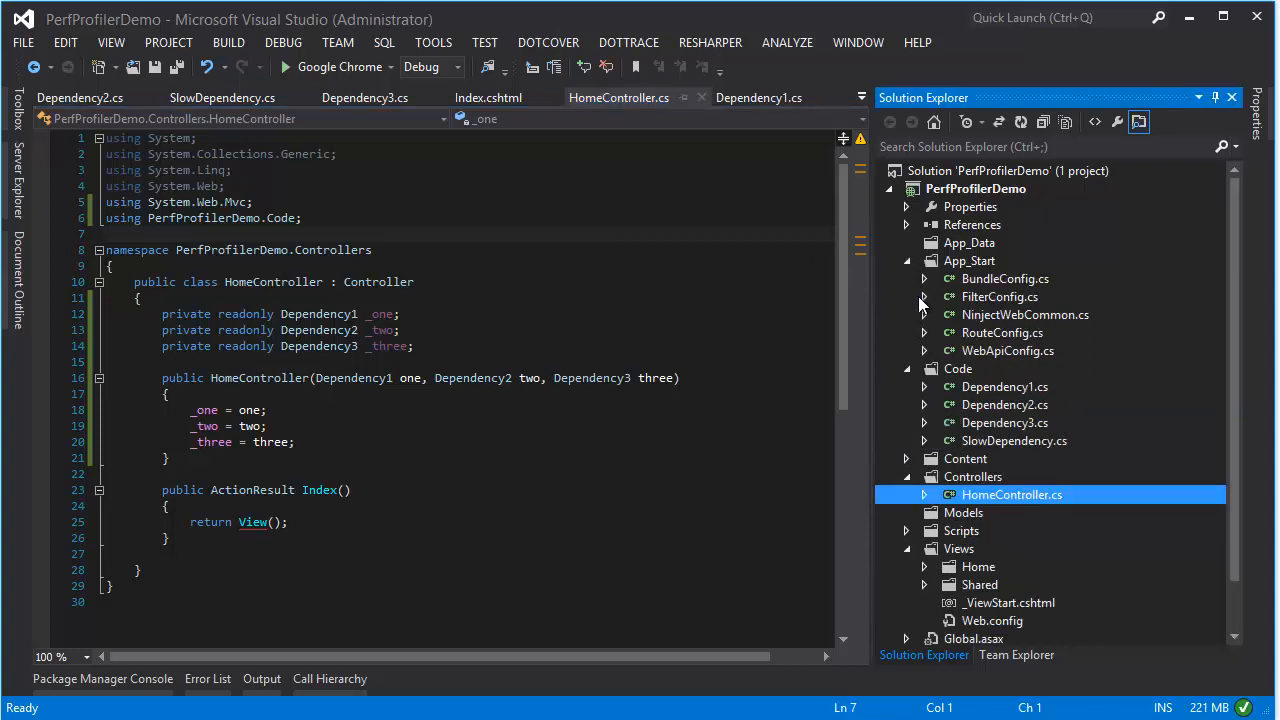
left_click(1024, 314)
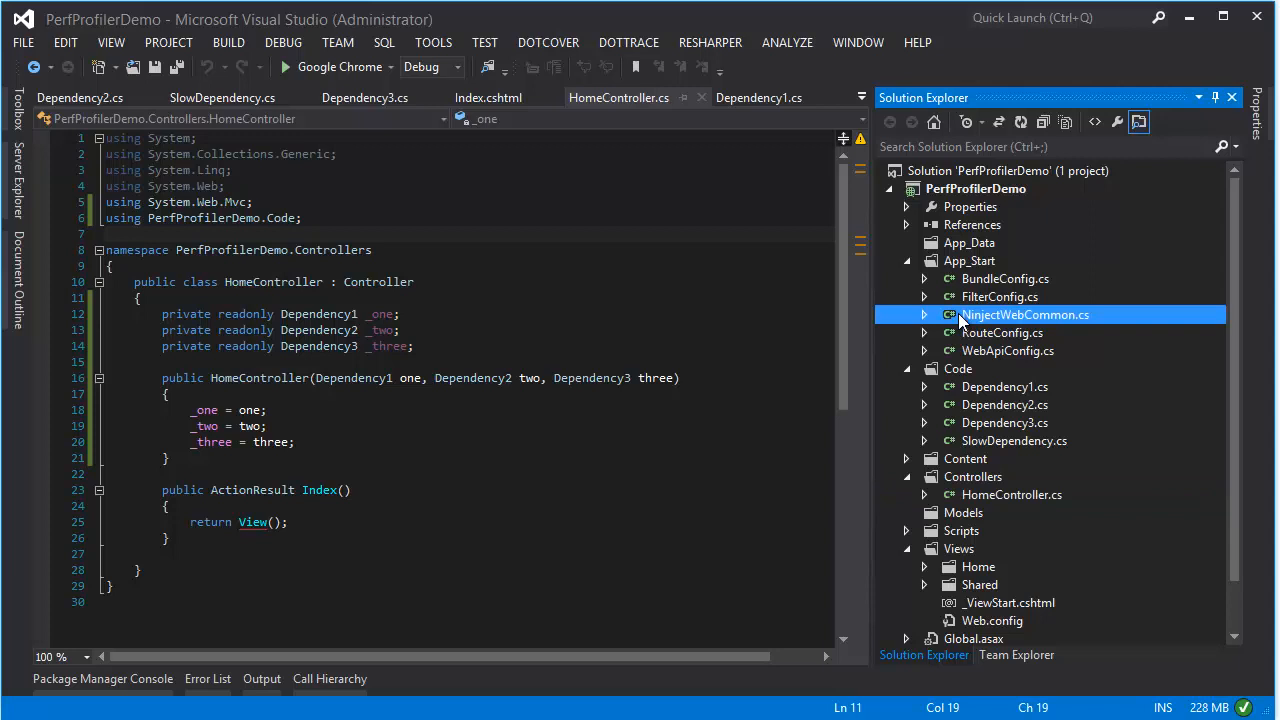
double_click(1024, 314)
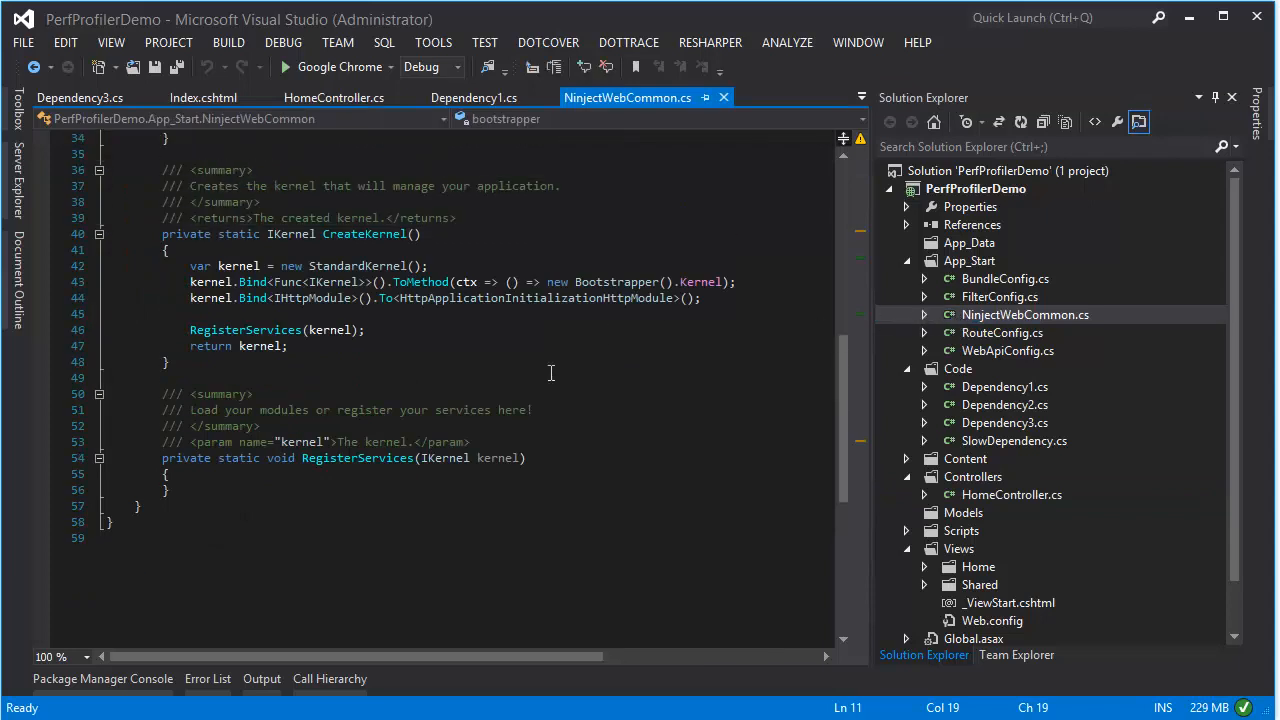
scroll("up", 3)
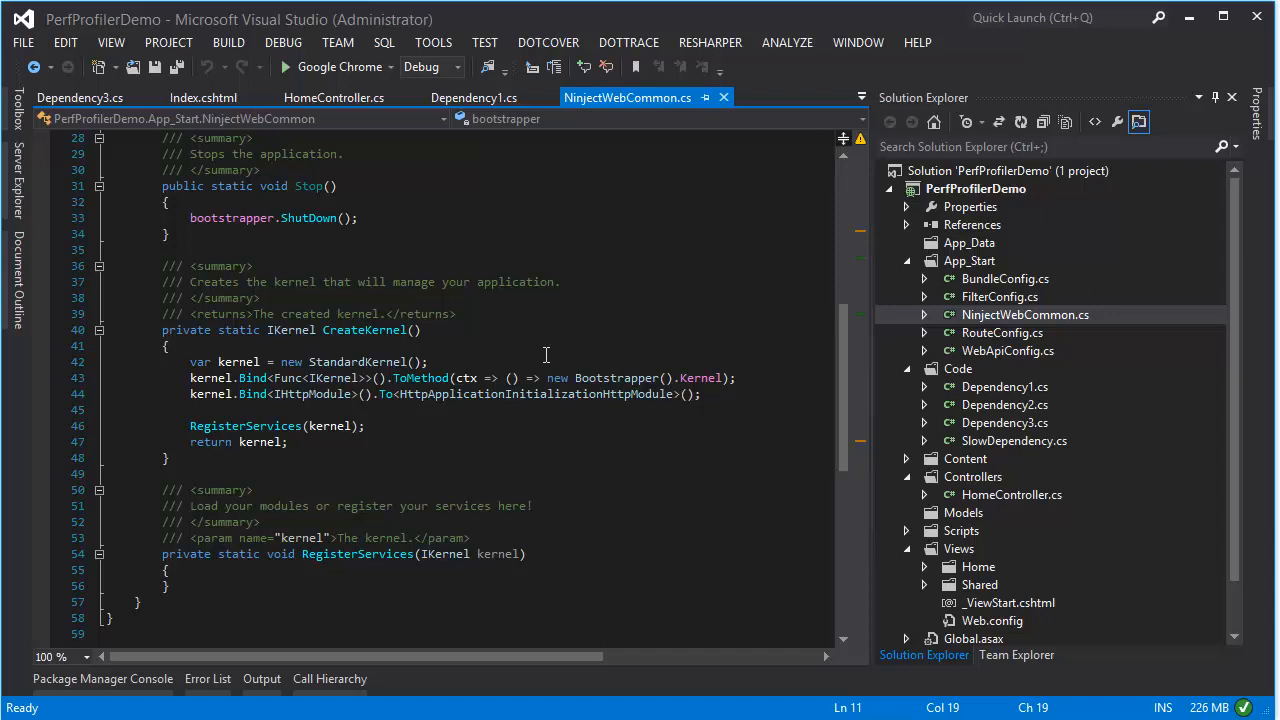
mouse_move(700, 378)
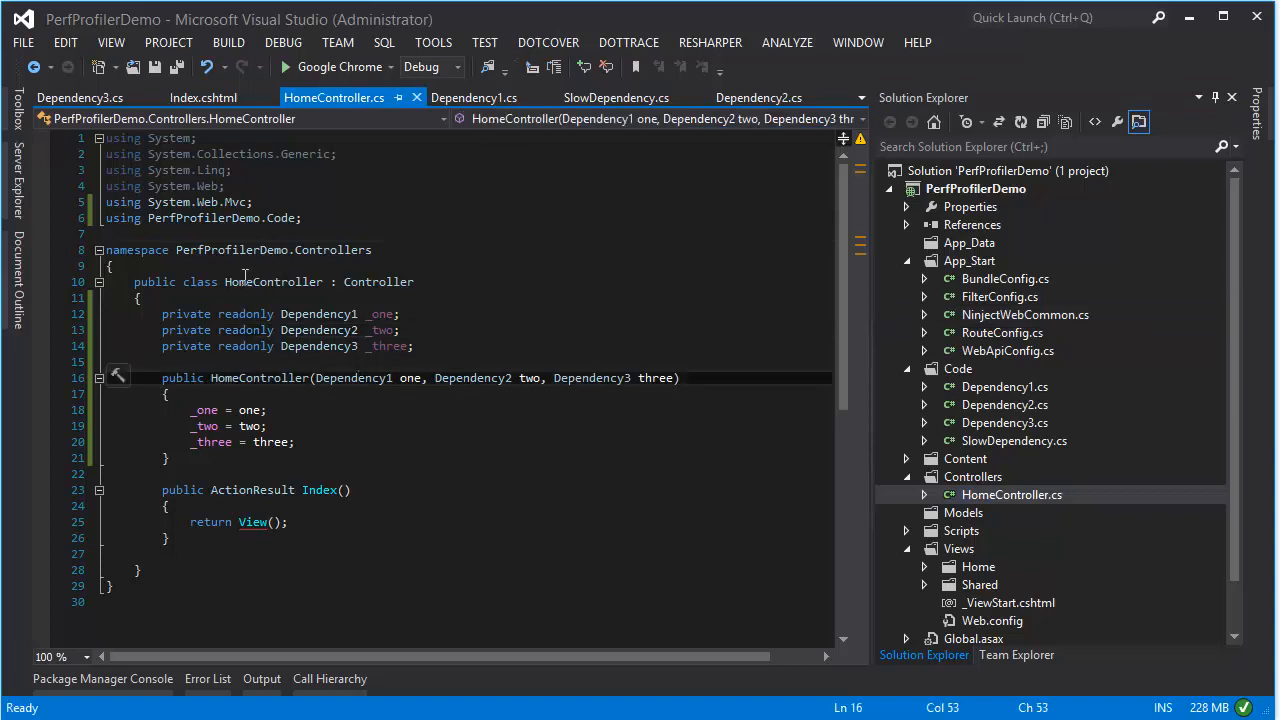
double_click(472, 376)
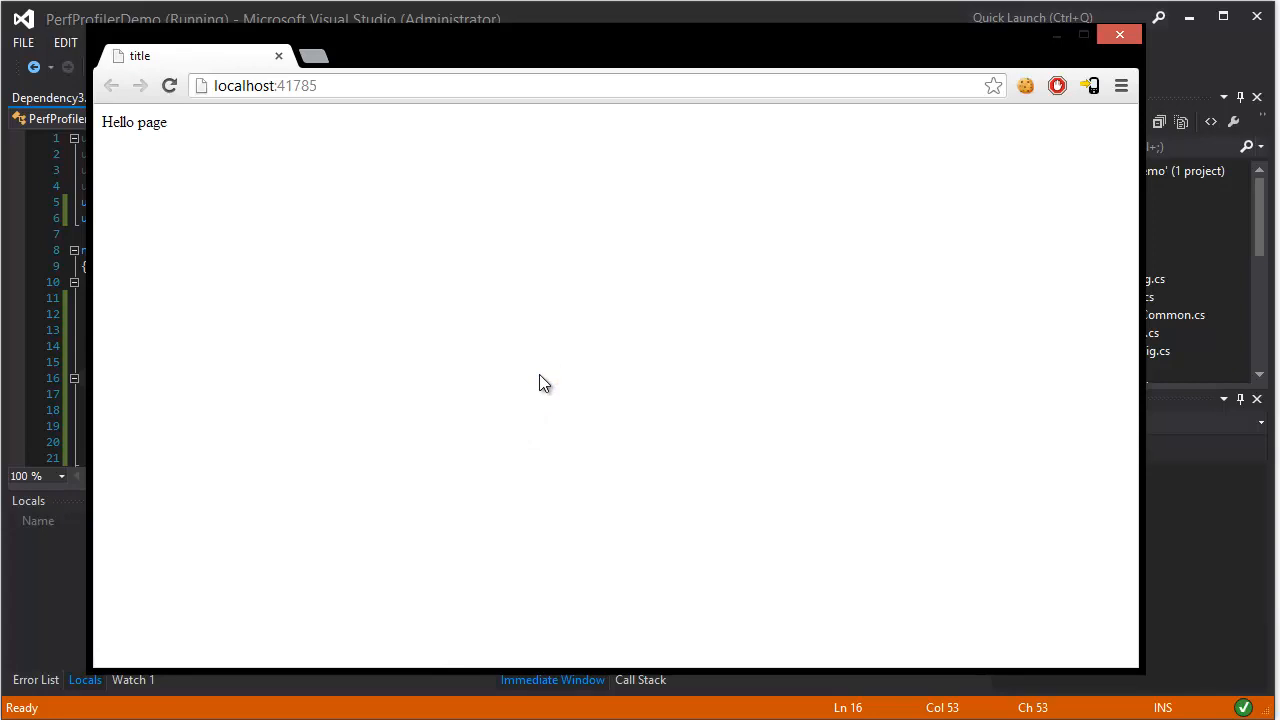
mouse_move(556, 380)
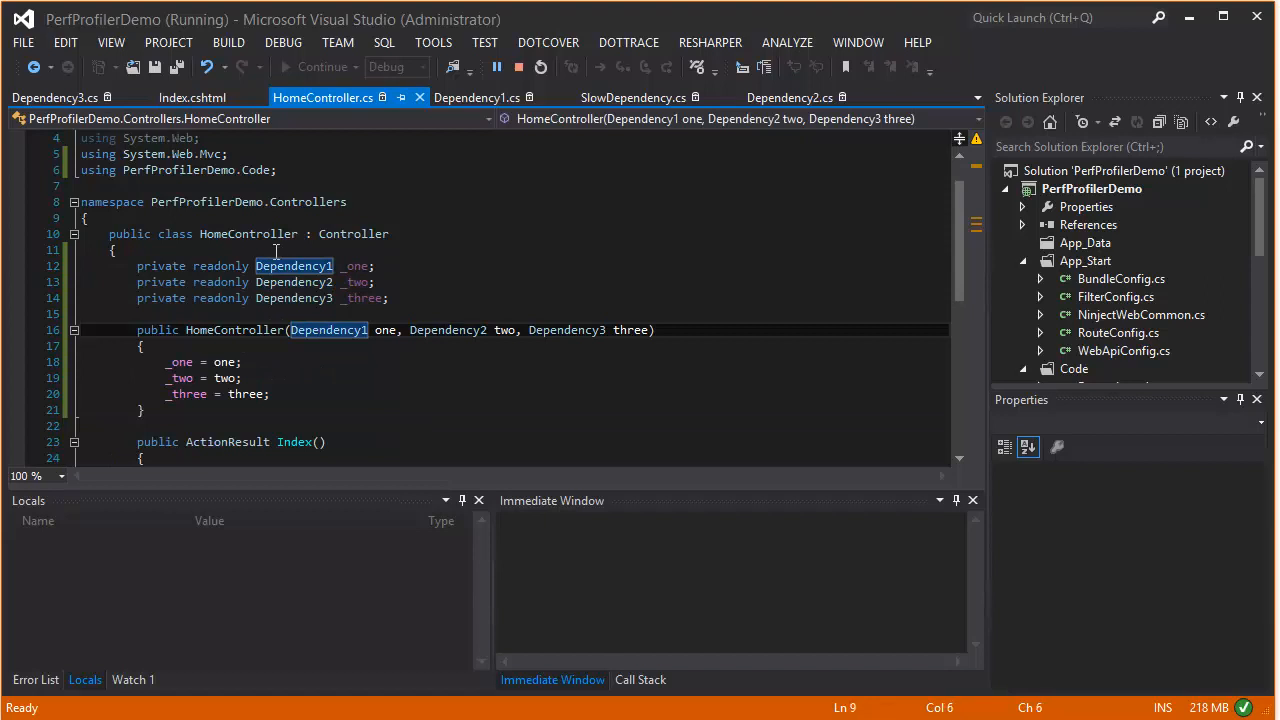
- Inspect the Thread.Sleep calls in Dependency1, Dependency2 and Dependency3 constructors
left_click(476, 96)
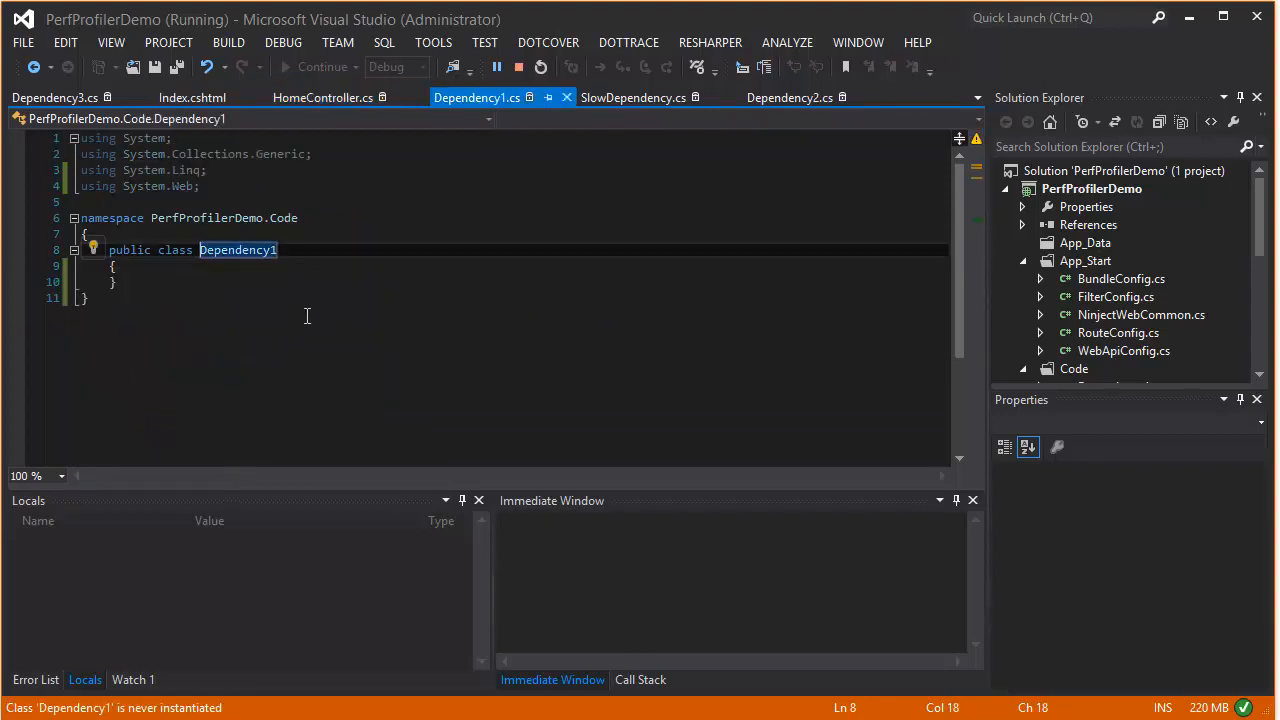
left_click(790, 96)
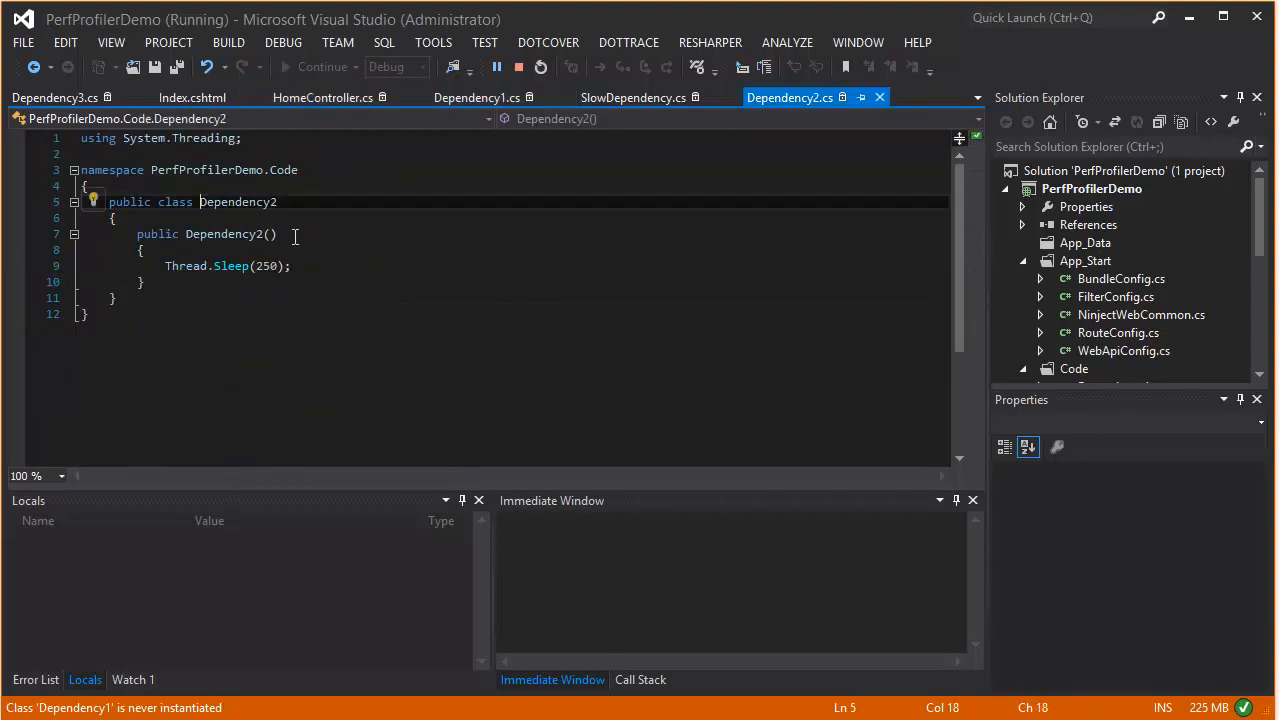
double_click(228, 266)
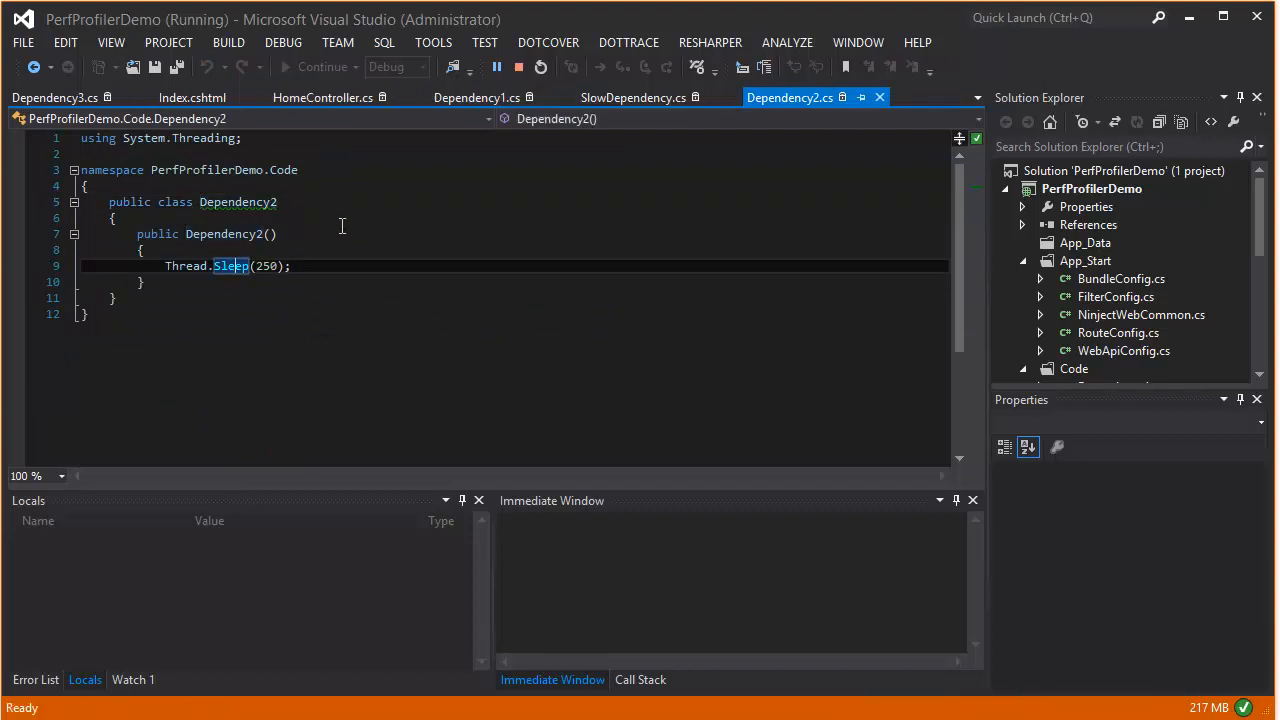
left_click(322, 96)
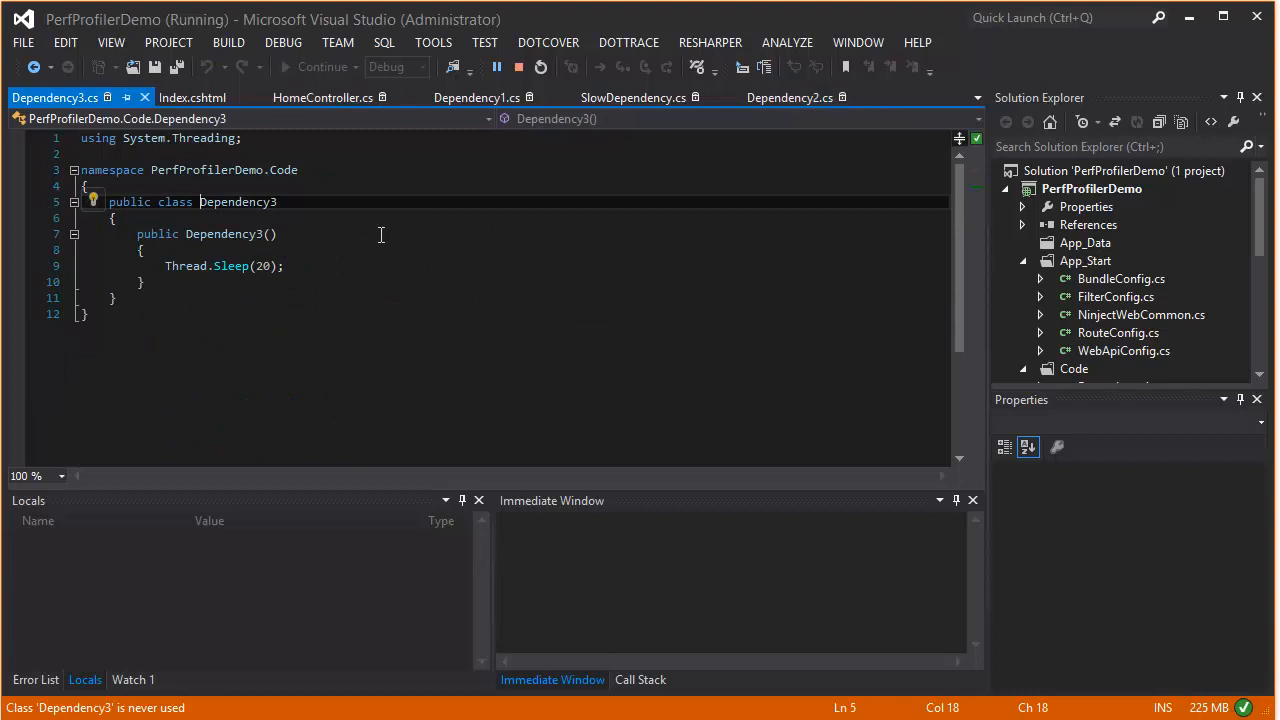
left_click(322, 96)
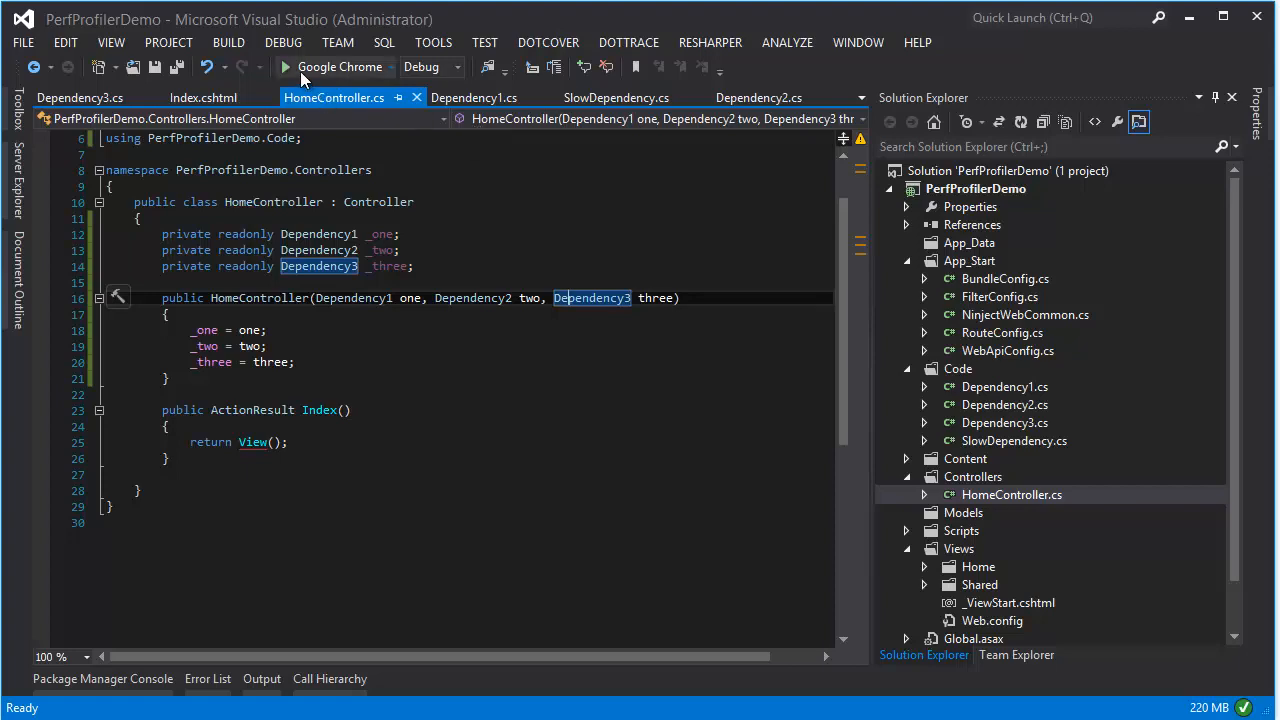
- Launch PerfProfilerDemo in Google Chrome and let the Hello page load
left_click(284, 68)
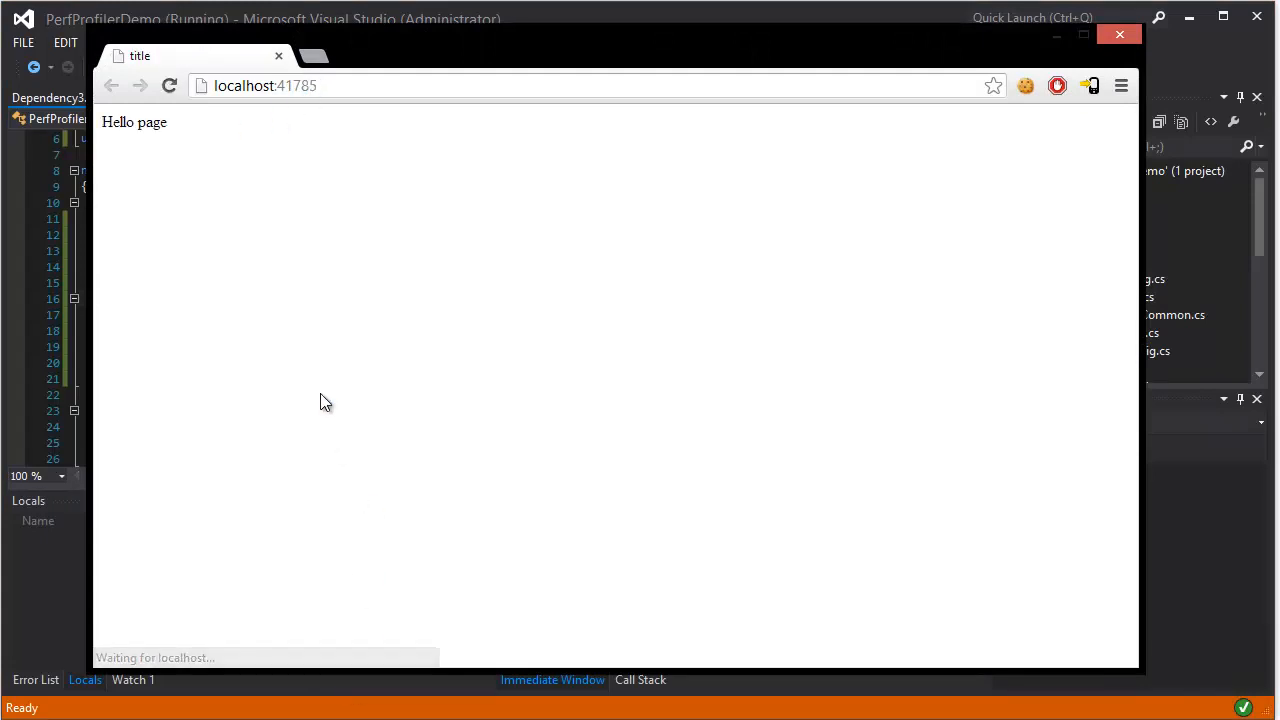
mouse_move(330, 418)
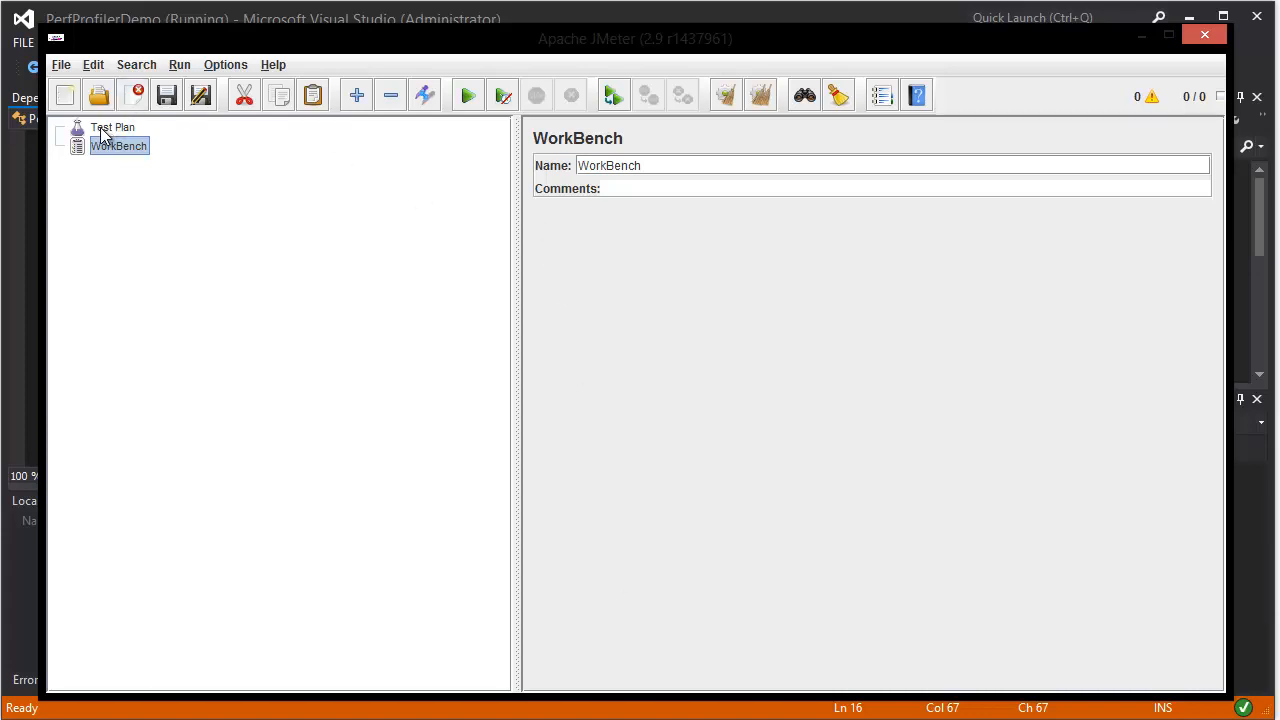
- Add a Thread Group to the test plan with 10 threads, 10-second ramp-up and 10 loops
right_click(112, 128)
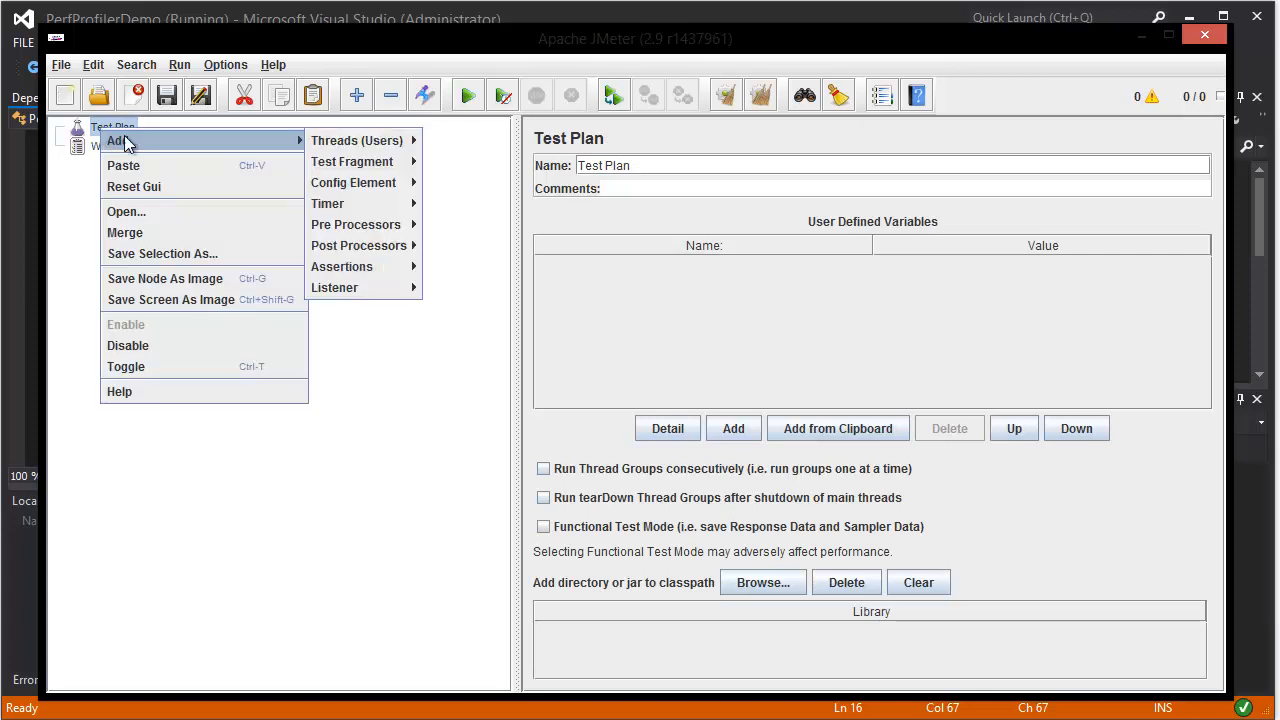
left_click(356, 140)
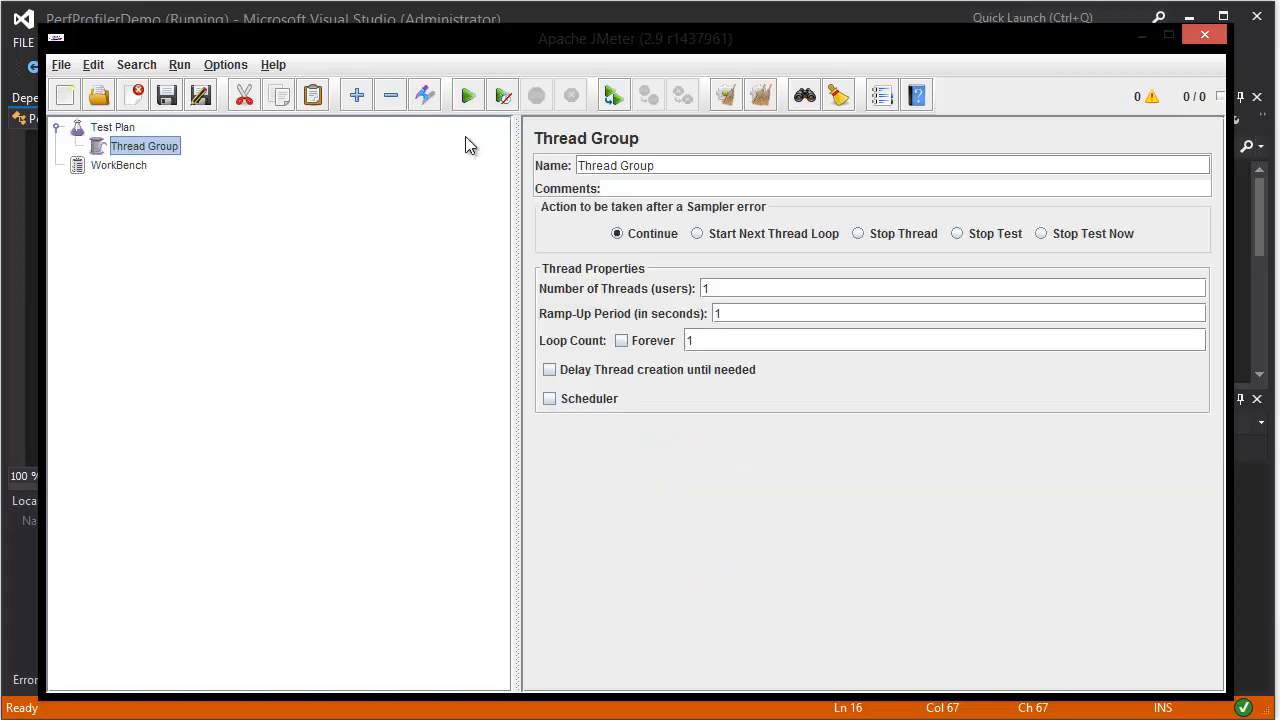
mouse_move(332, 184)
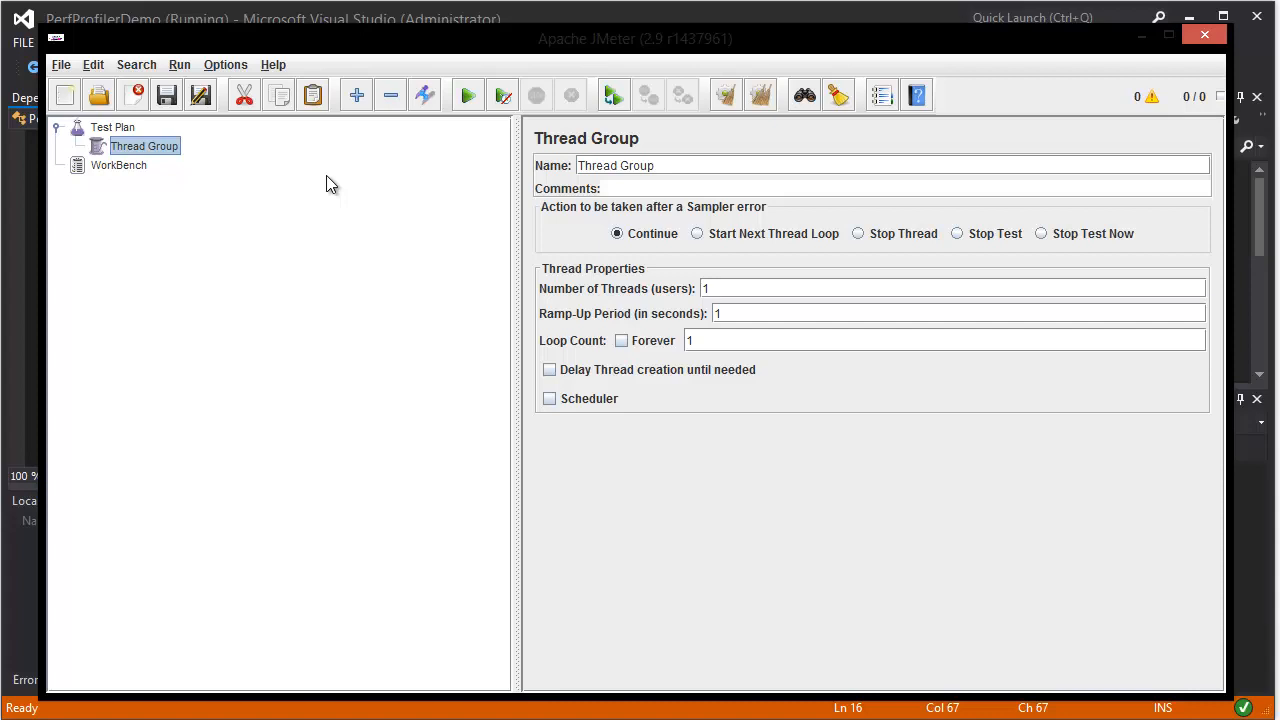
mouse_move(266, 188)
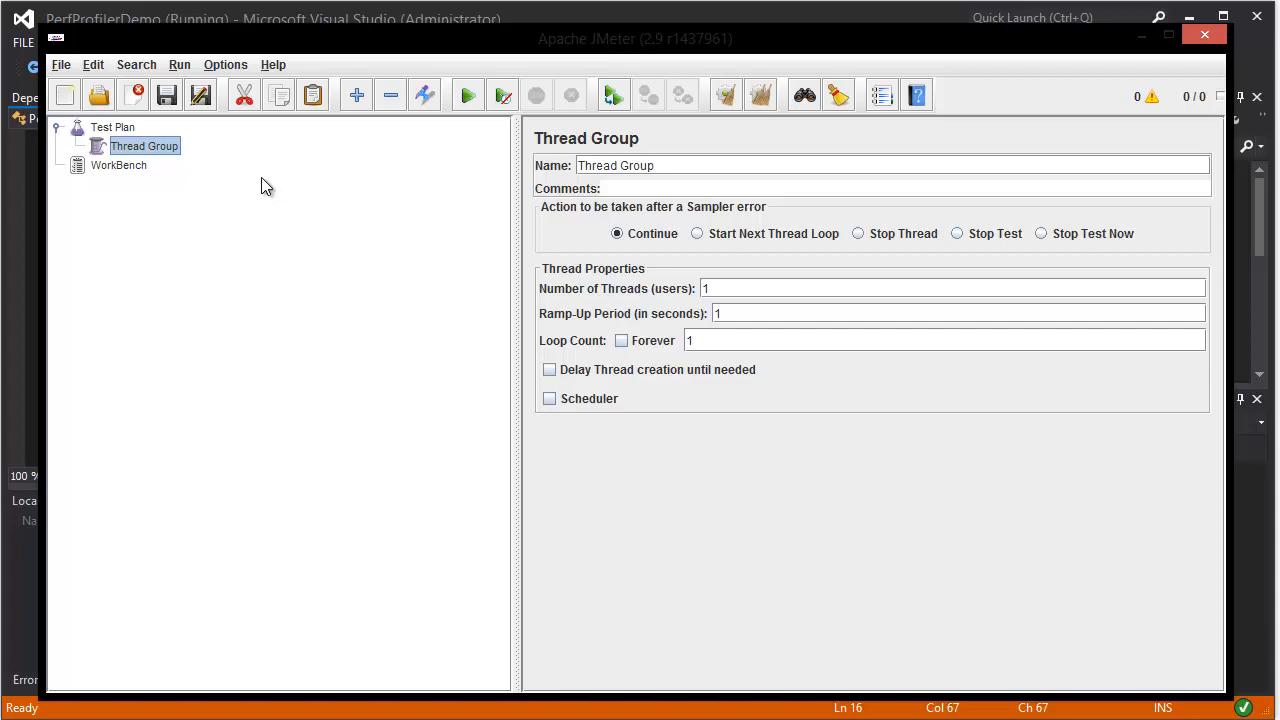
mouse_move(254, 184)
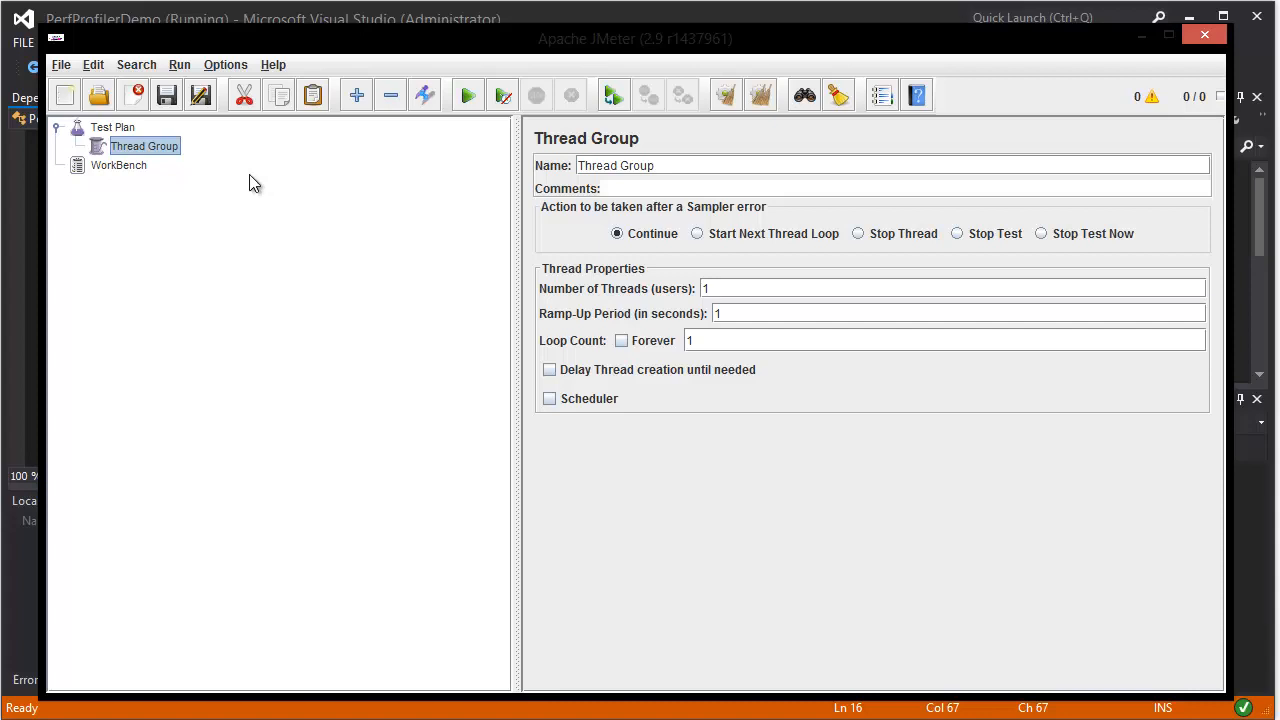
mouse_move(644, 290)
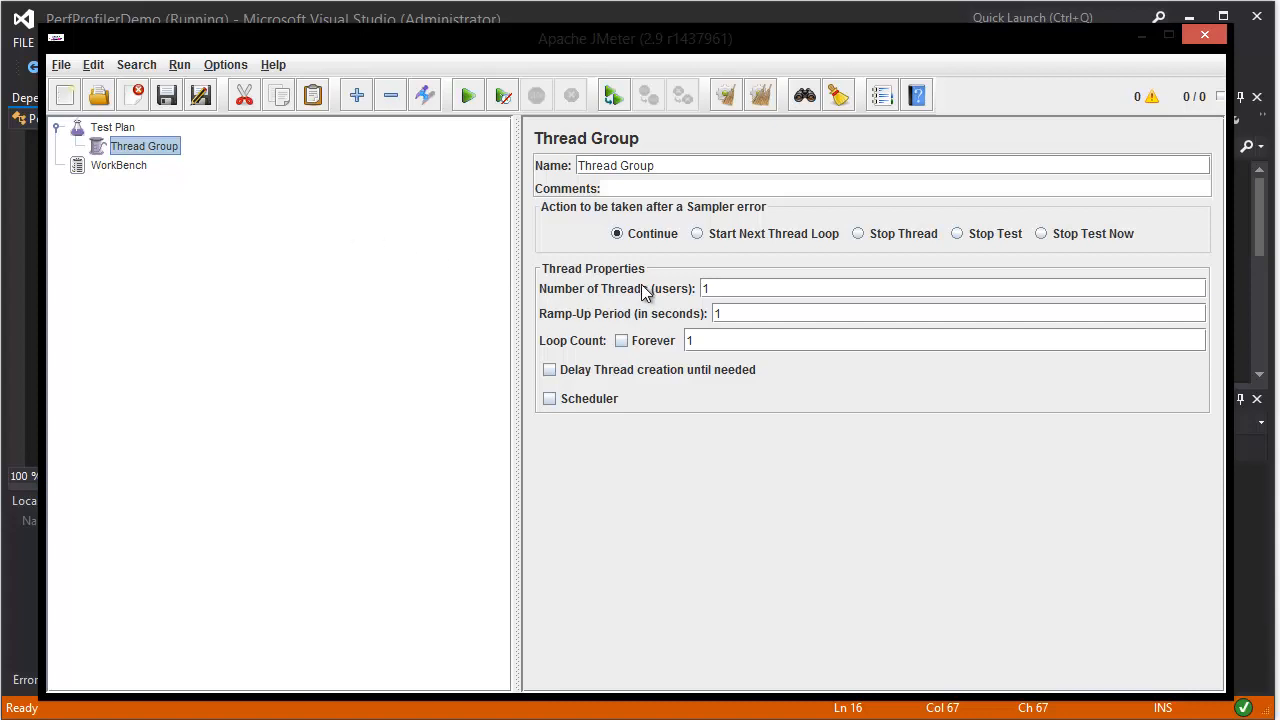
mouse_move(436, 238)
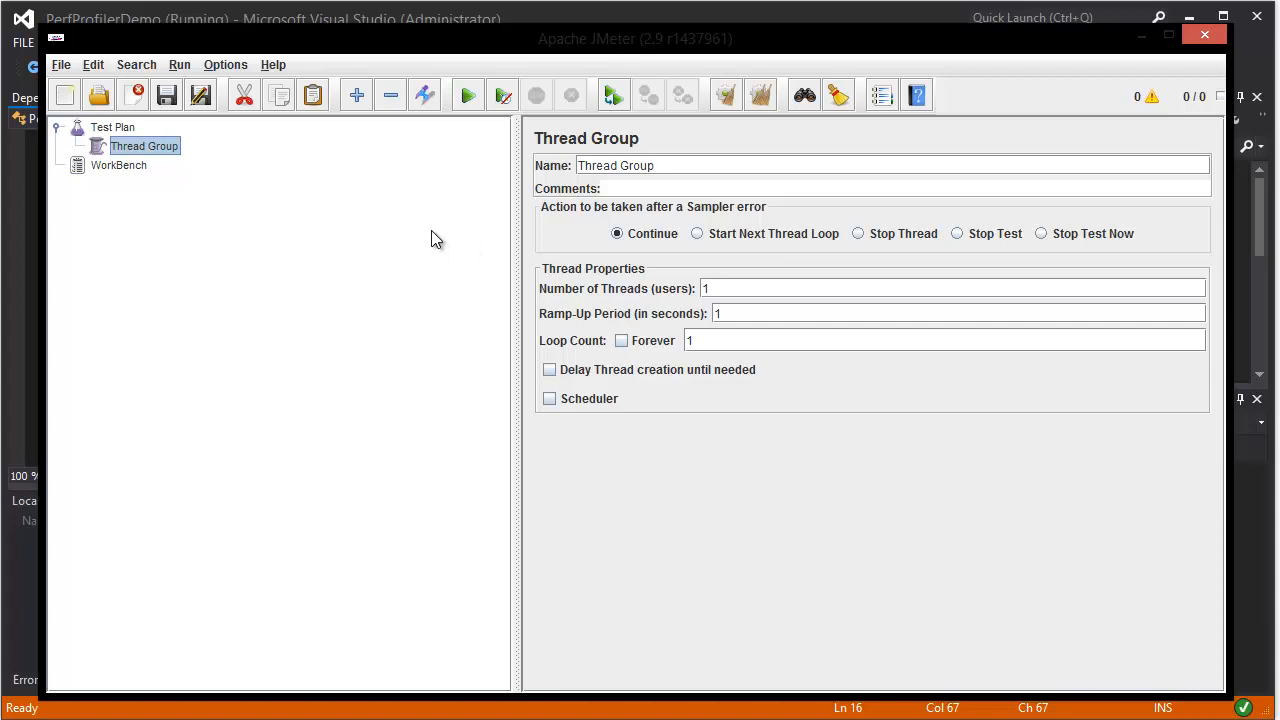
mouse_move(428, 228)
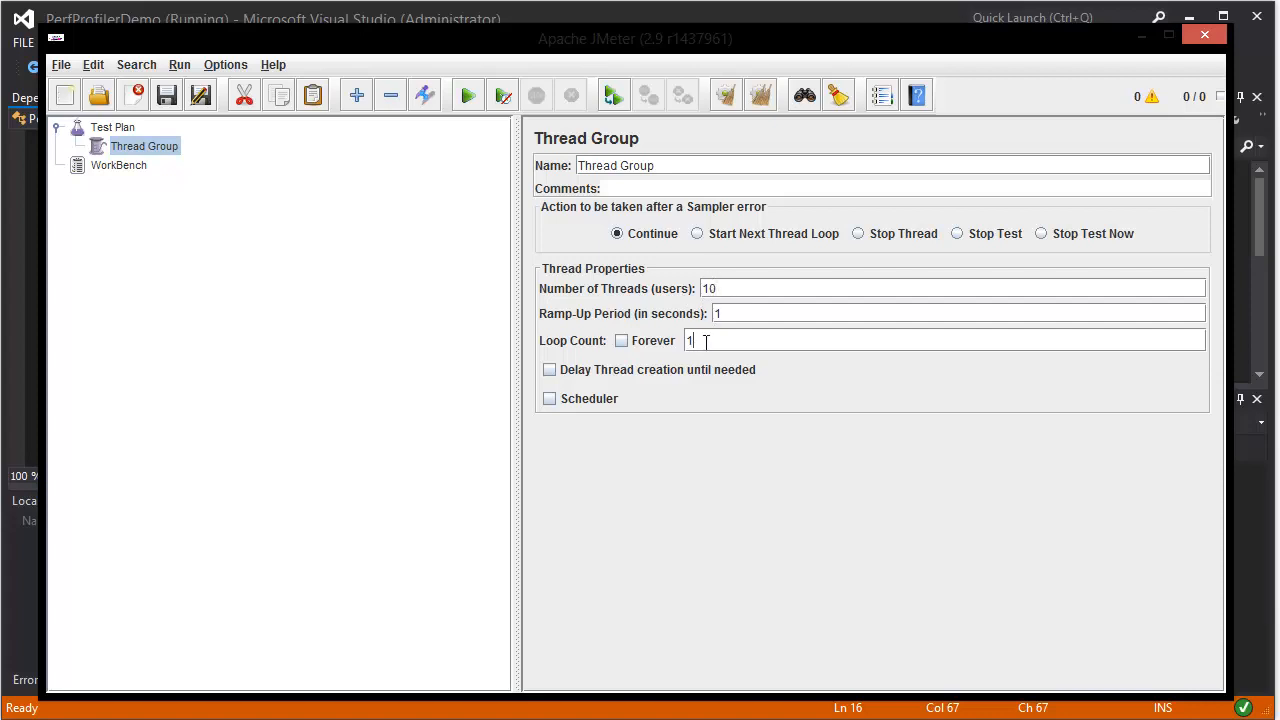
type("0")
left_click(958, 312)
type("0")
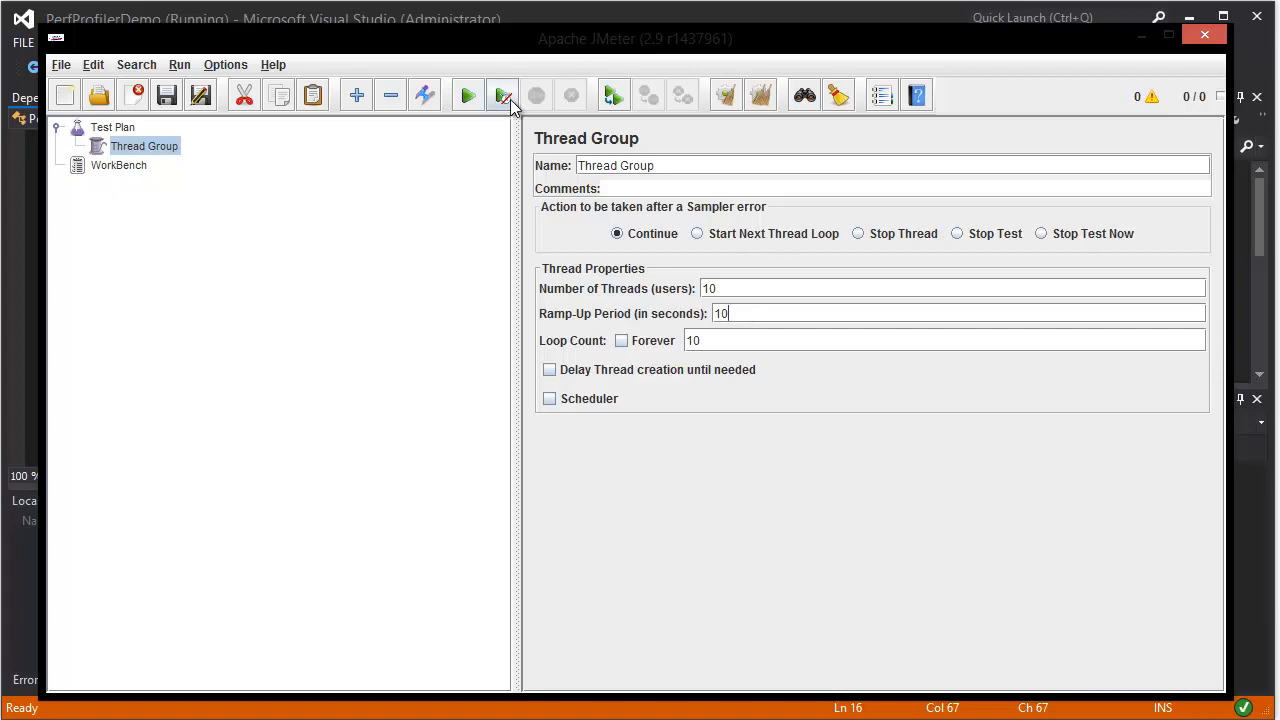
- Add an HTTP Request sampler under the Thread Group
right_click(144, 146)
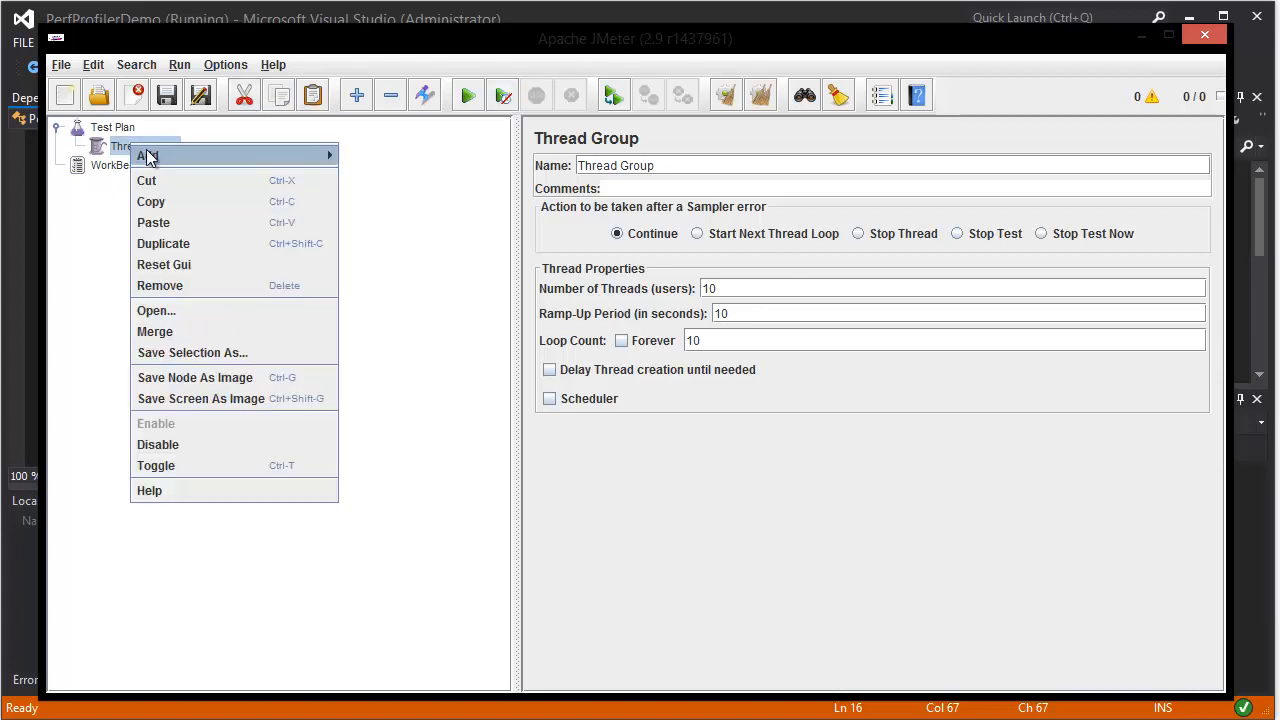
mouse_move(148, 156)
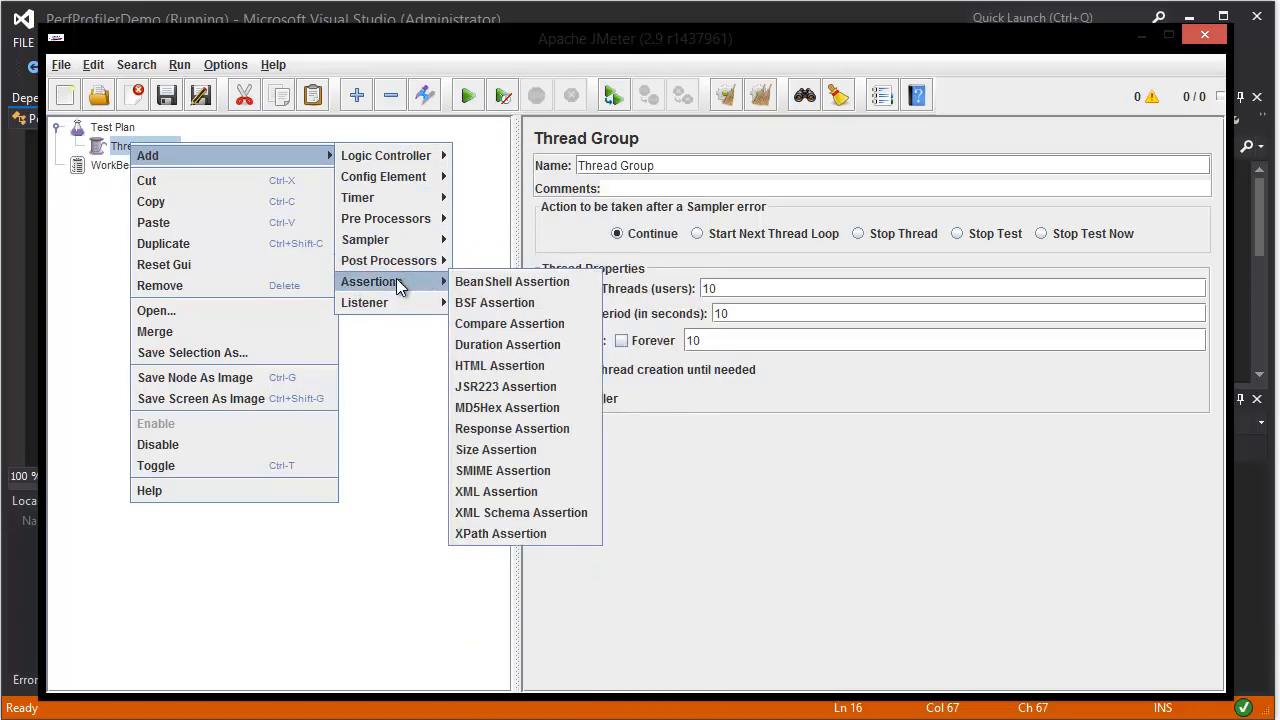
mouse_move(390, 198)
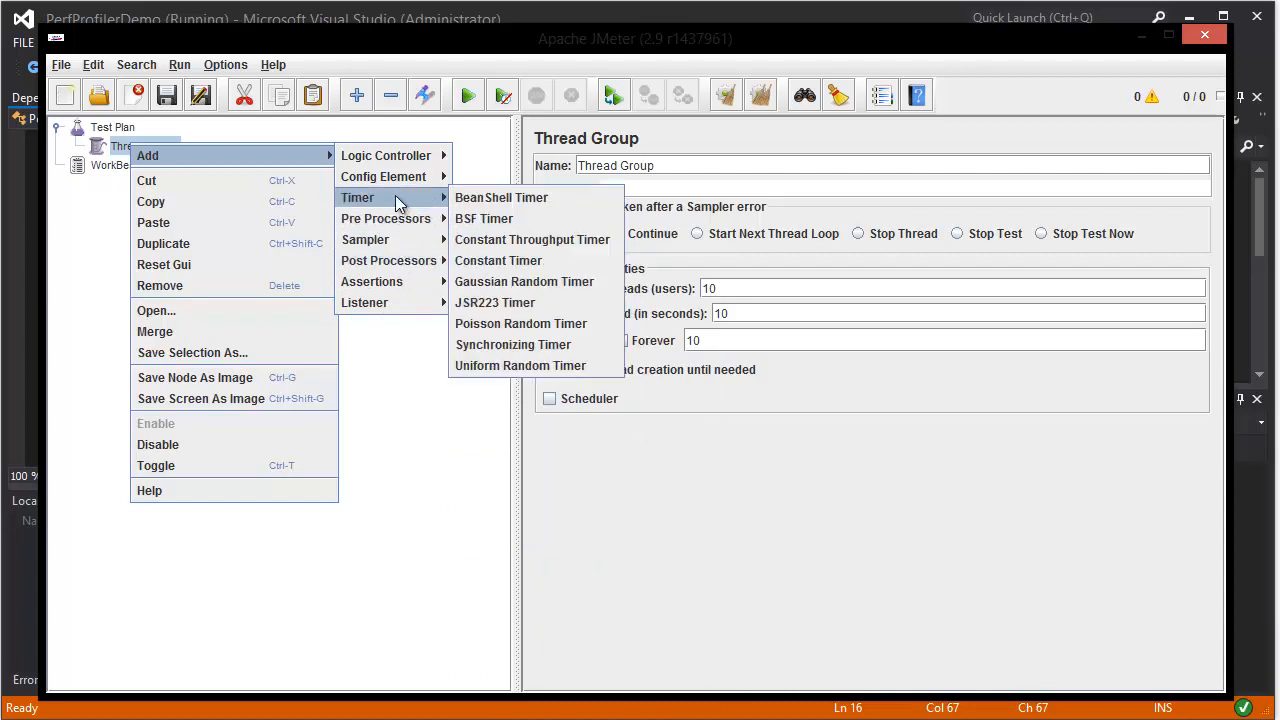
mouse_move(390, 260)
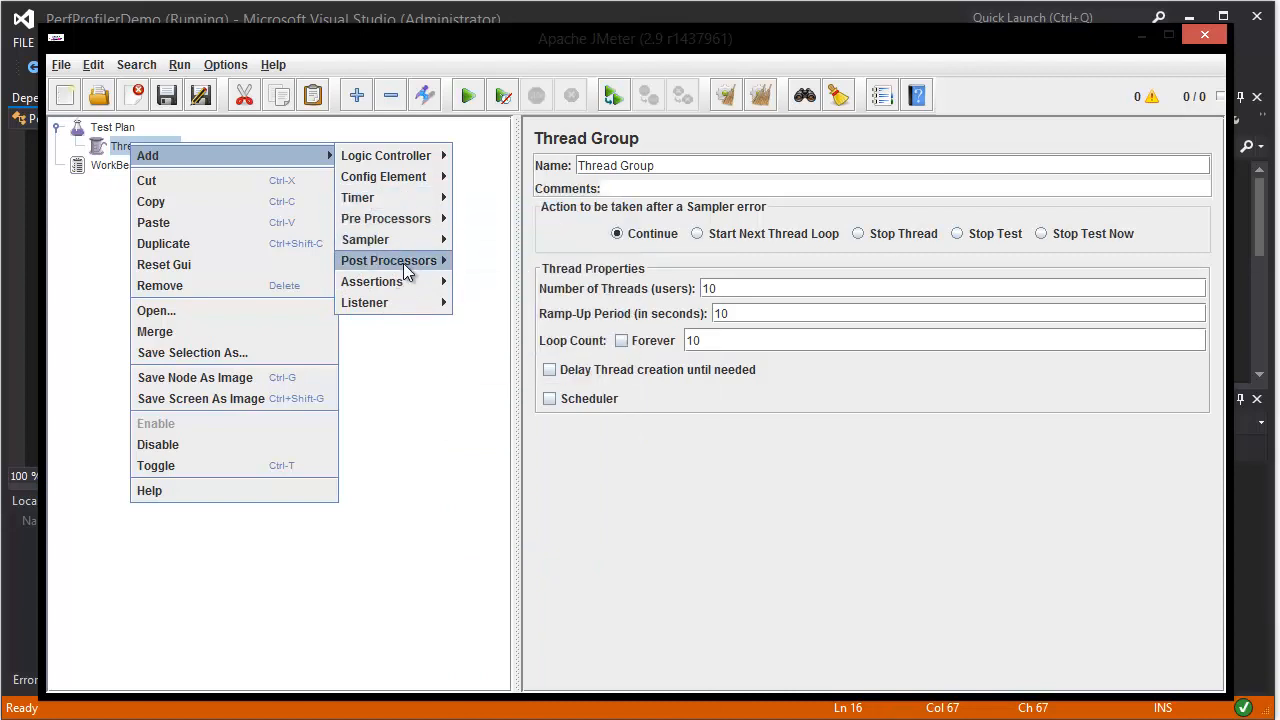
mouse_move(364, 302)
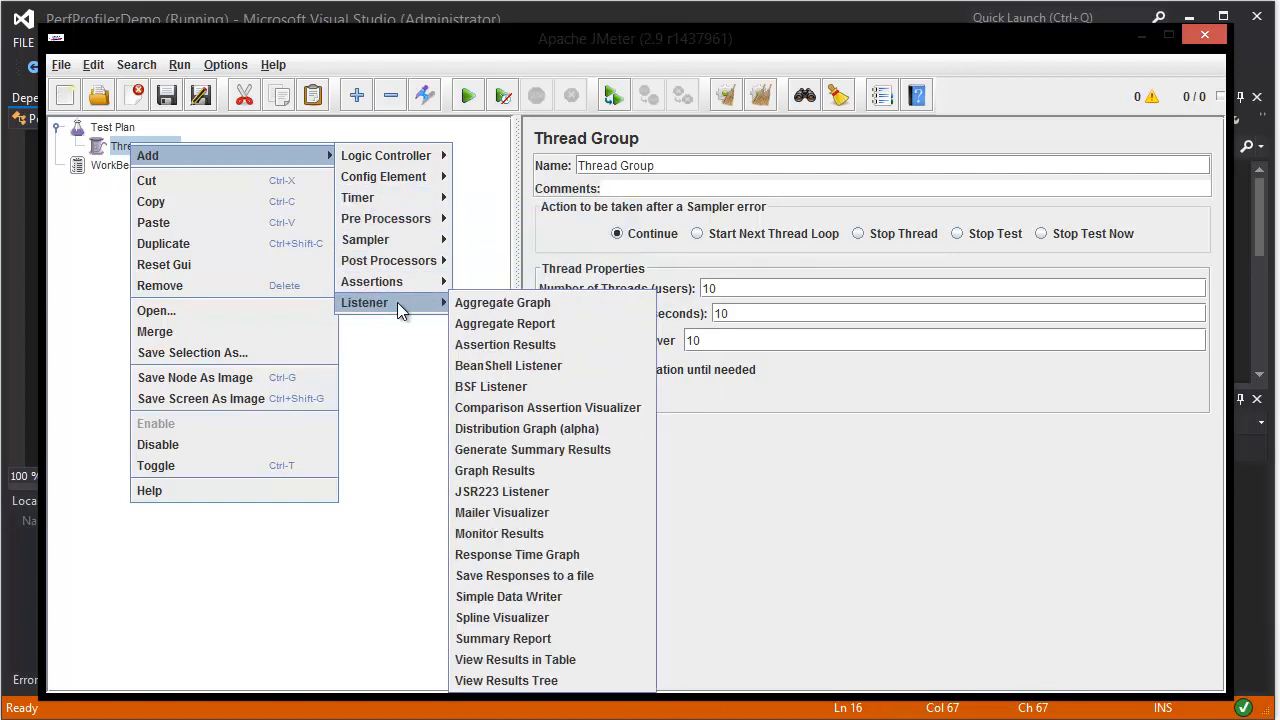
mouse_move(384, 176)
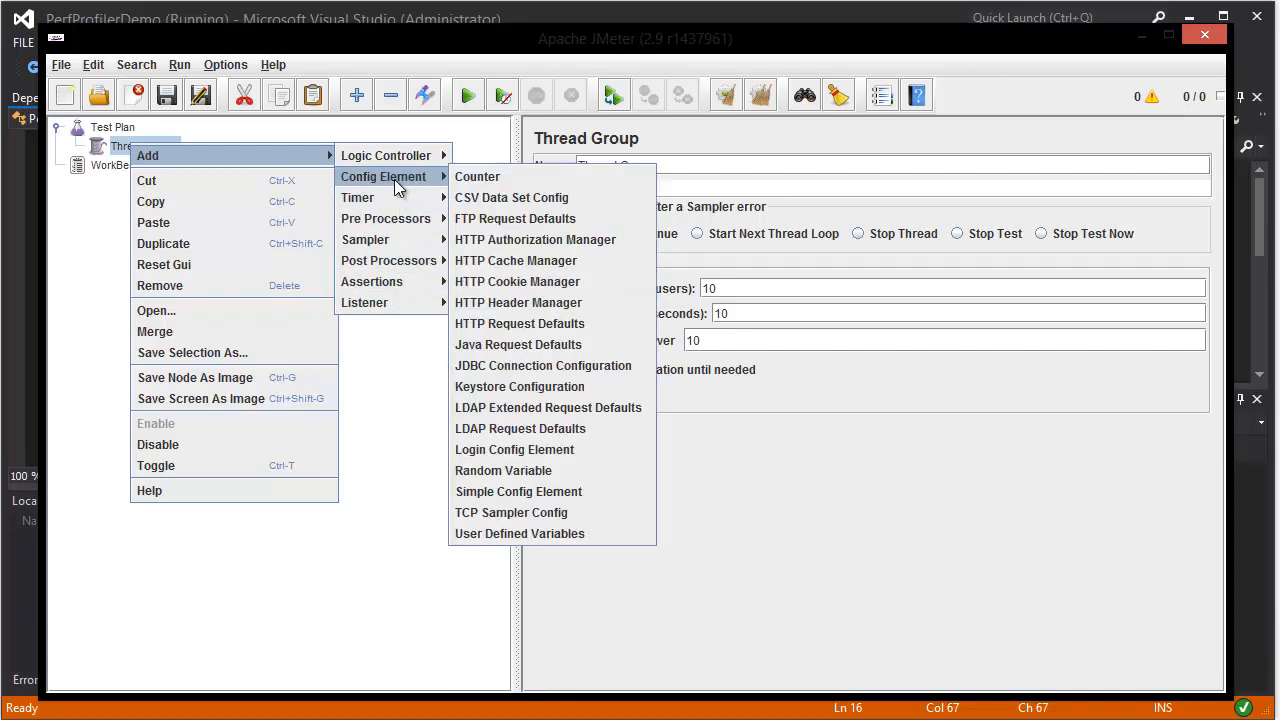
mouse_move(444, 184)
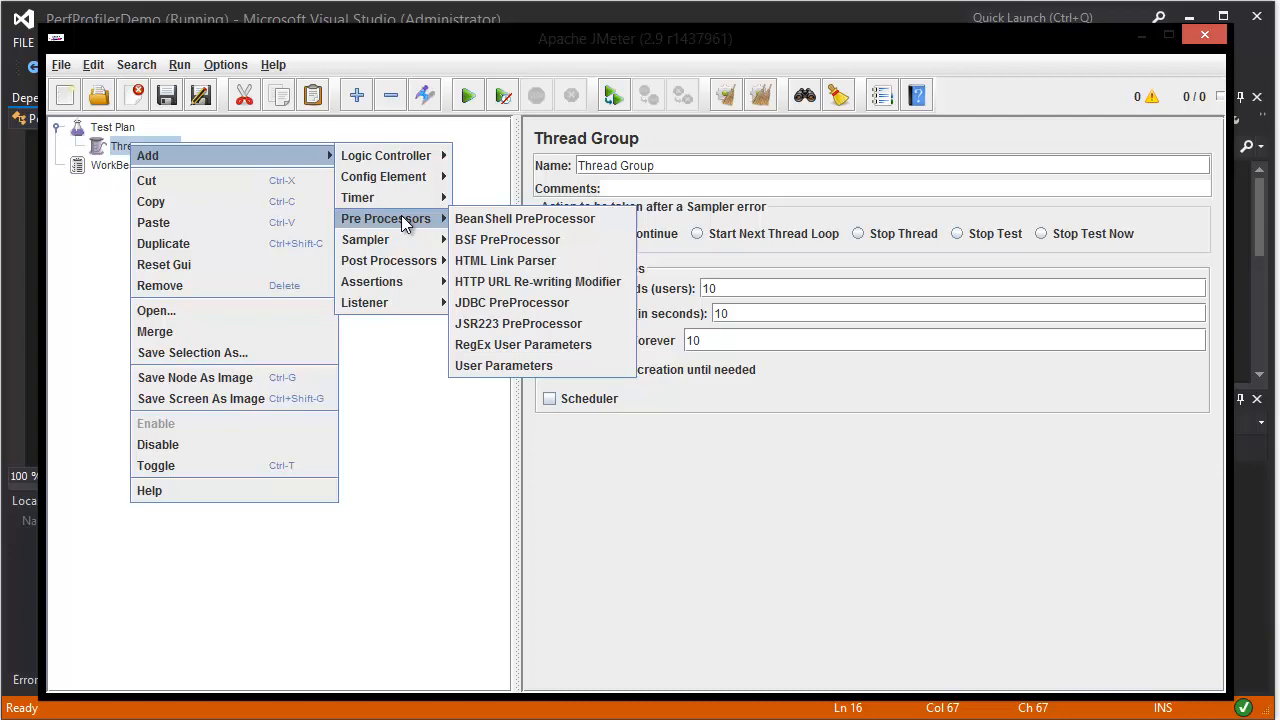
mouse_move(386, 156)
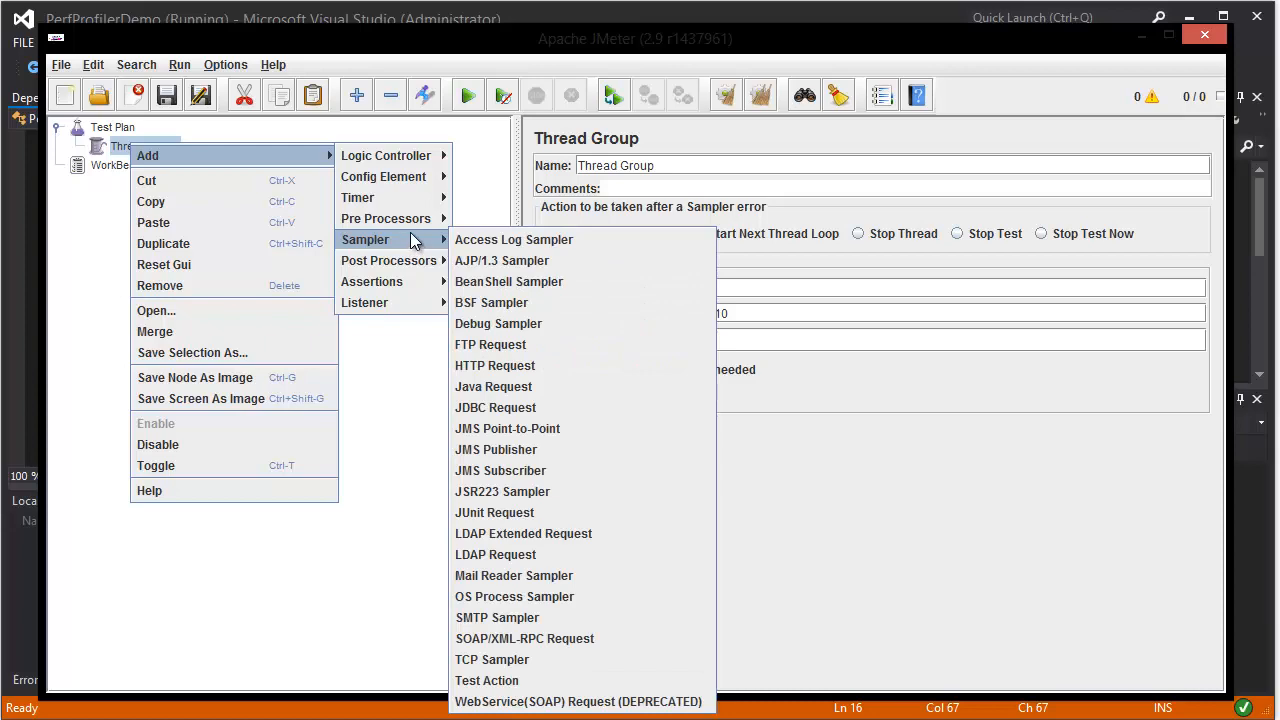
mouse_move(496, 408)
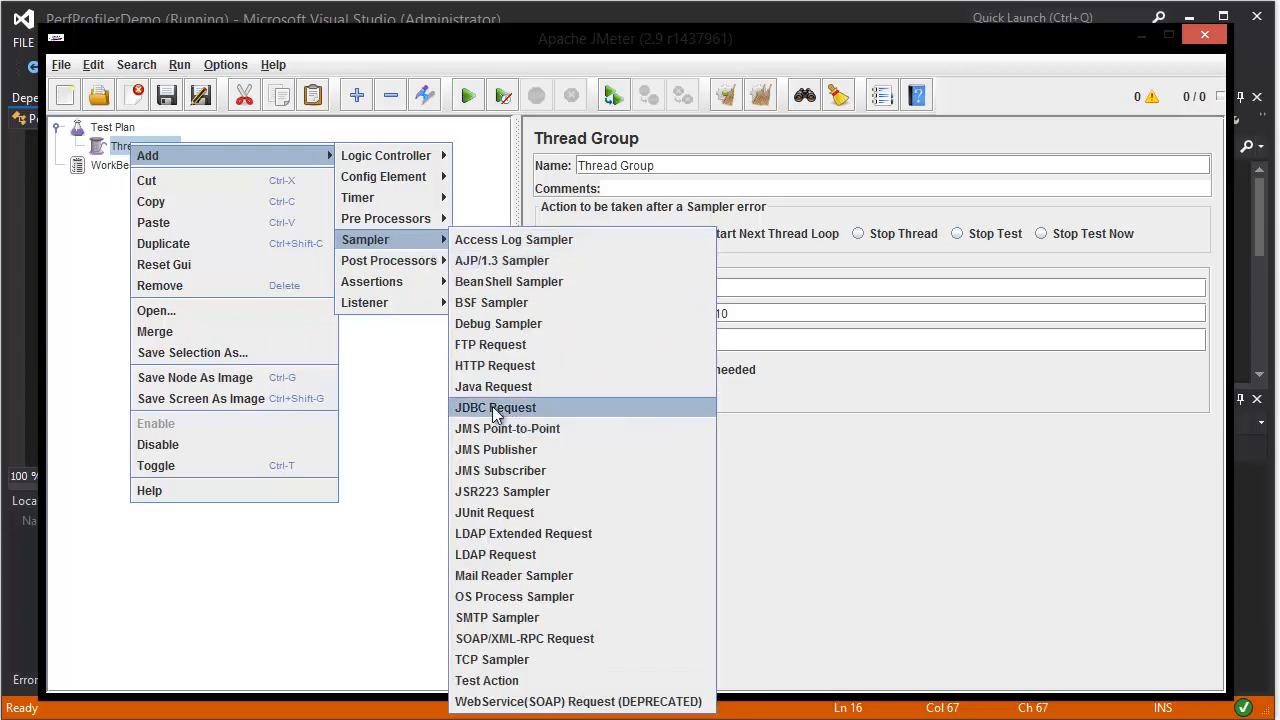
left_click(494, 364)
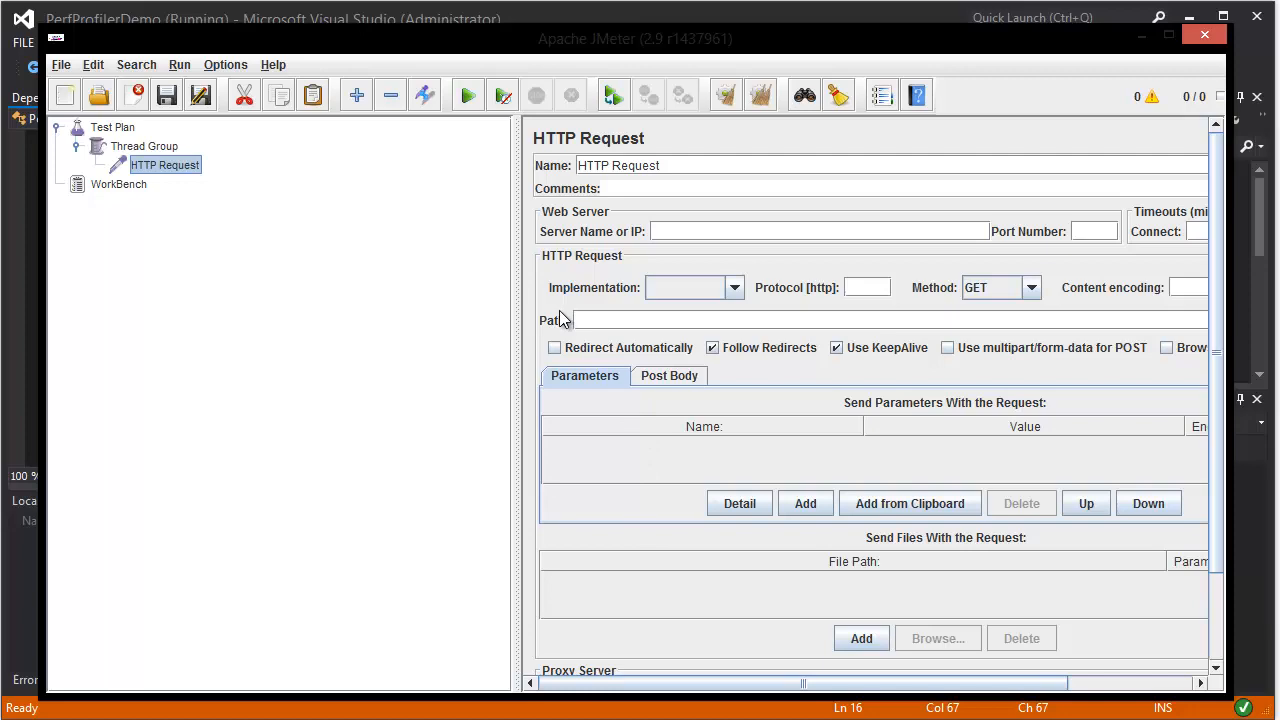
mouse_move(564, 320)
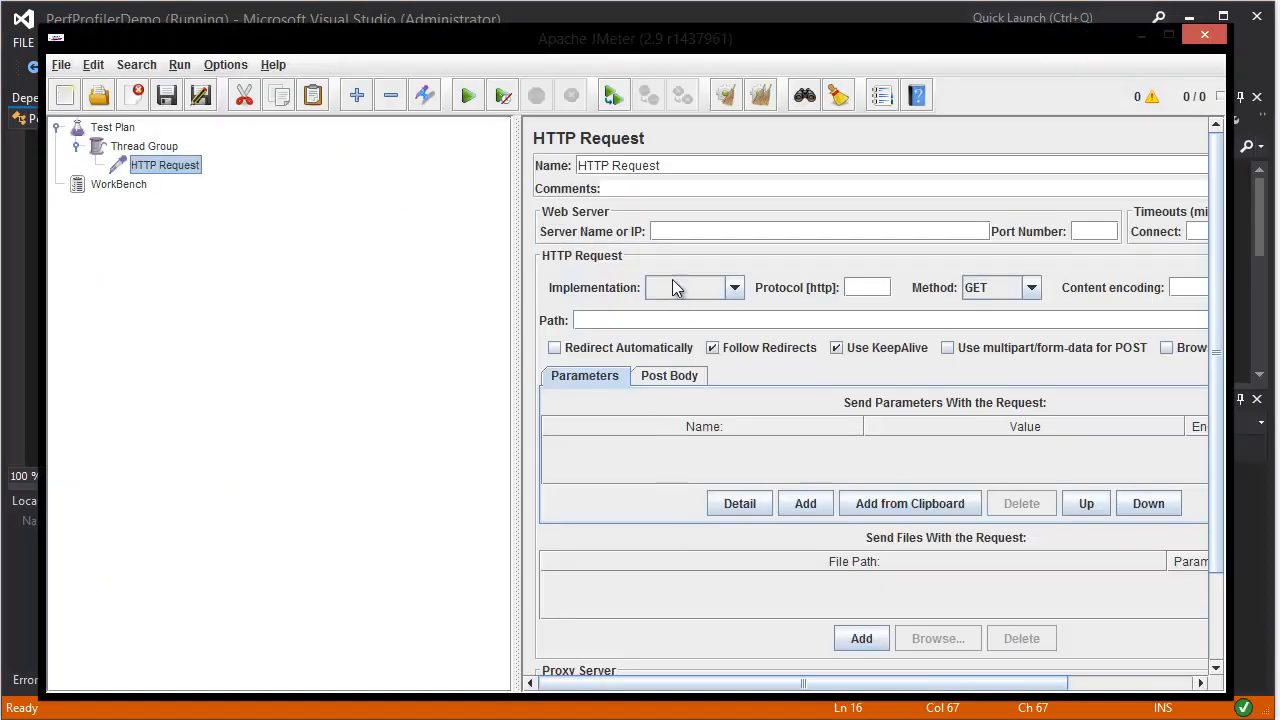
- Point the HTTP Request at server localhost, port 41785, path /
type("http://localhost:41785/")
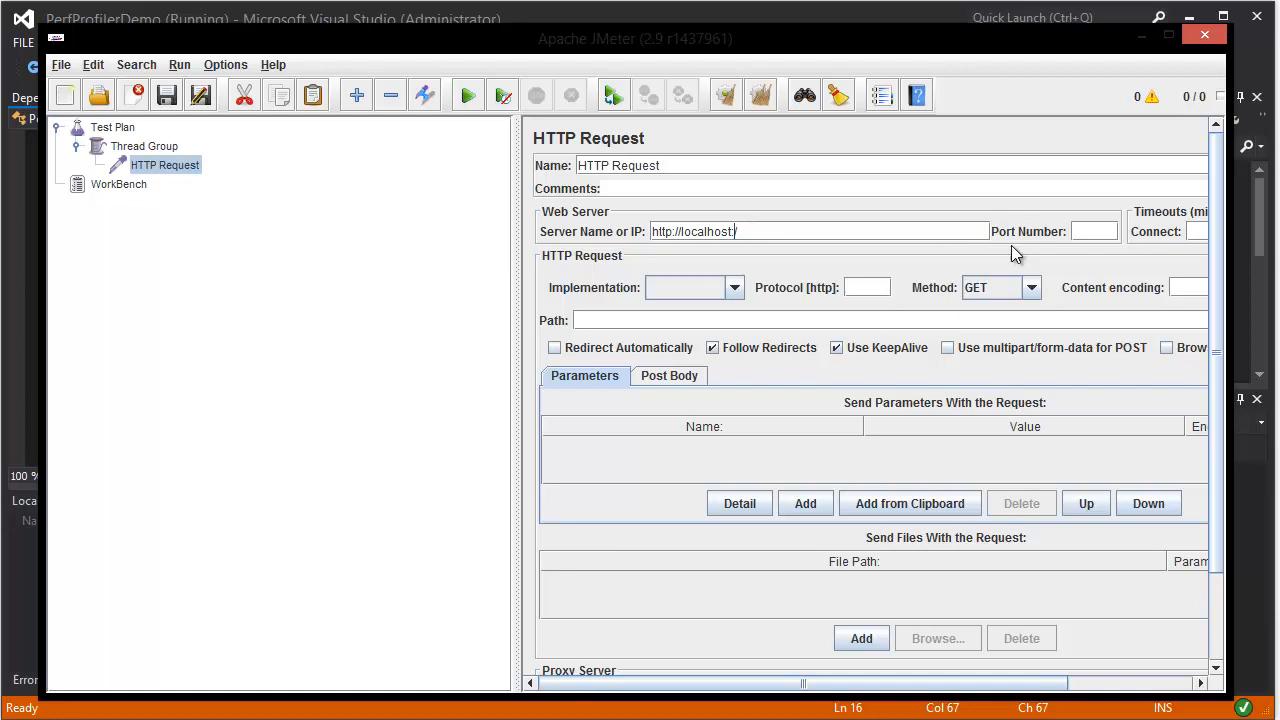
type("41785")
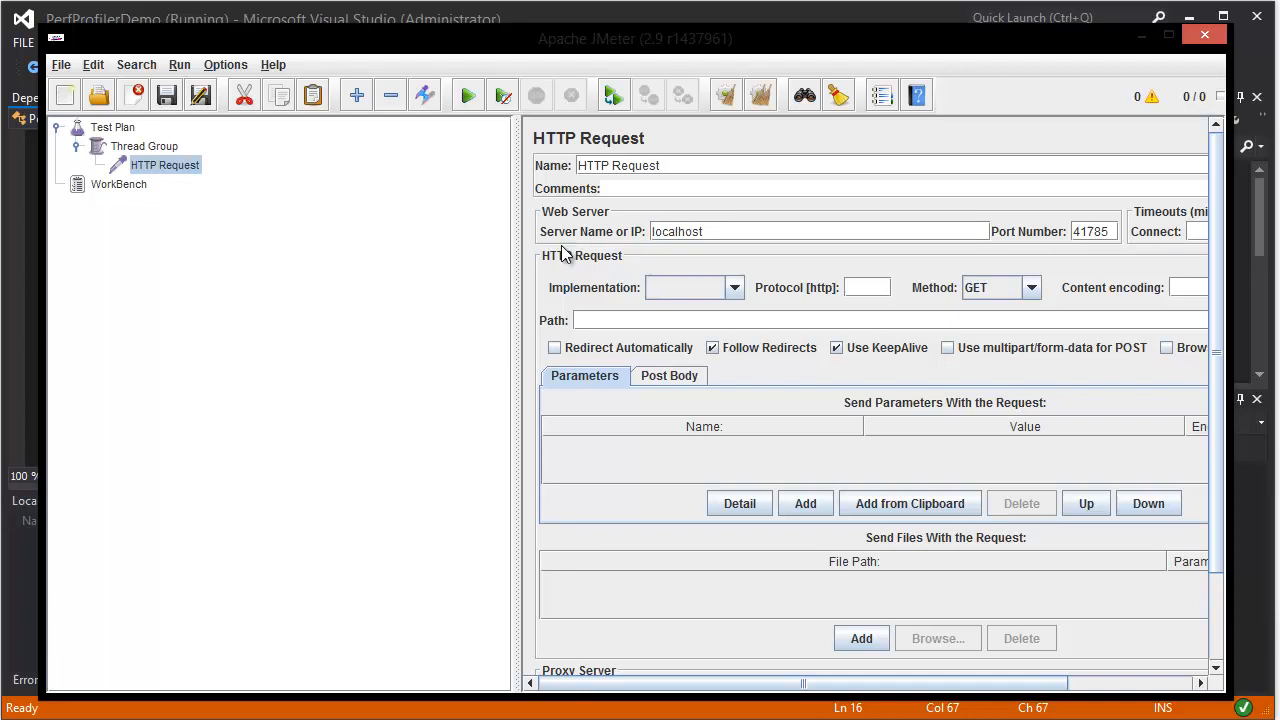
type("/")
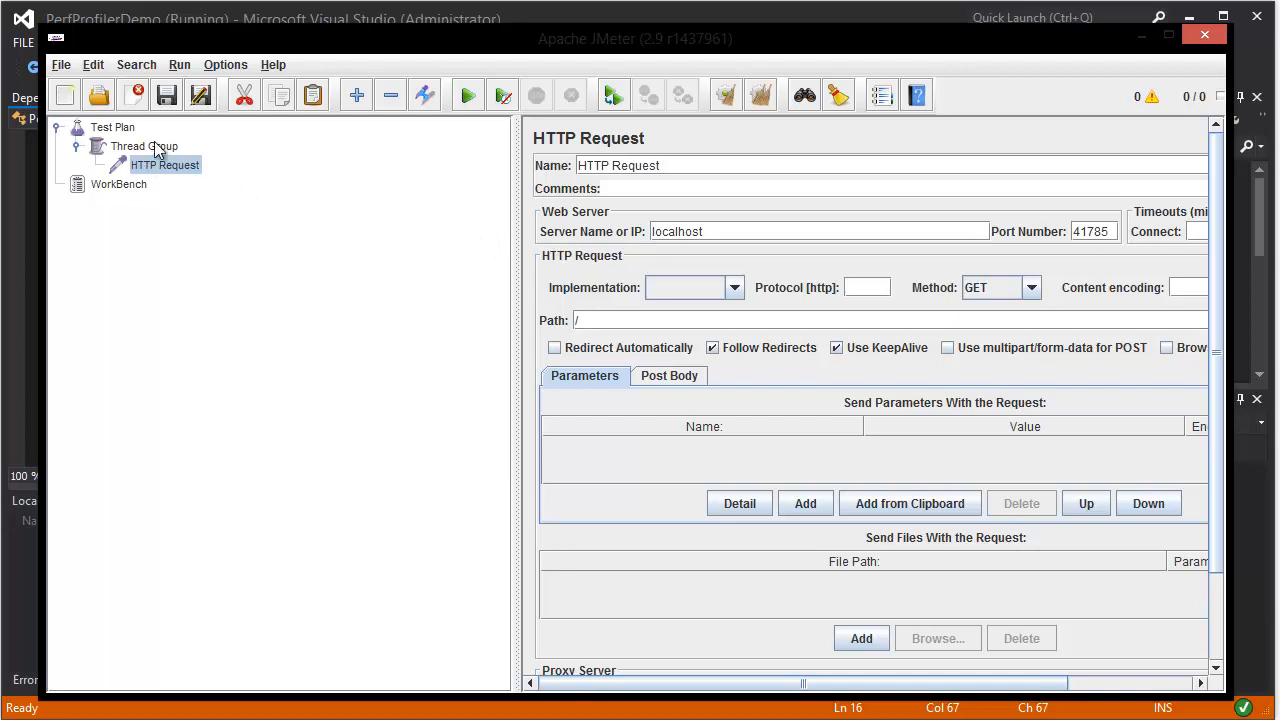
right_click(144, 146)
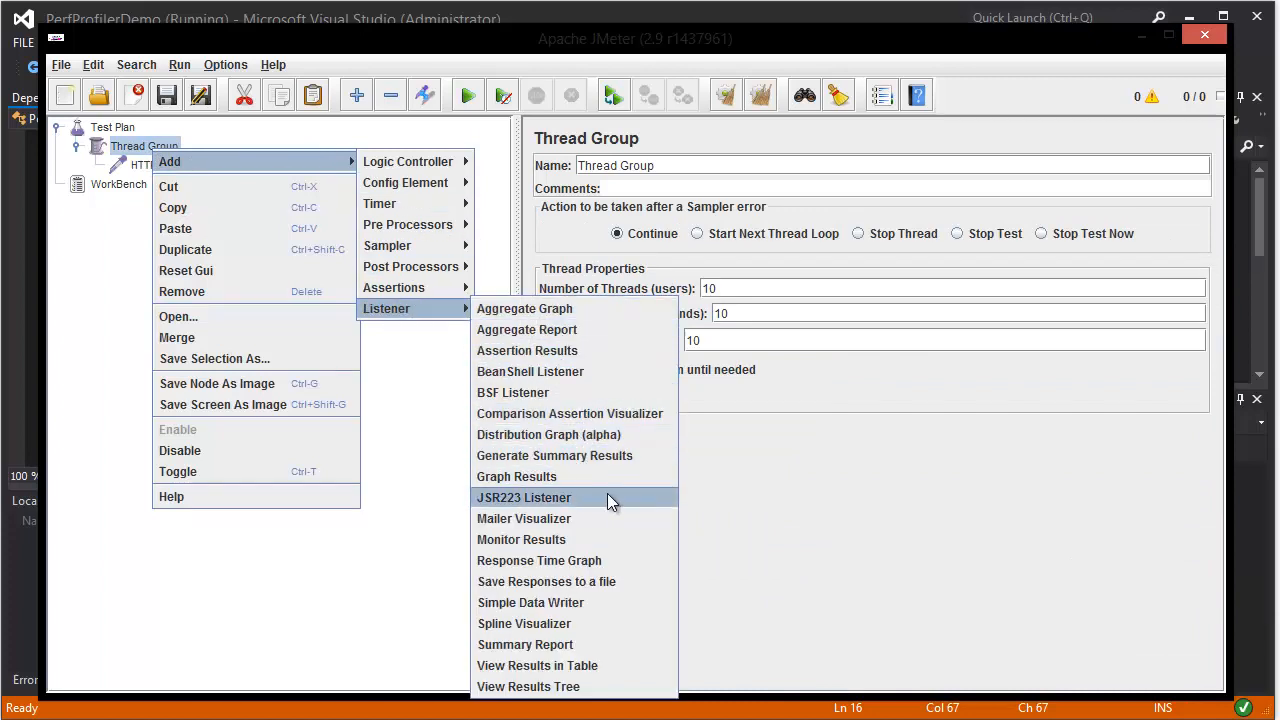
mouse_move(560, 496)
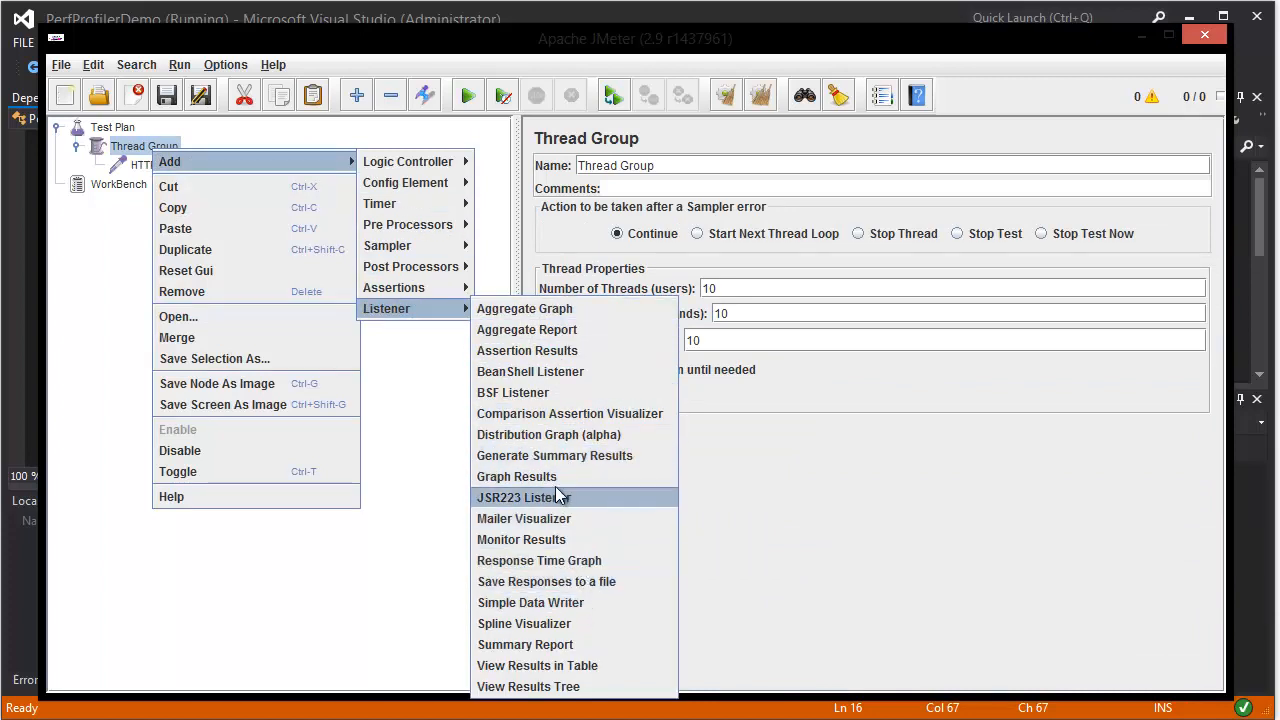
mouse_move(568, 664)
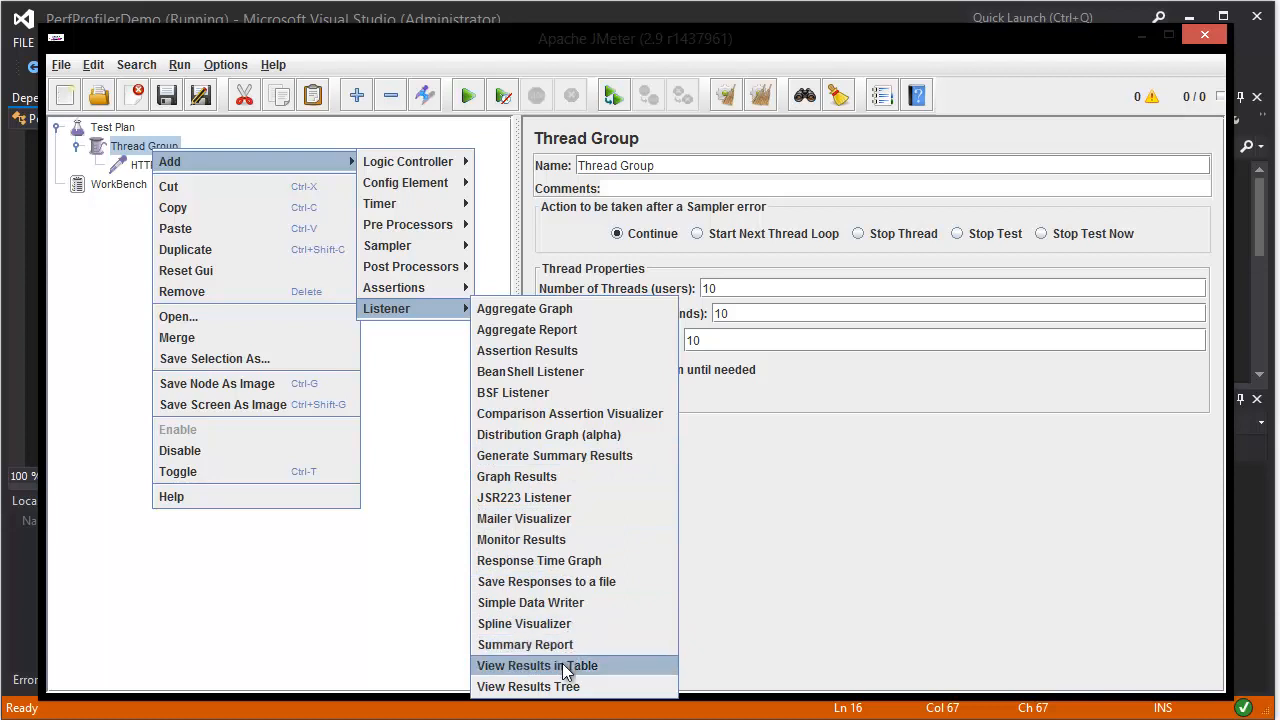
- Add View Results in Table and Spline Visualizer listeners to the Thread Group
left_click(538, 664)
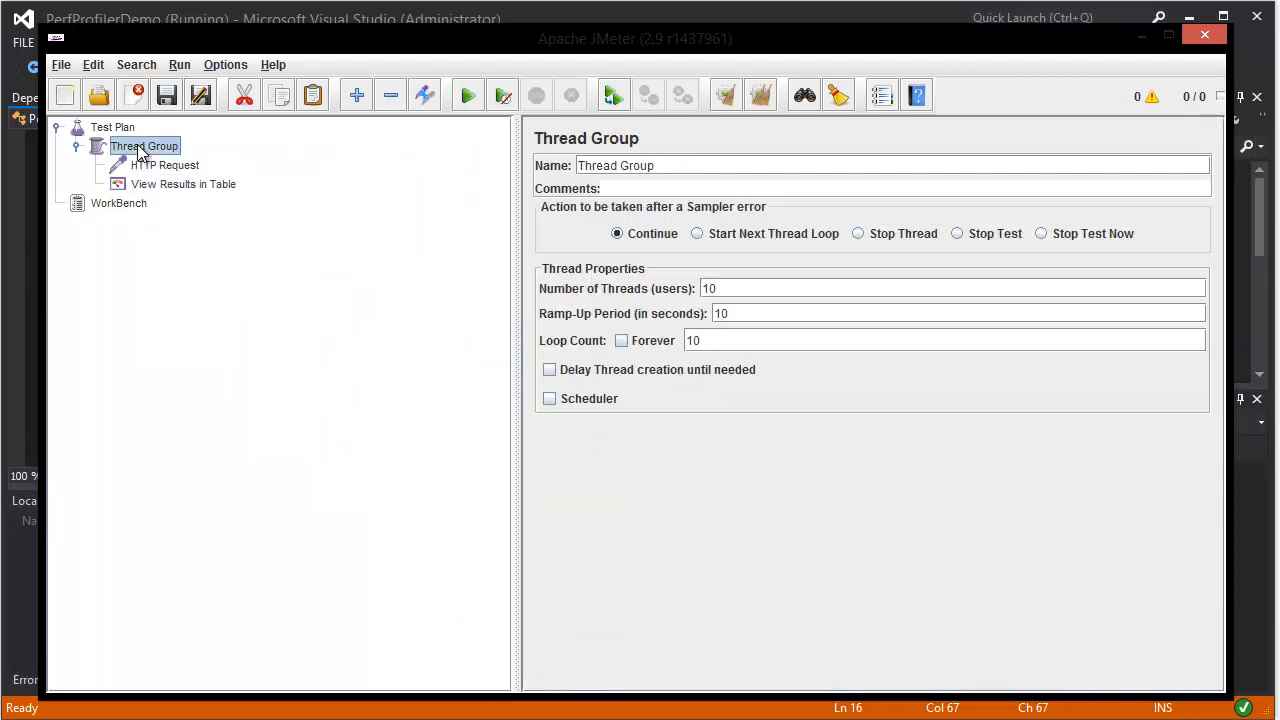
right_click(144, 146)
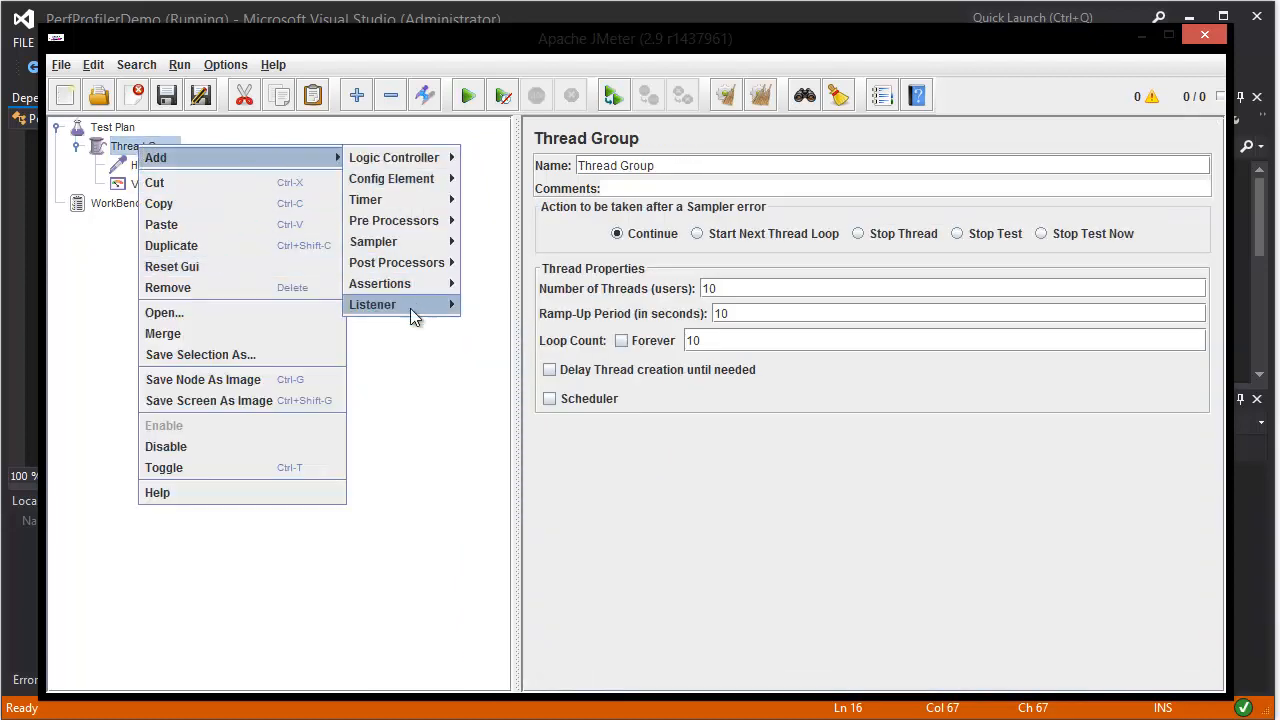
left_click(372, 304)
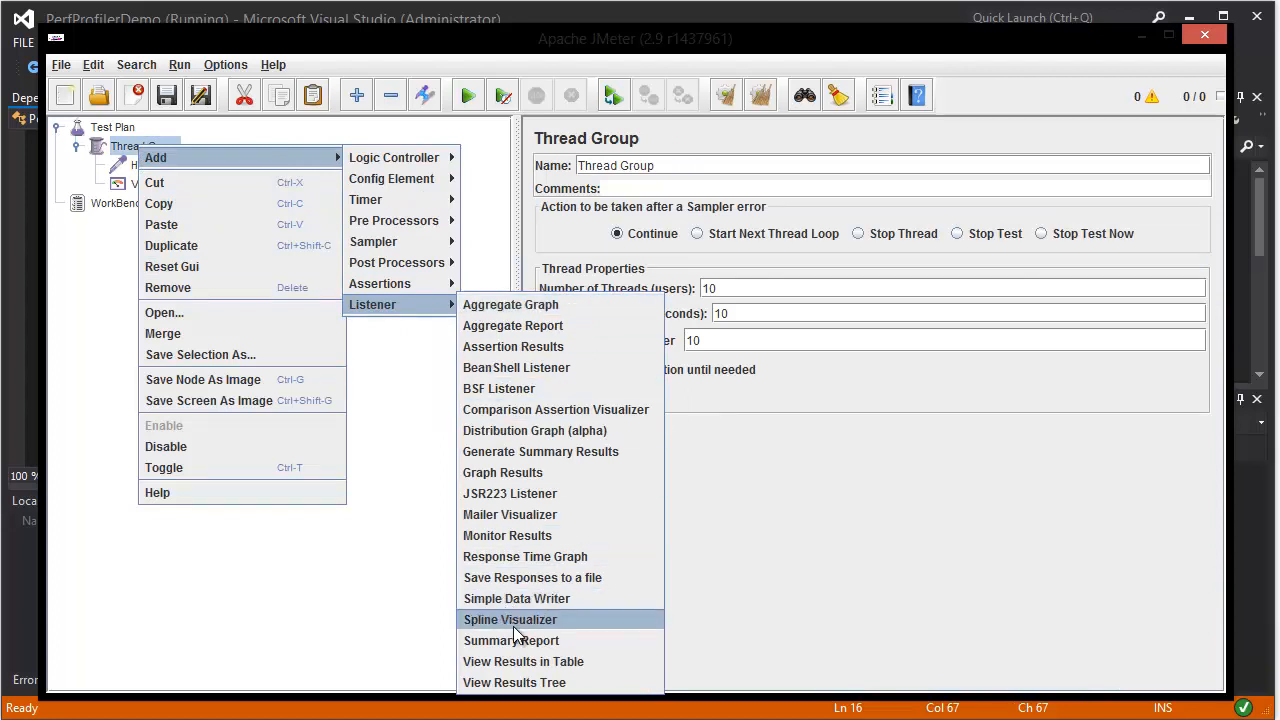
left_click(508, 620)
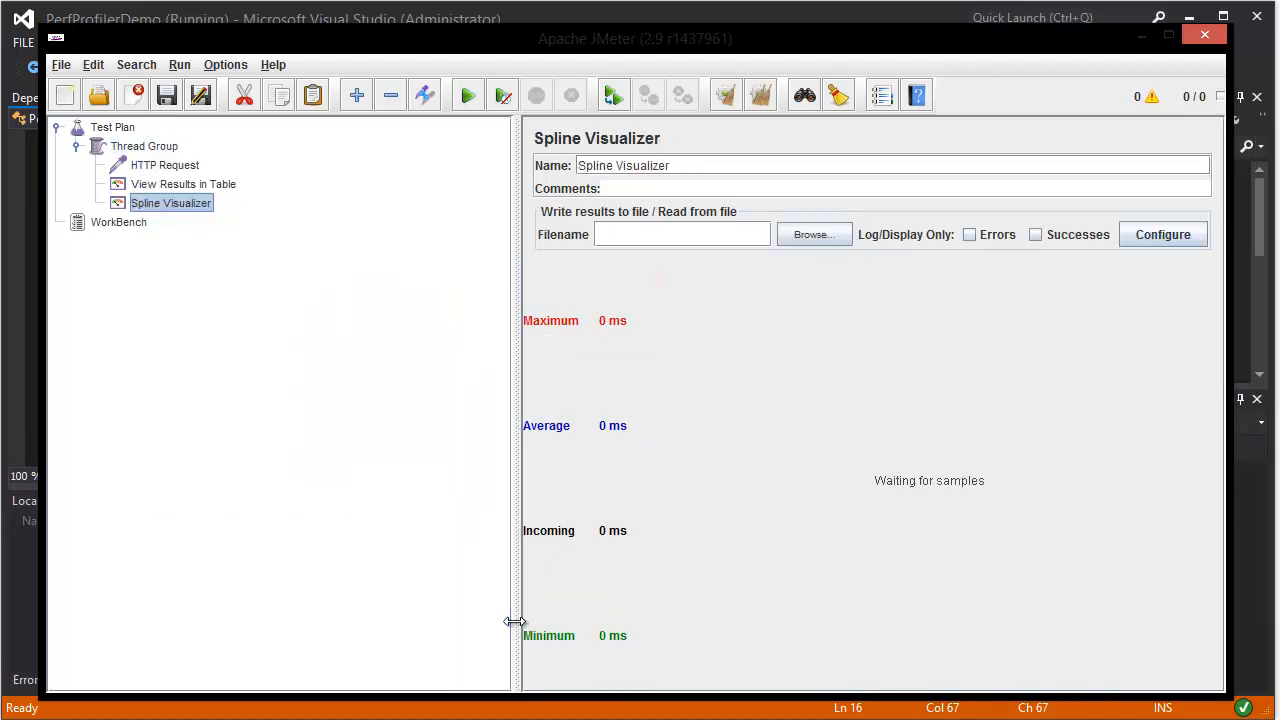
left_click(144, 146)
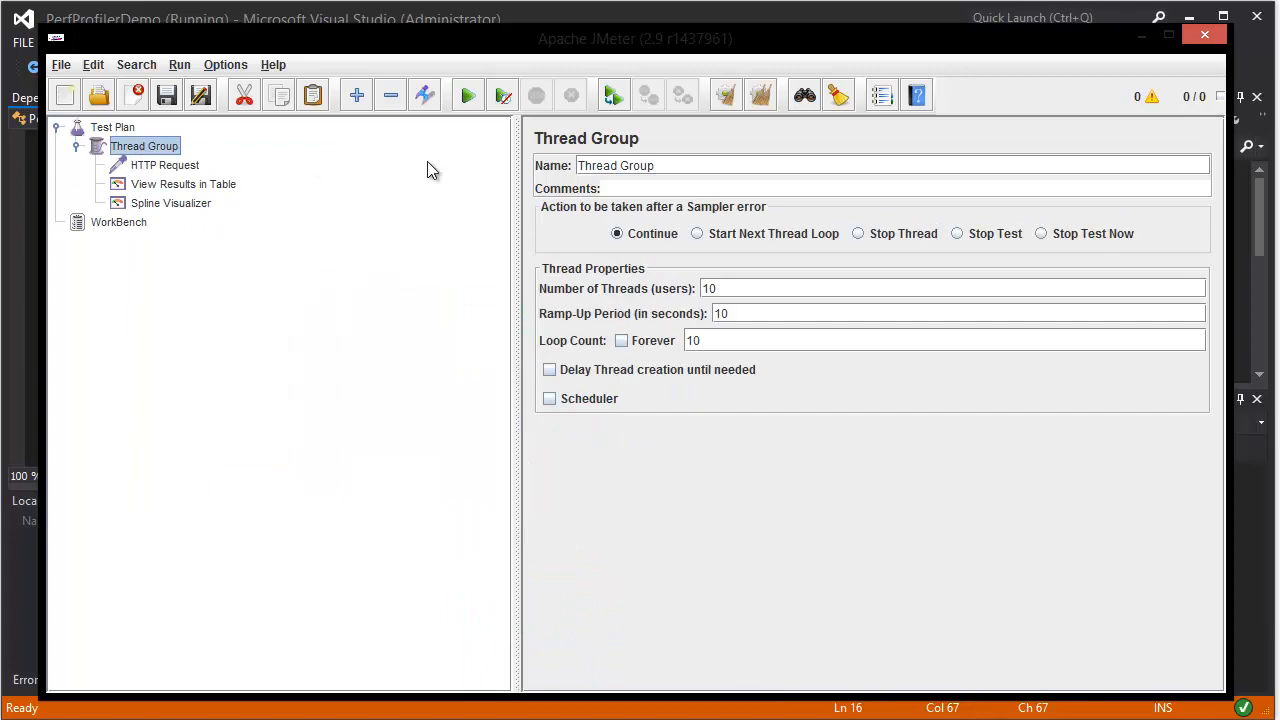
- Start the load test, saving the plan over the existing HTTP Request.jmx file
left_click(468, 94)
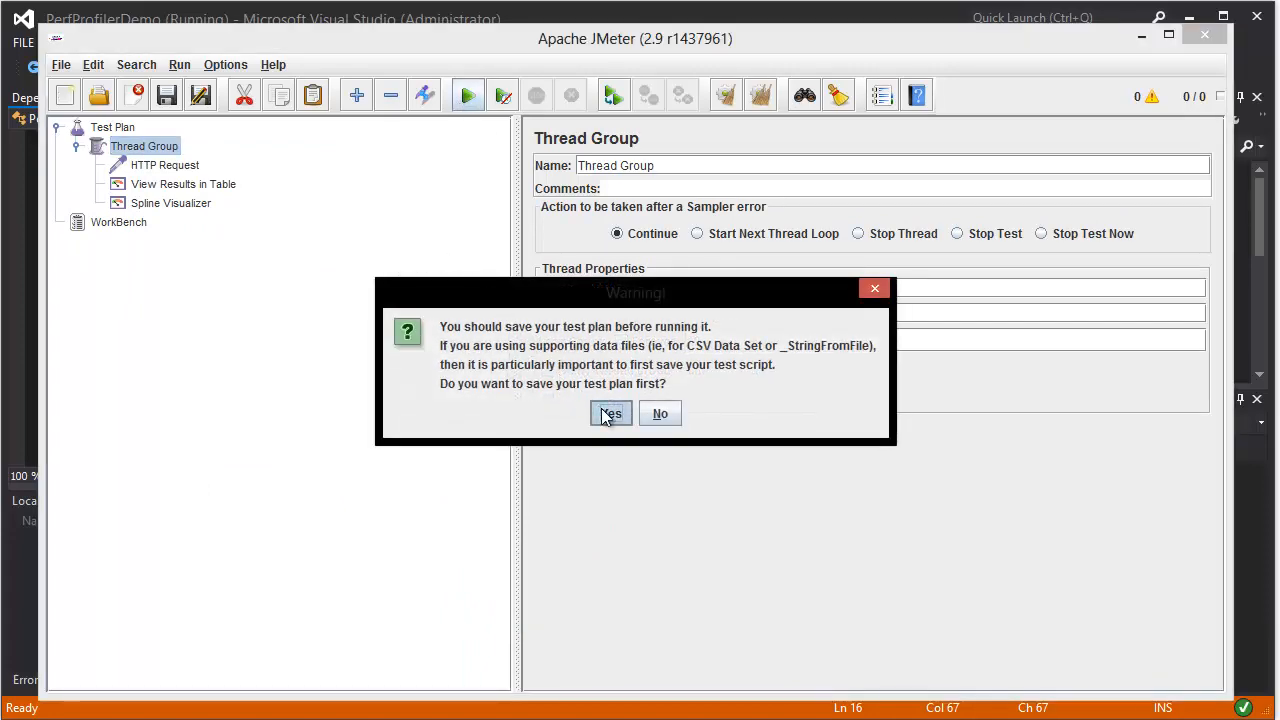
left_click(610, 412)
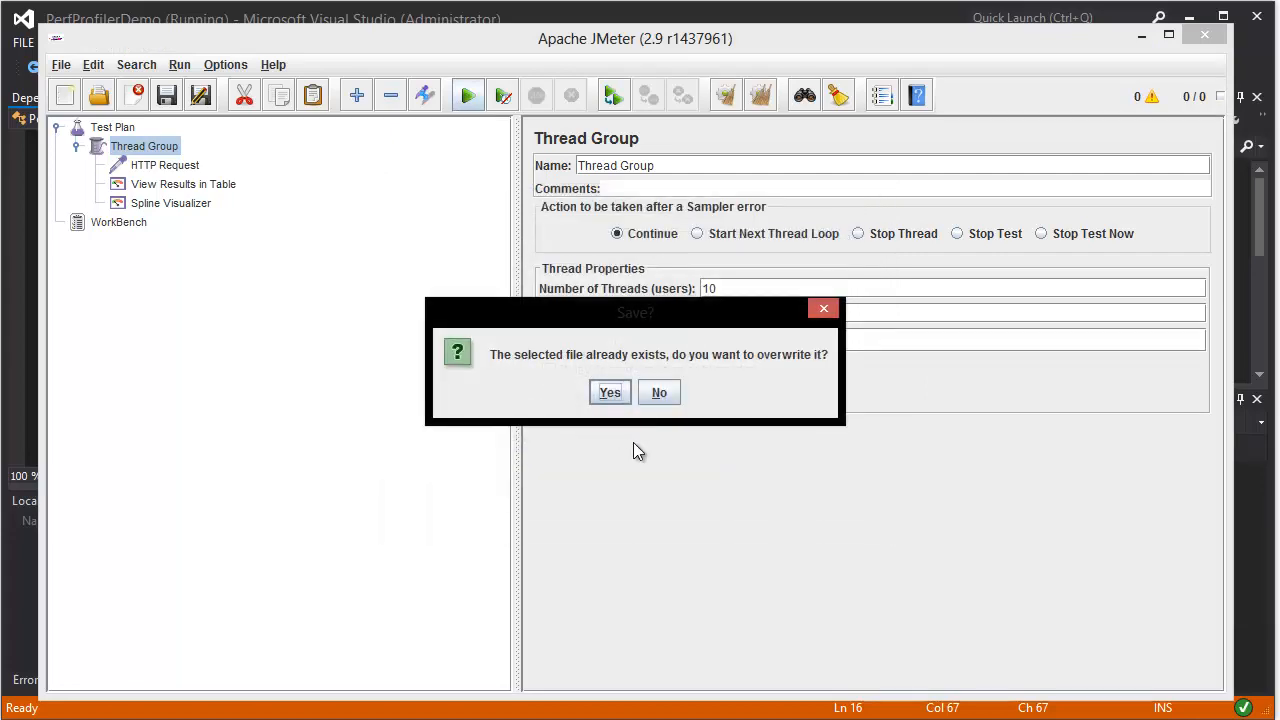
left_click(610, 392)
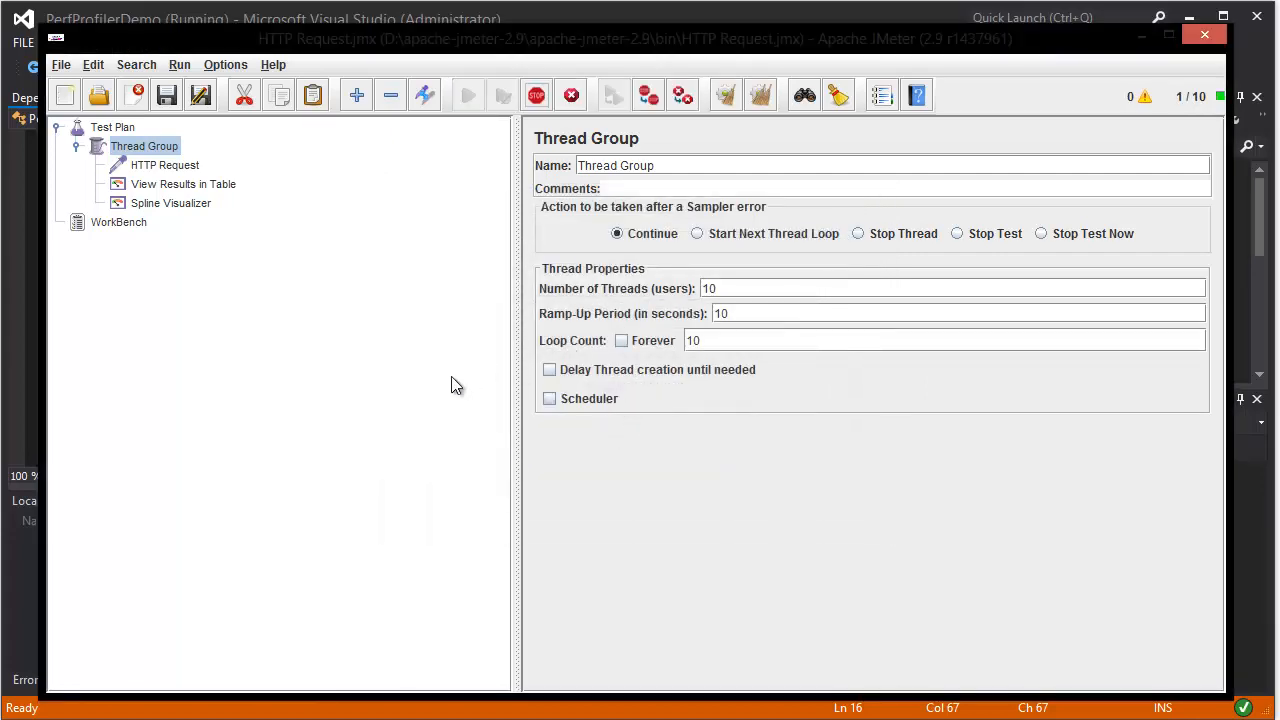
left_click(164, 164)
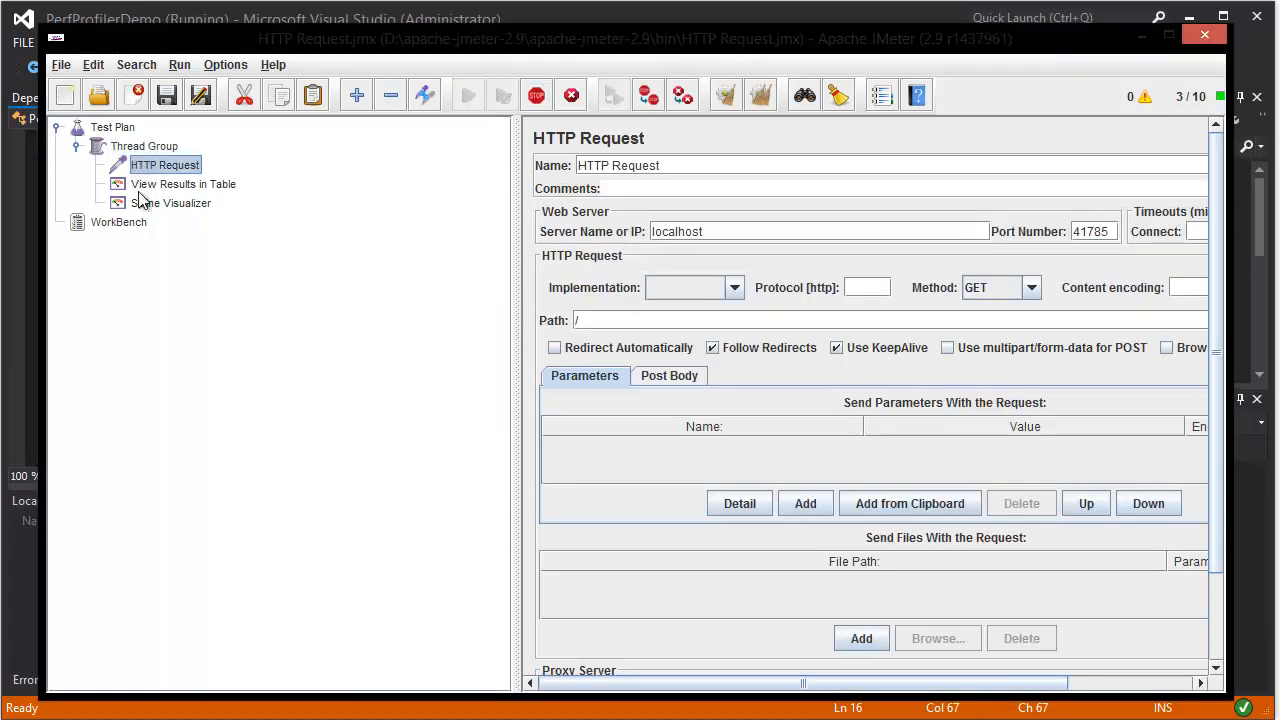
- Review the sample results table and the response-time spline graph as the run finishes
left_click(184, 184)
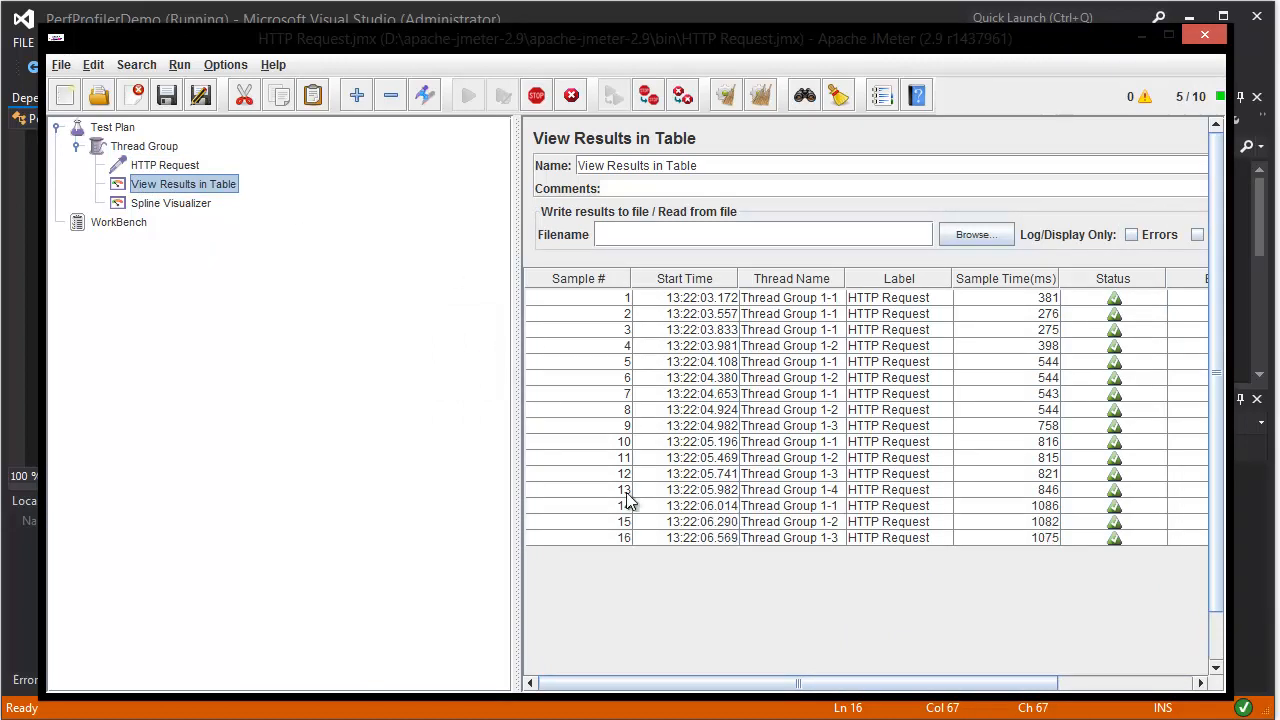
scroll("right", 3)
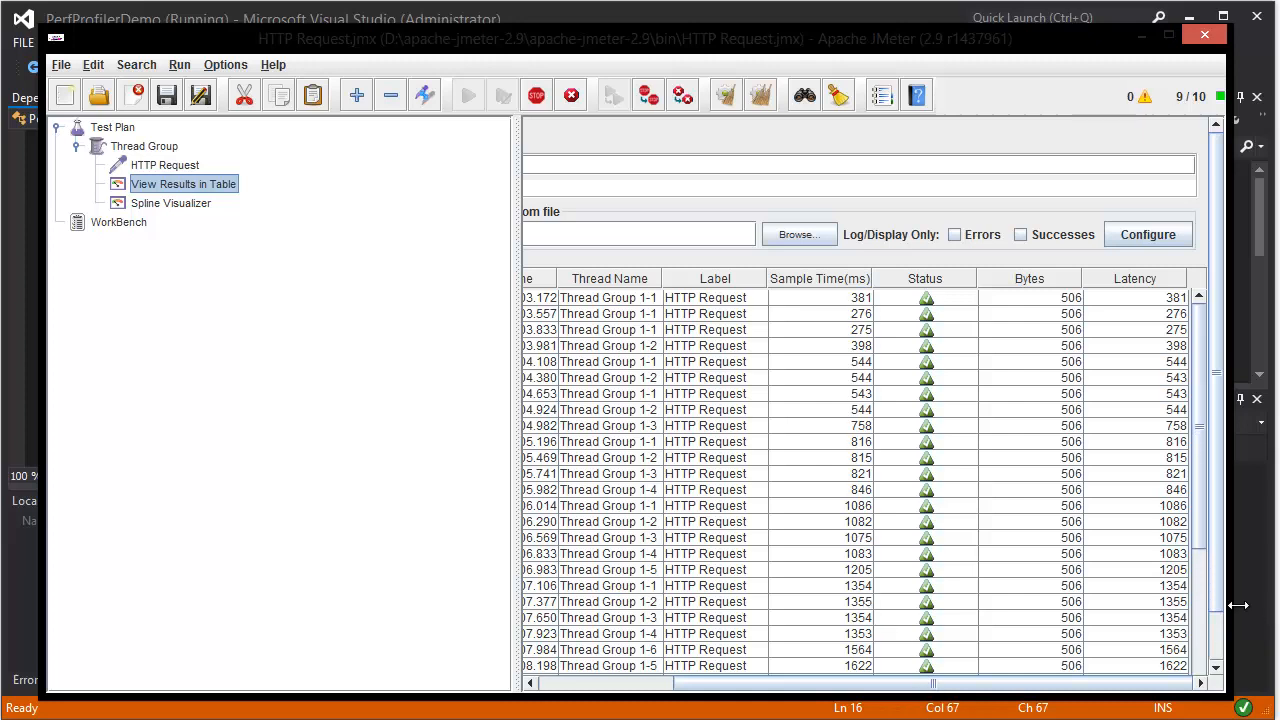
scroll("down", 3)
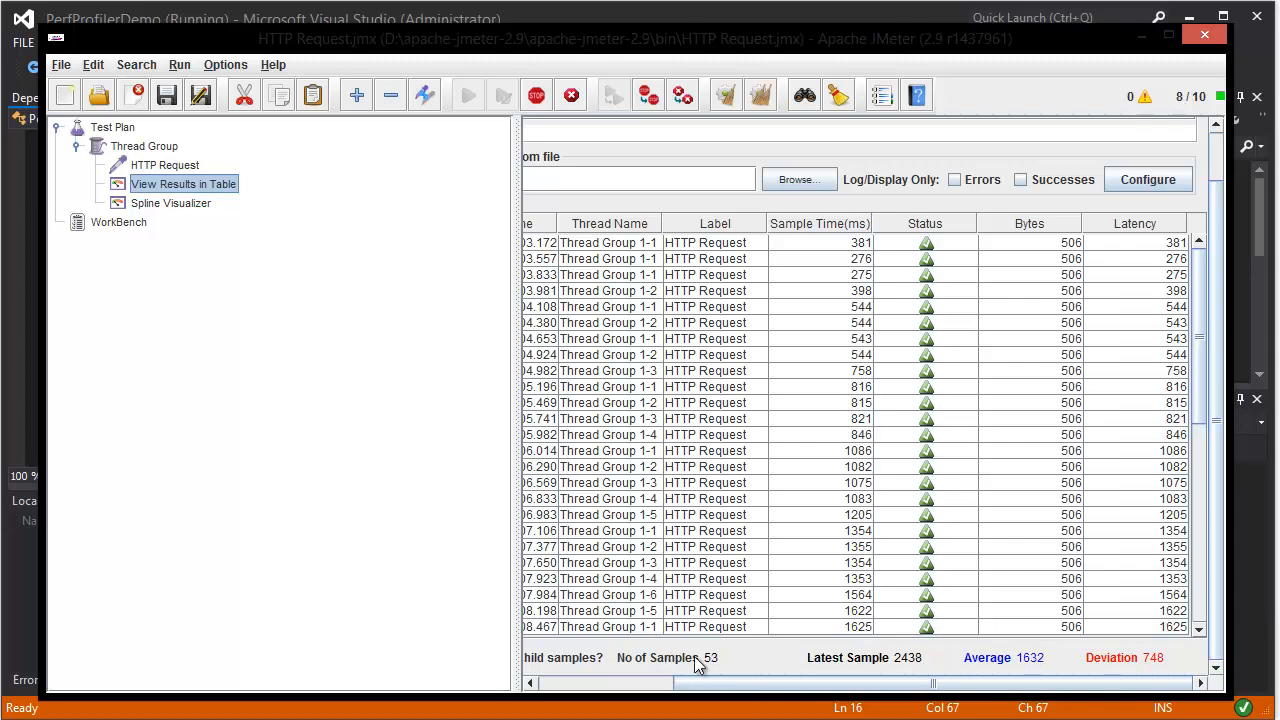
left_click(170, 204)
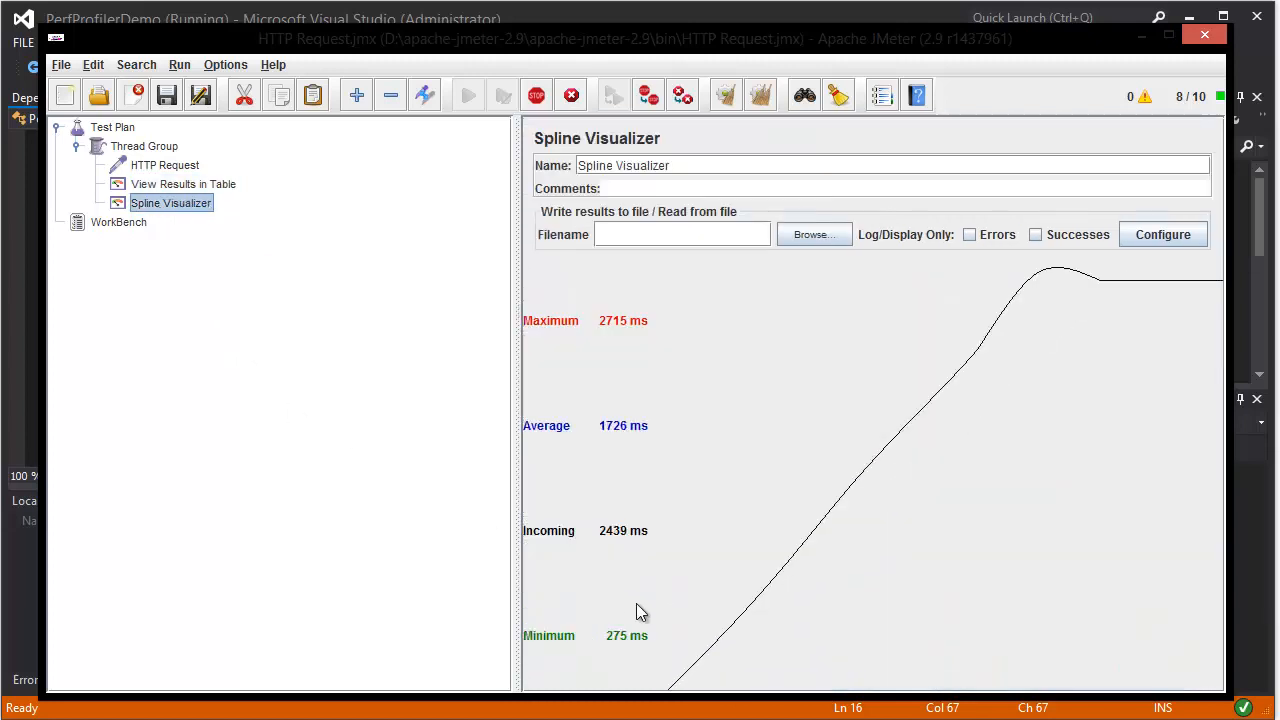
mouse_move(626, 680)
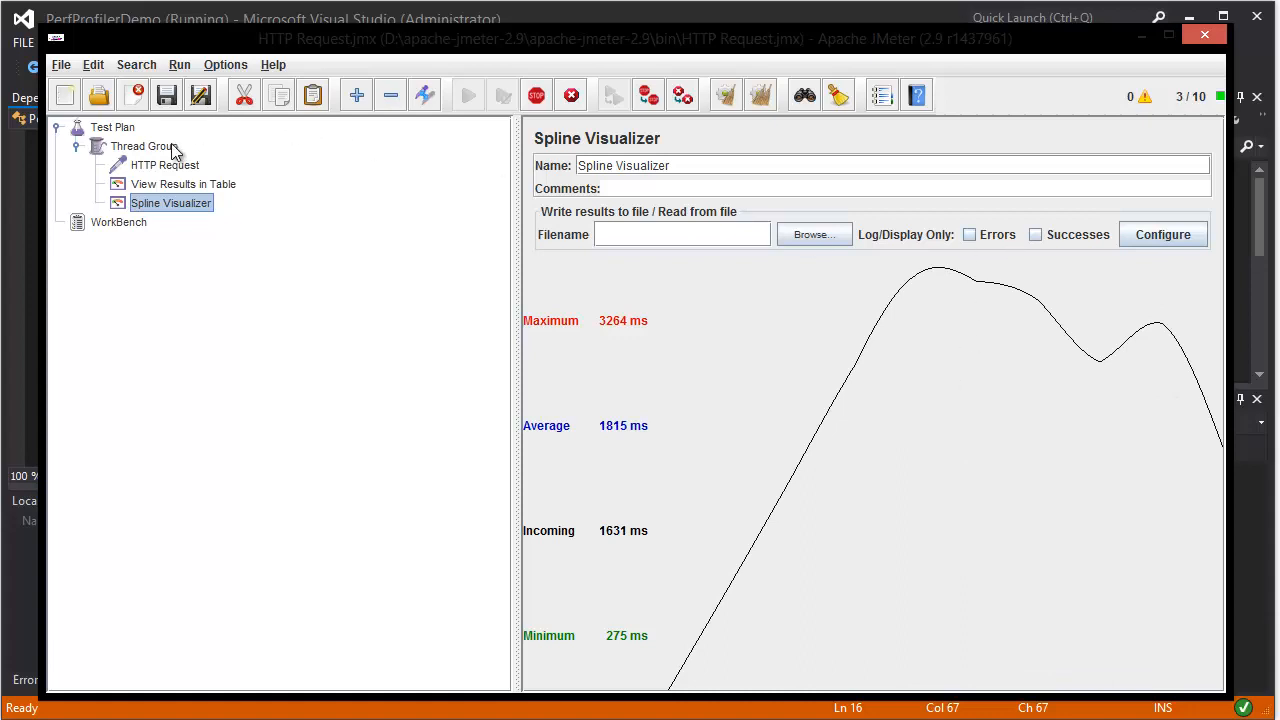
left_click(164, 164)
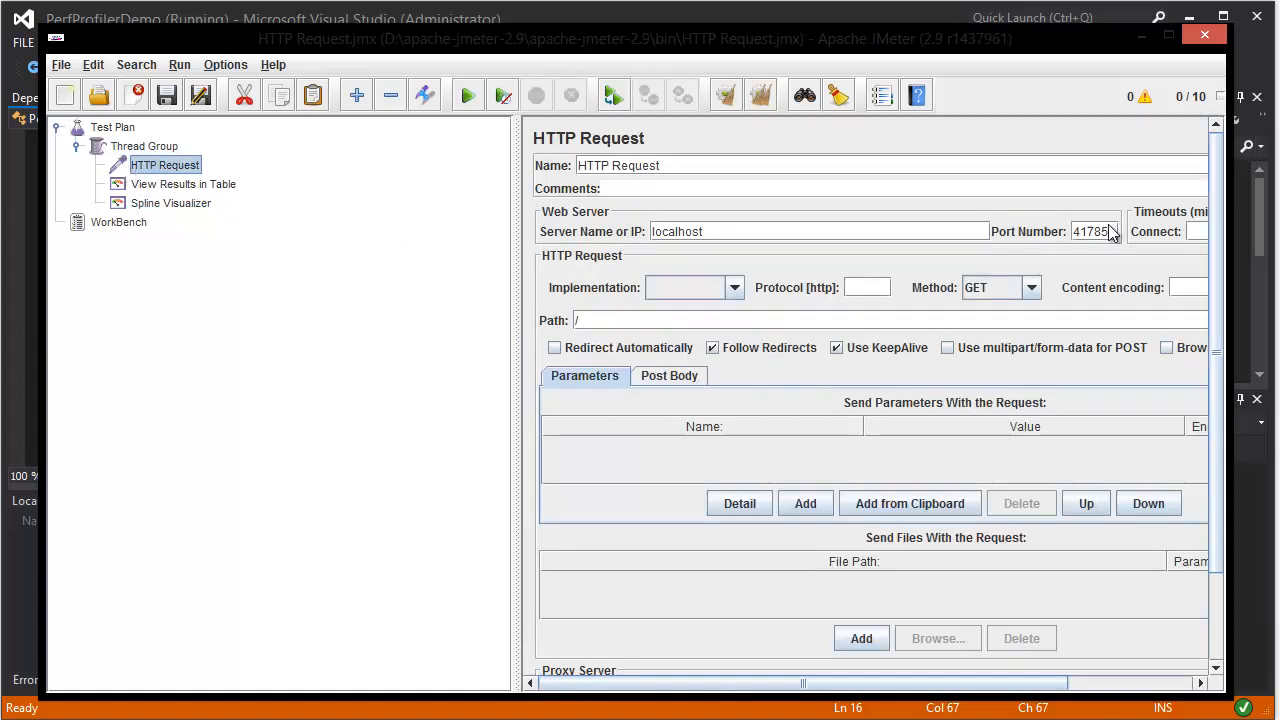
left_click(184, 184)
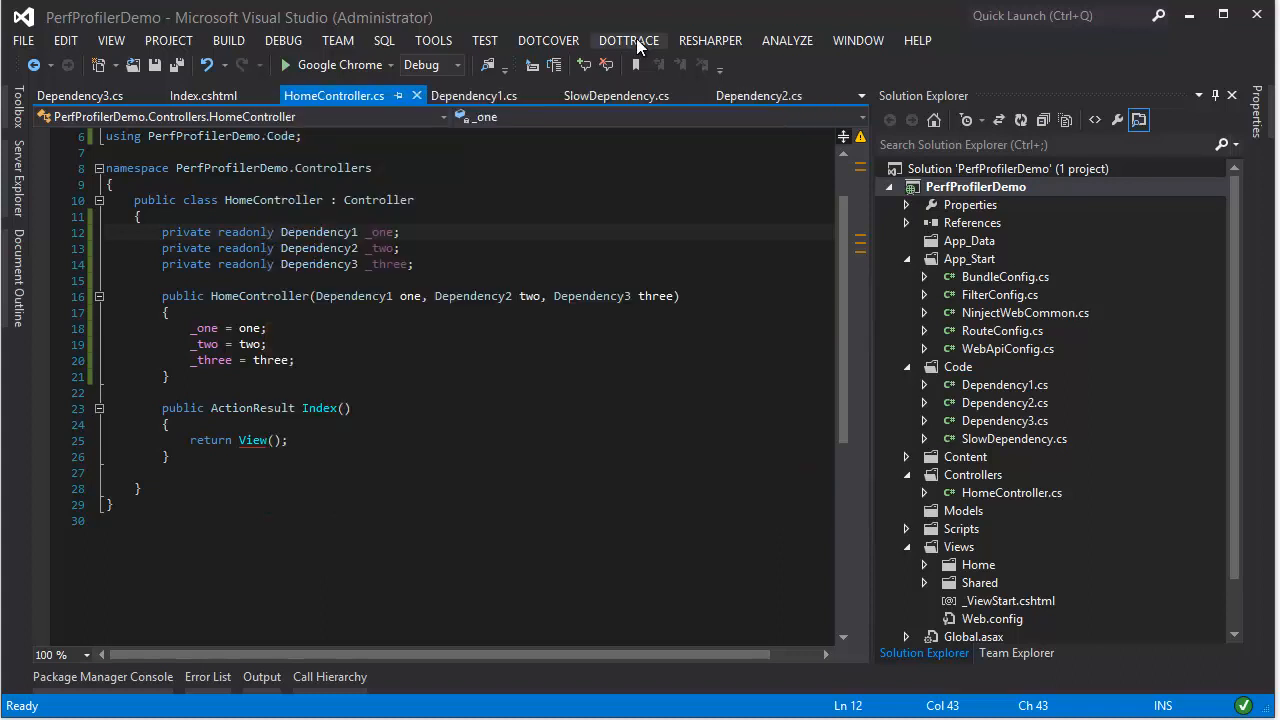
- Run dotTrace sampling profiling of the startup project with the browser launched
left_click(628, 40)
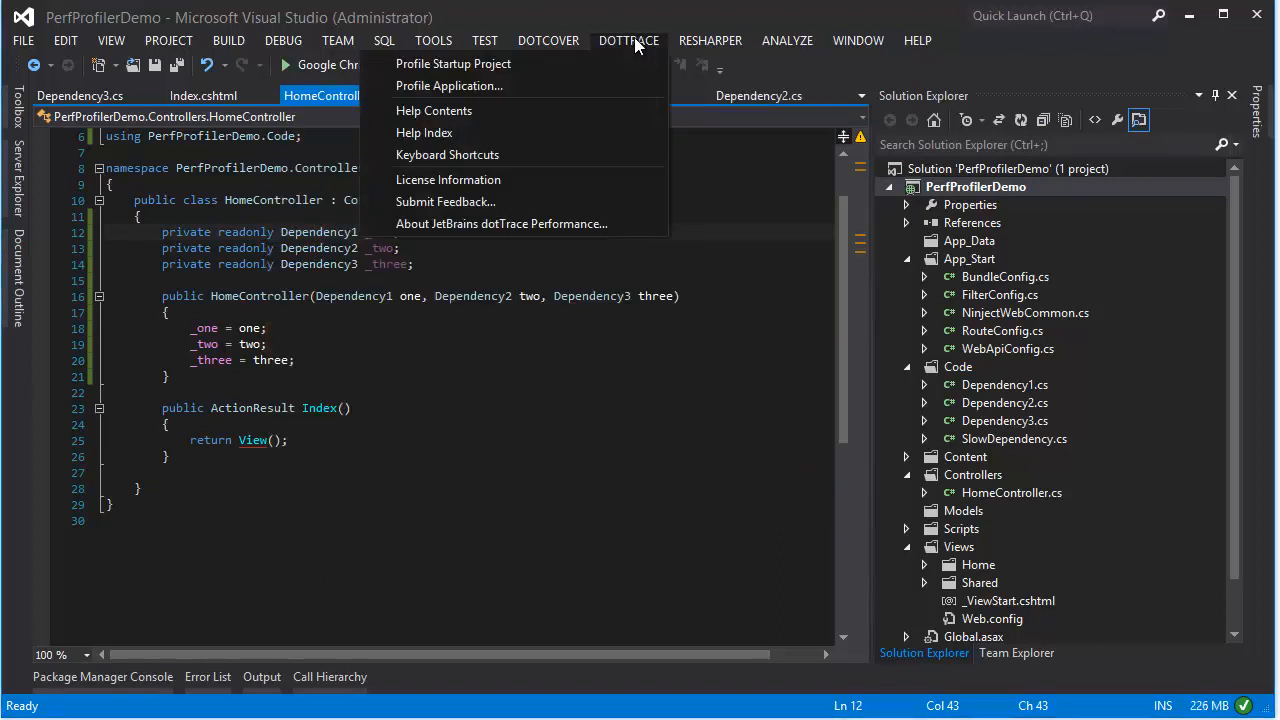
mouse_move(452, 62)
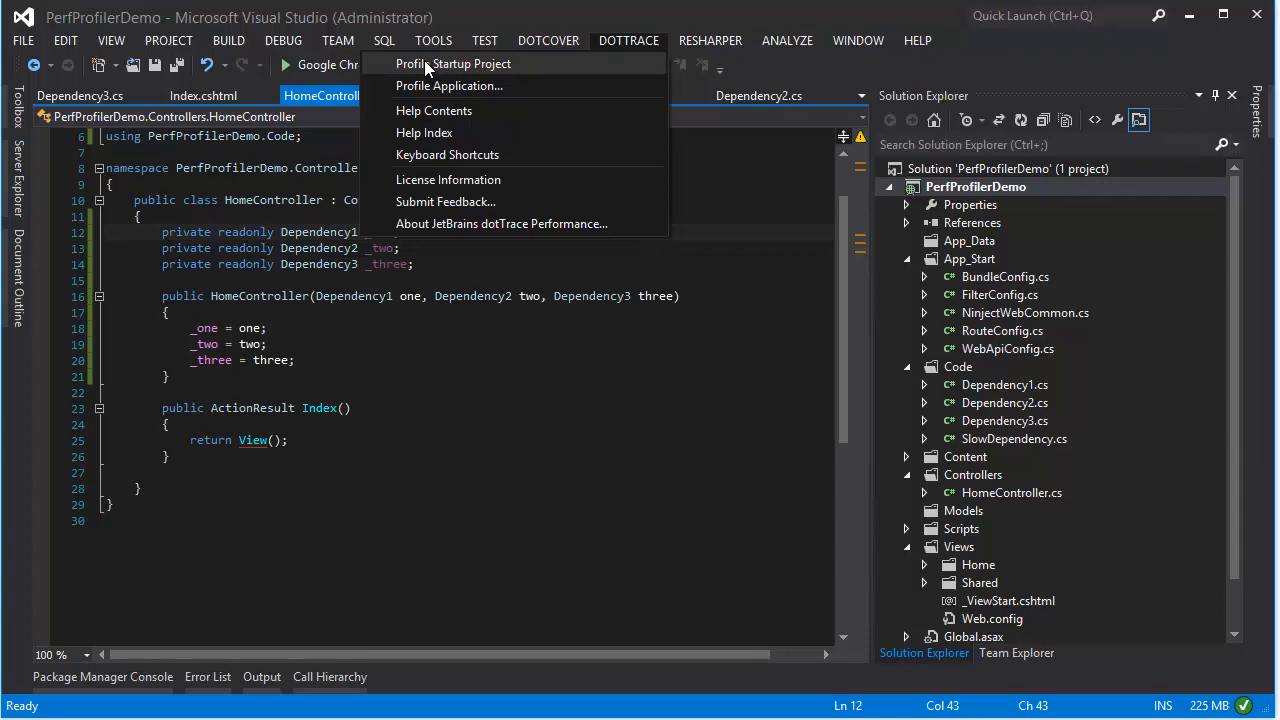
left_click(454, 62)
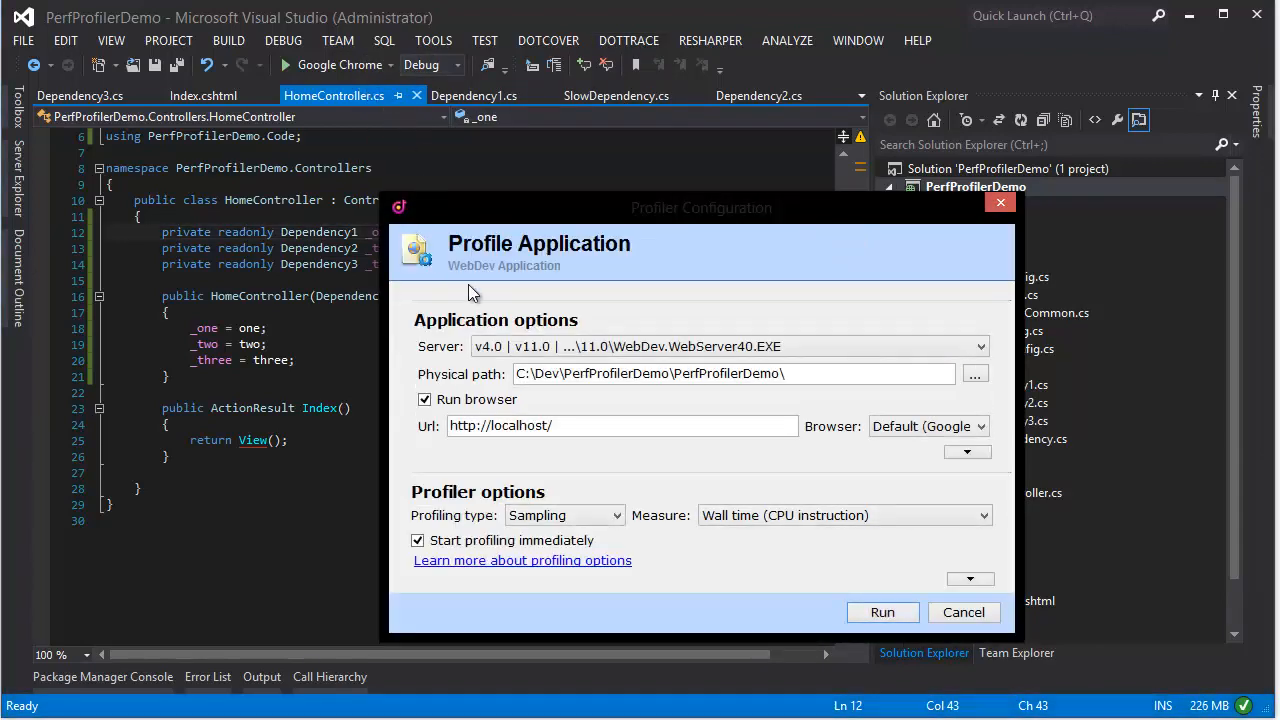
mouse_move(920, 572)
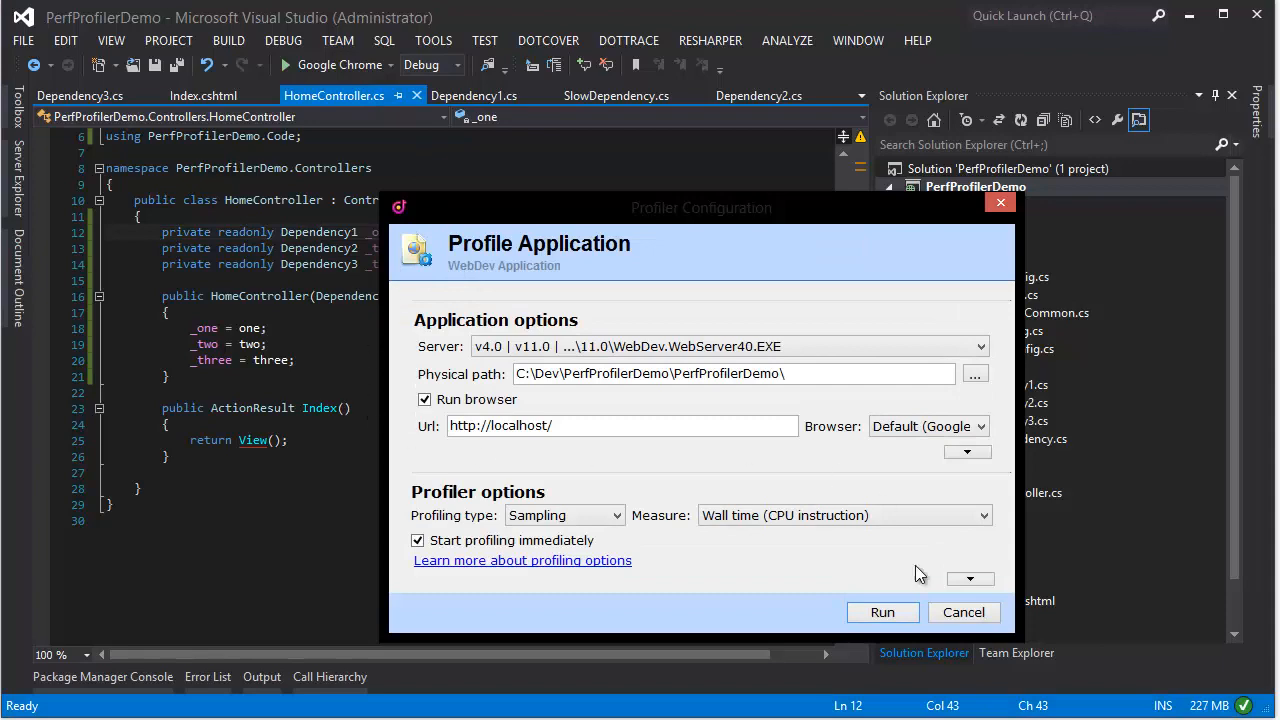
left_click(962, 612)
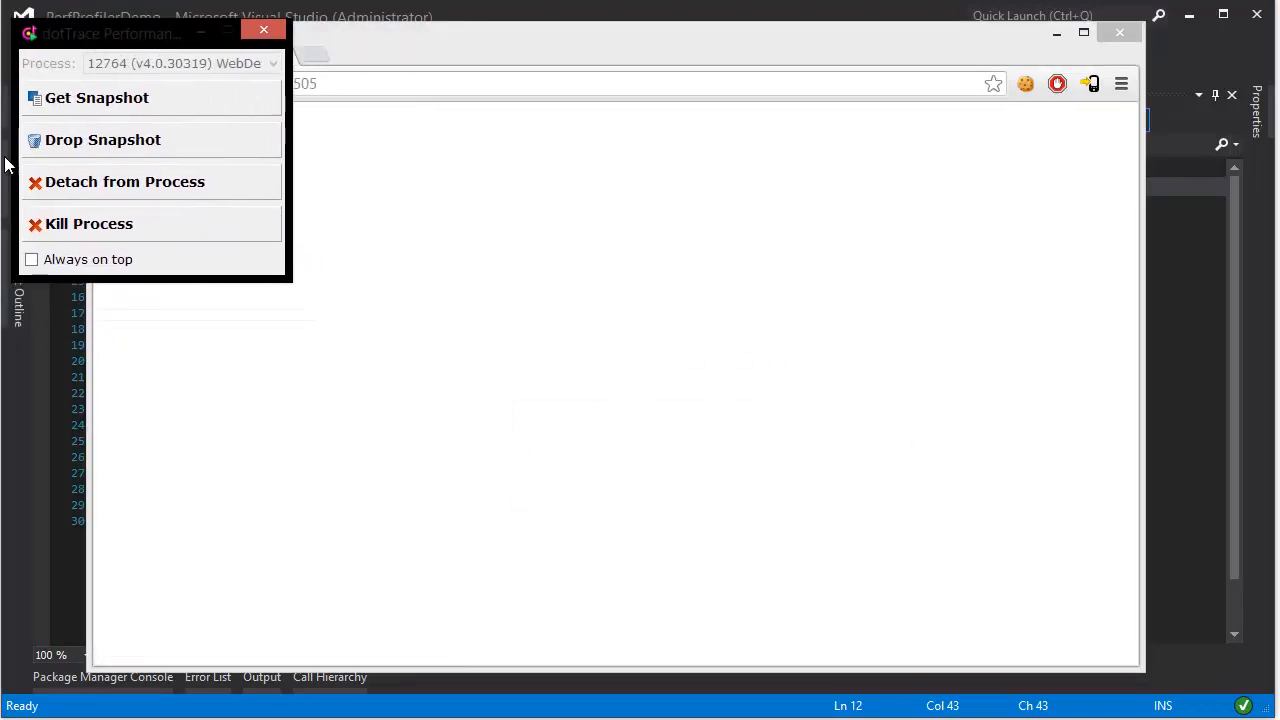
mouse_move(118, 110)
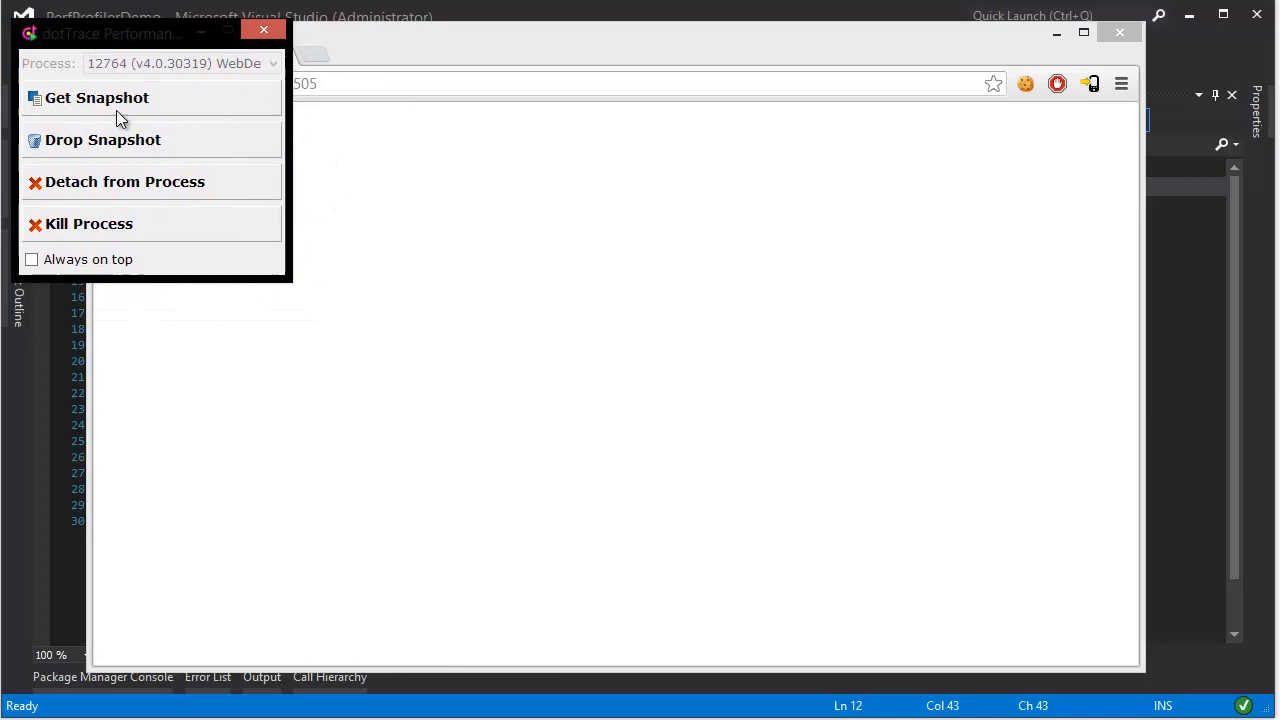
mouse_move(76, 84)
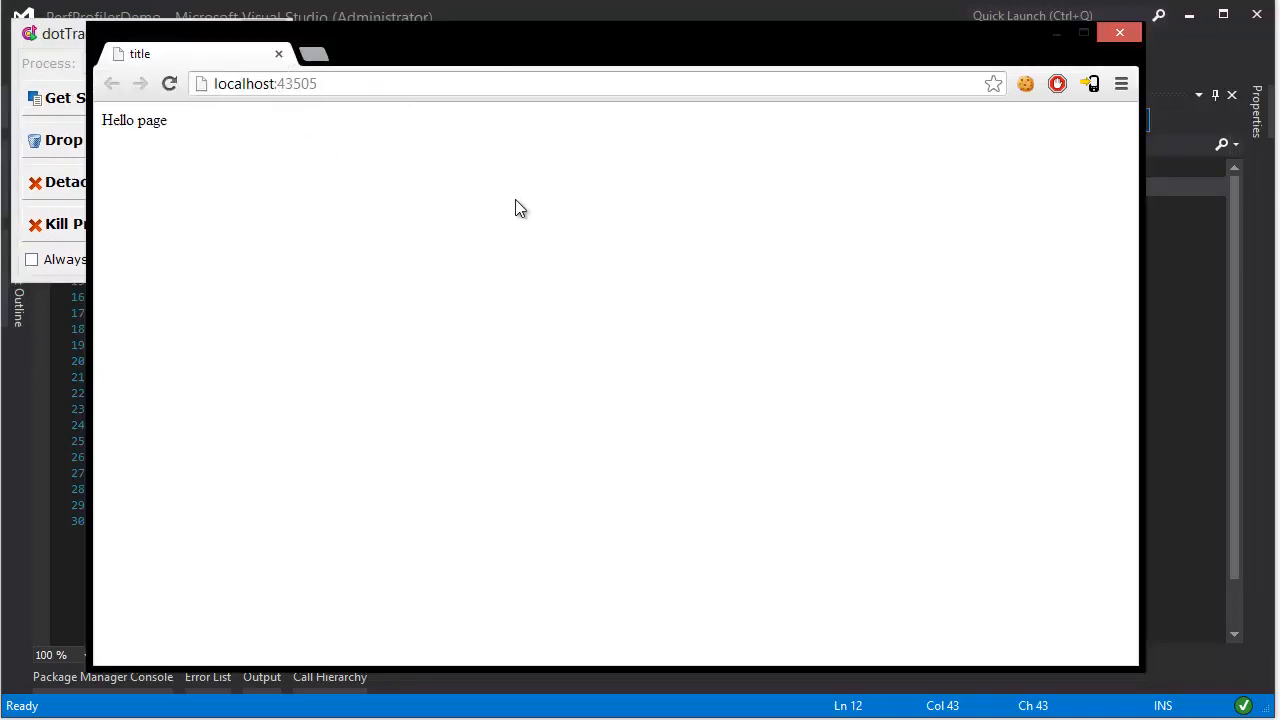
mouse_move(184, 548)
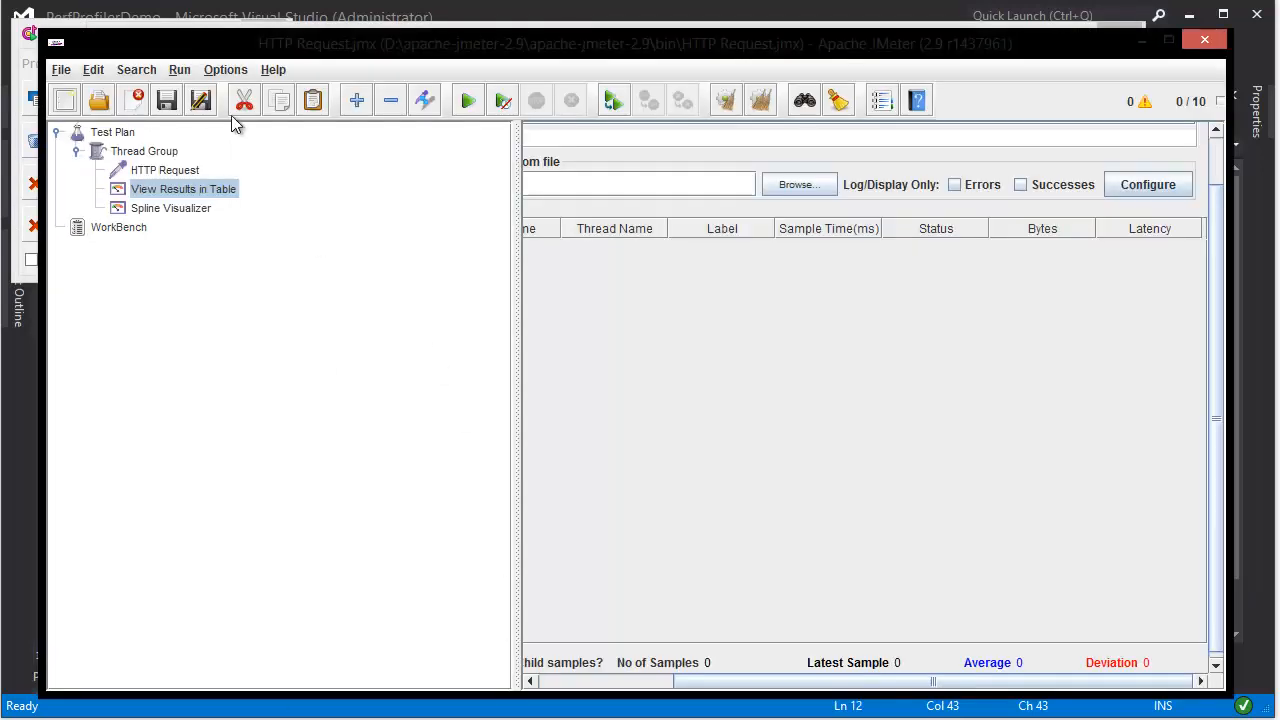
- Check the Thread Group's 10 threads and loop count 10, then start the load test
left_click(144, 152)
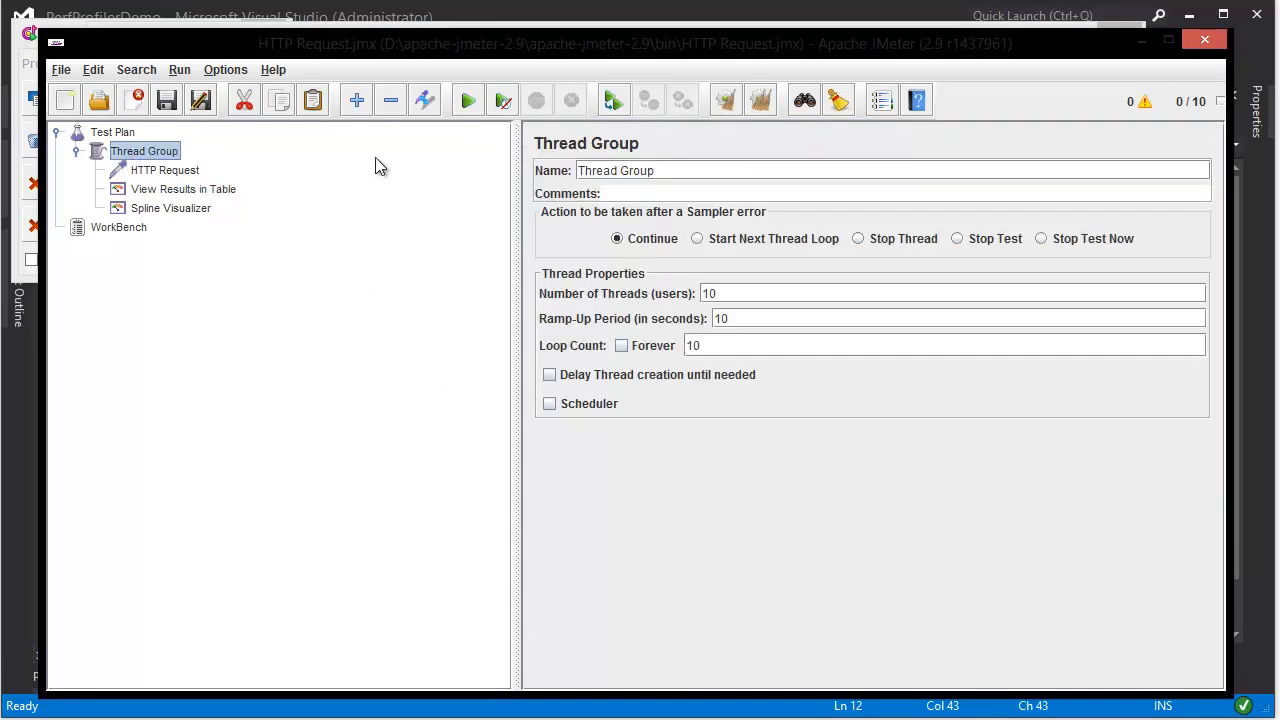
left_click(468, 100)
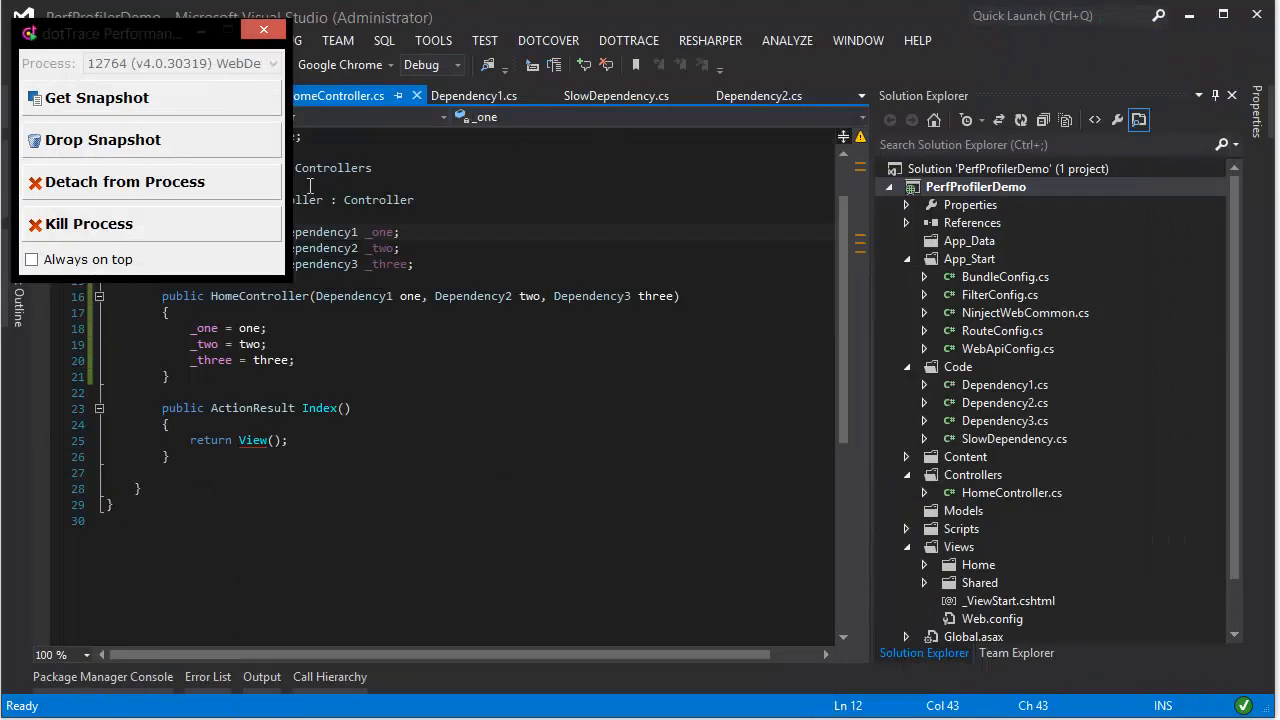
- Get a snapshot from the dotTrace controller and wait for it to open with all threads listed
left_click(96, 96)
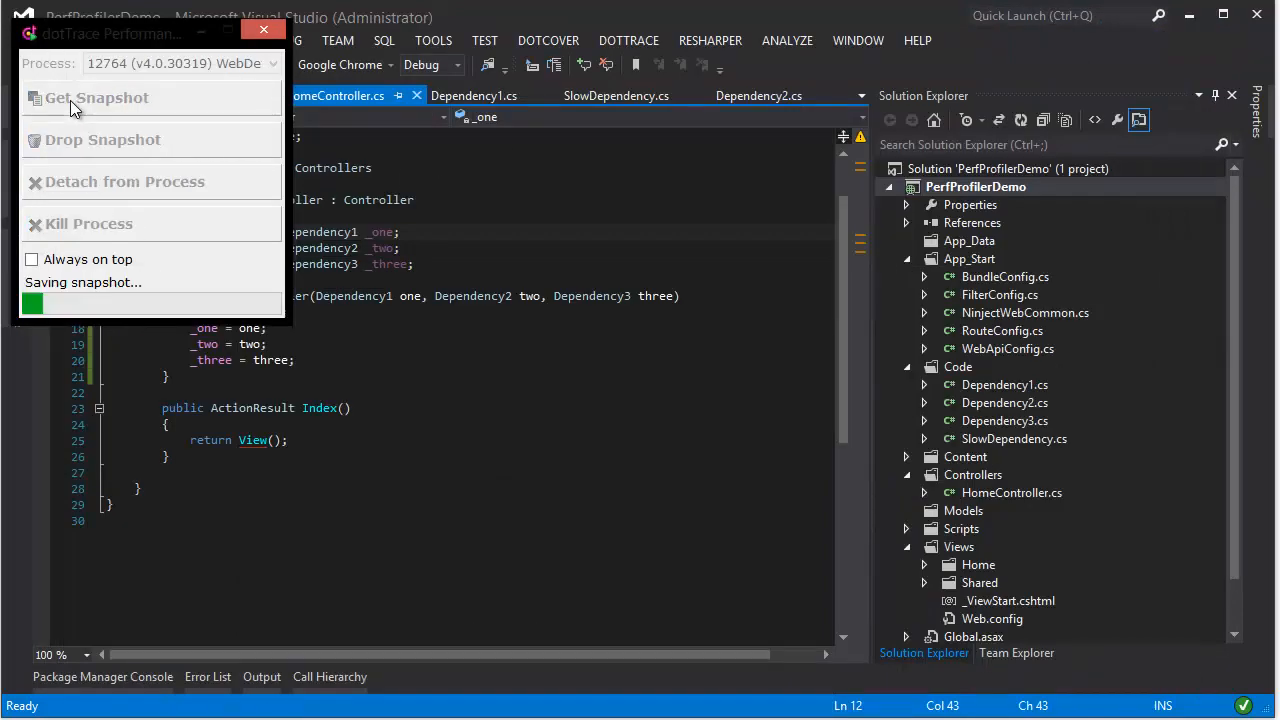
left_click(96, 96)
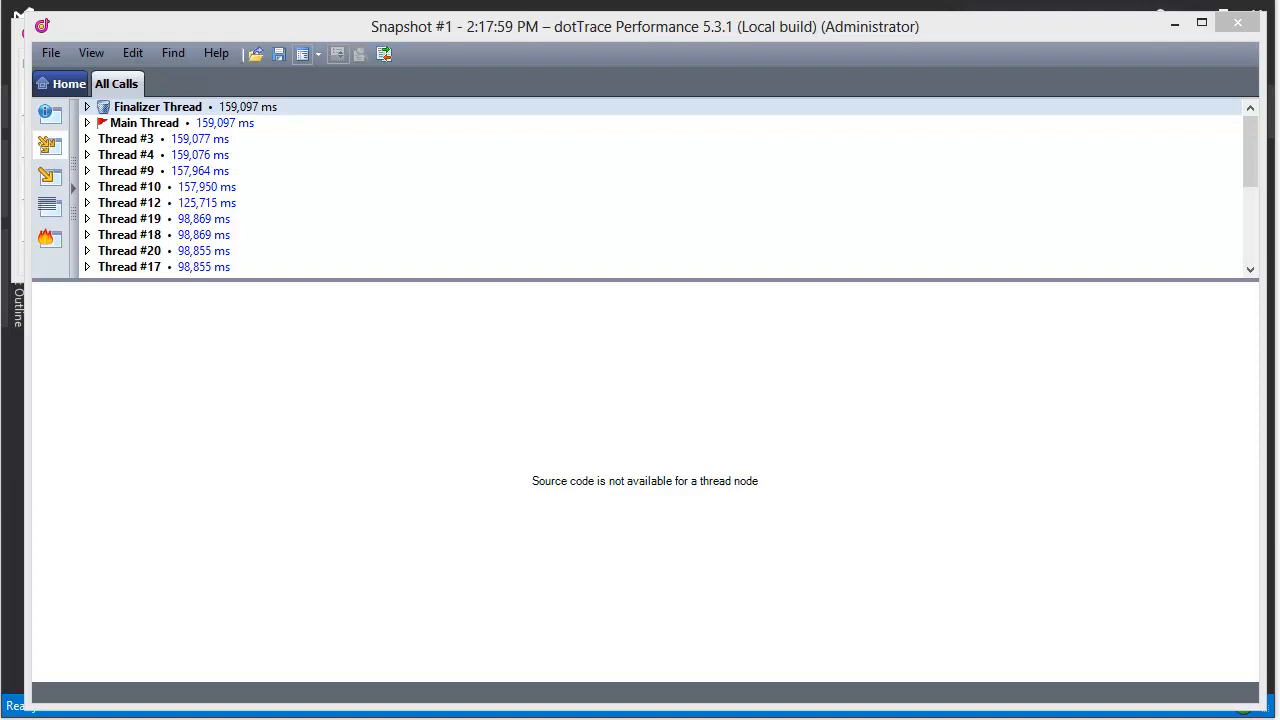
mouse_move(448, 280)
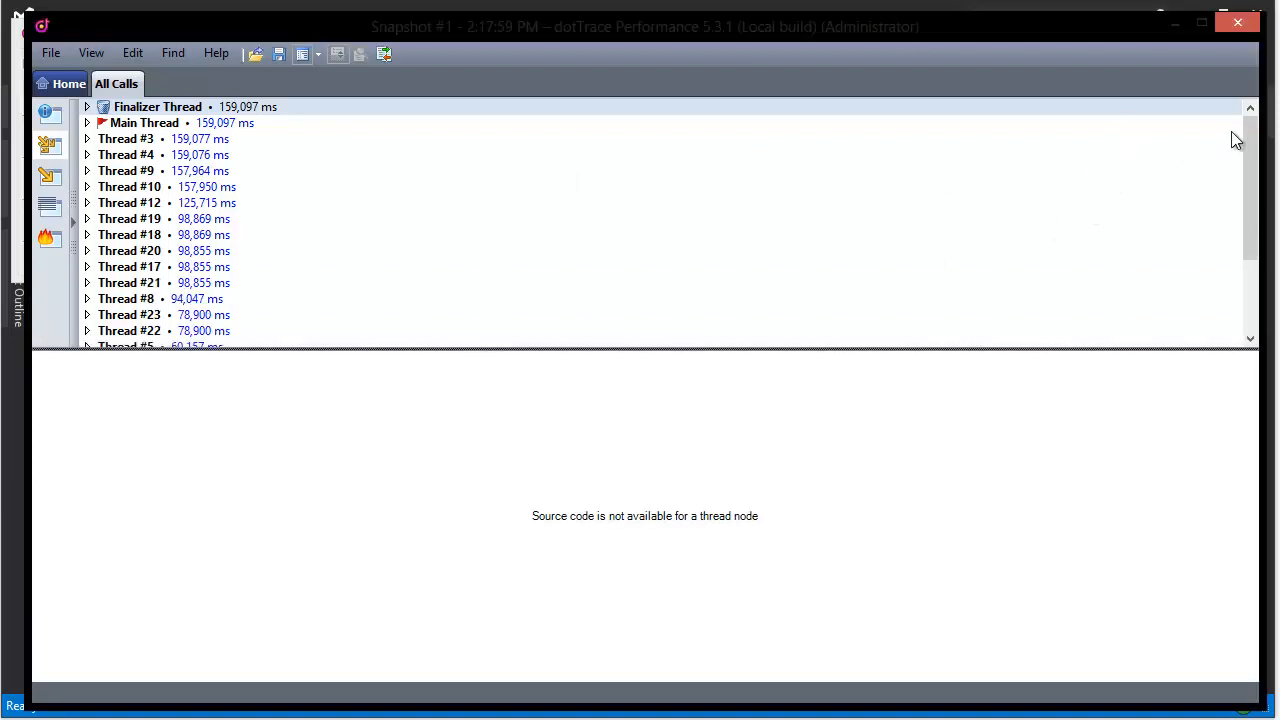
scroll("down", 3)
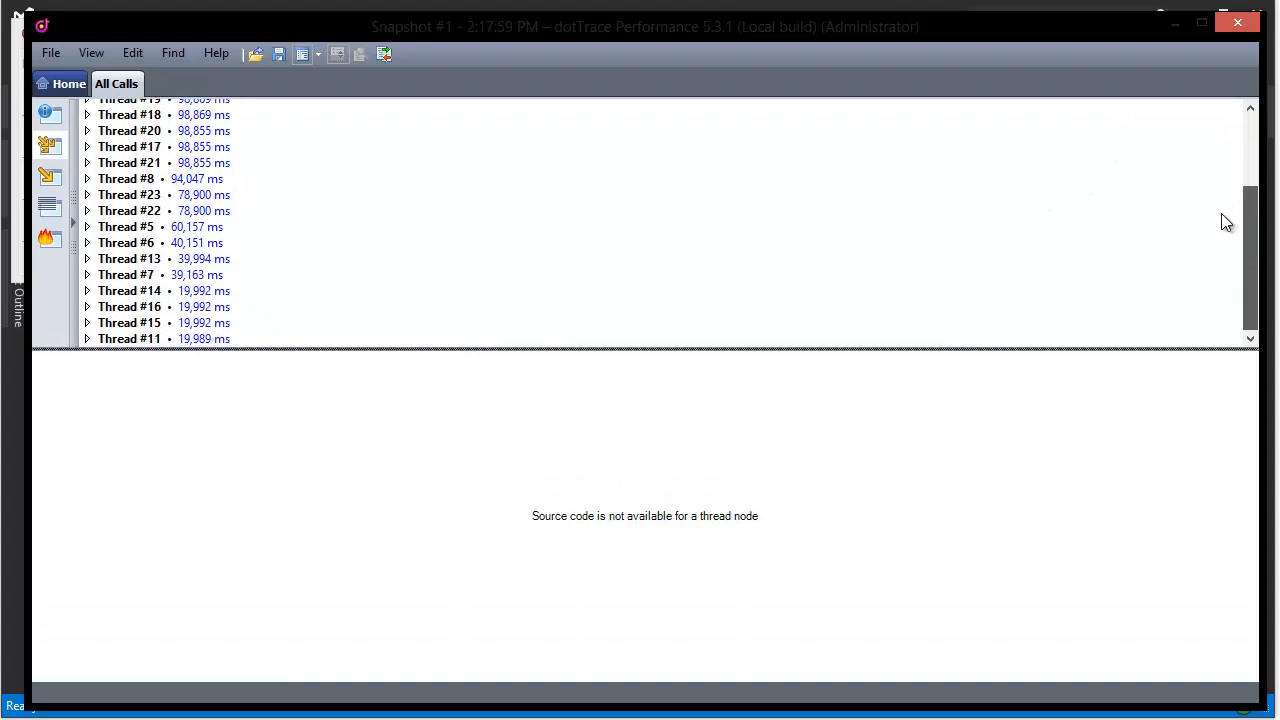
scroll("up", 3)
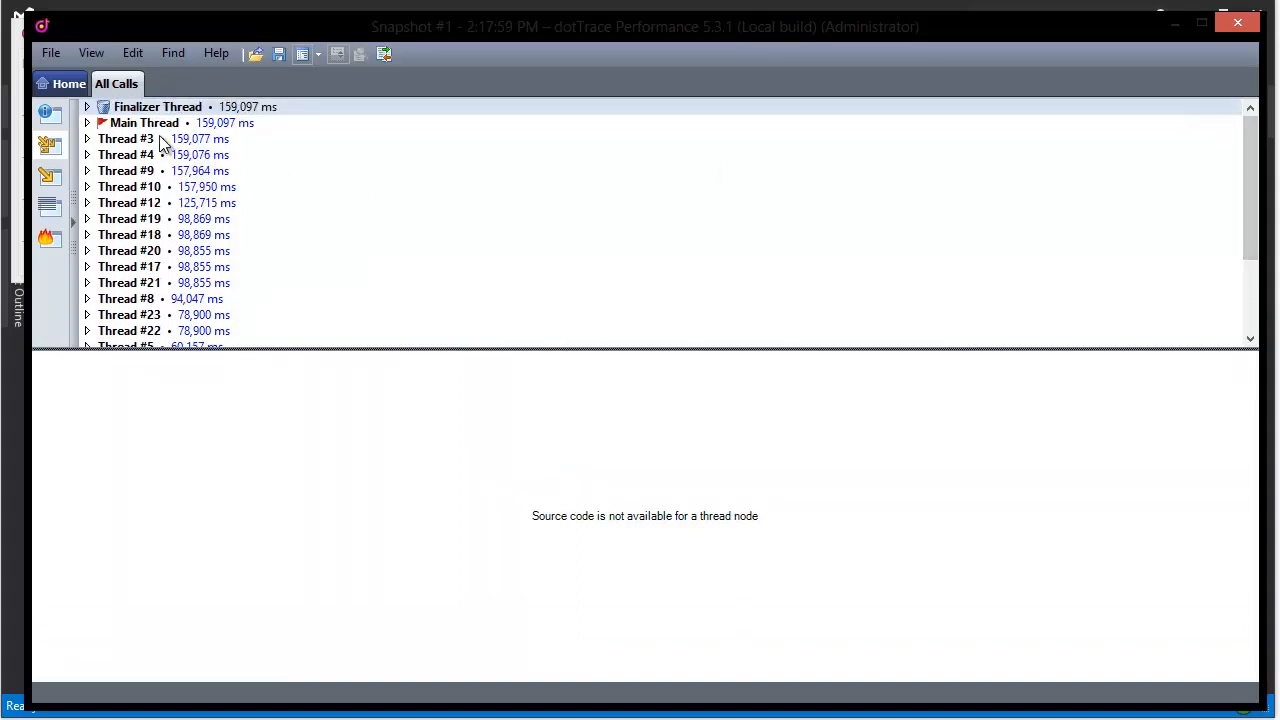
mouse_move(168, 144)
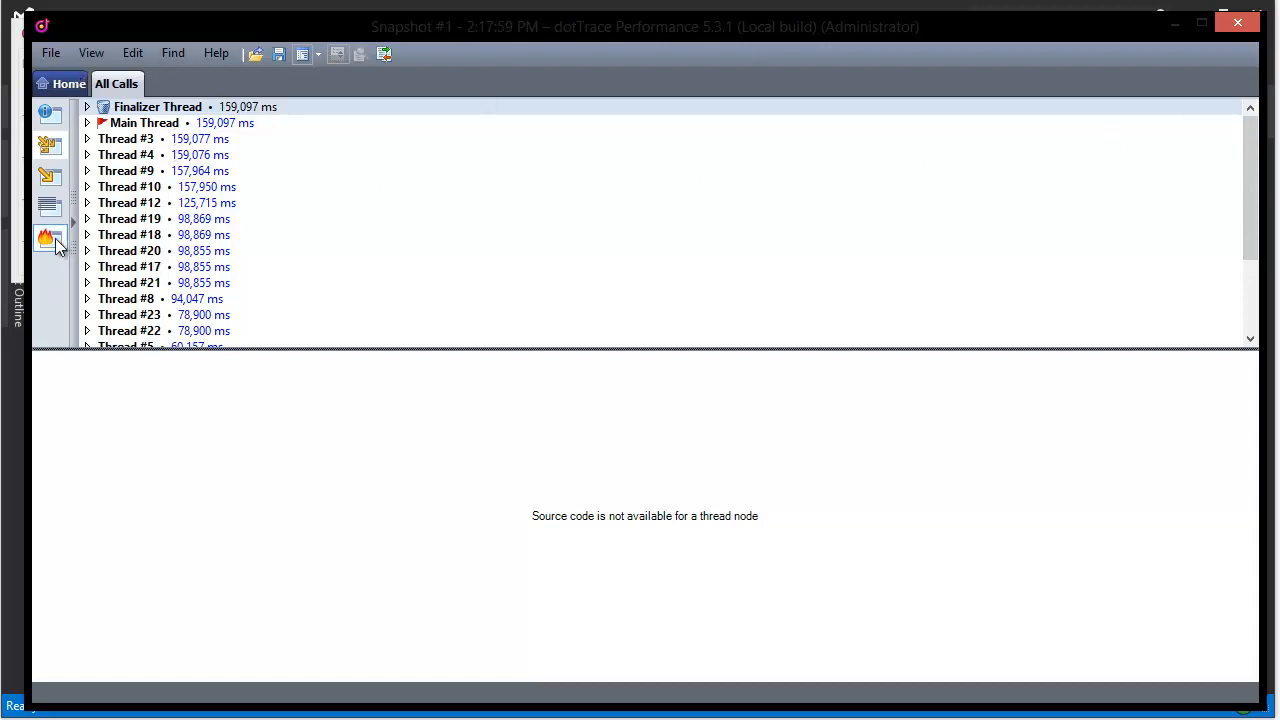
mouse_move(52, 240)
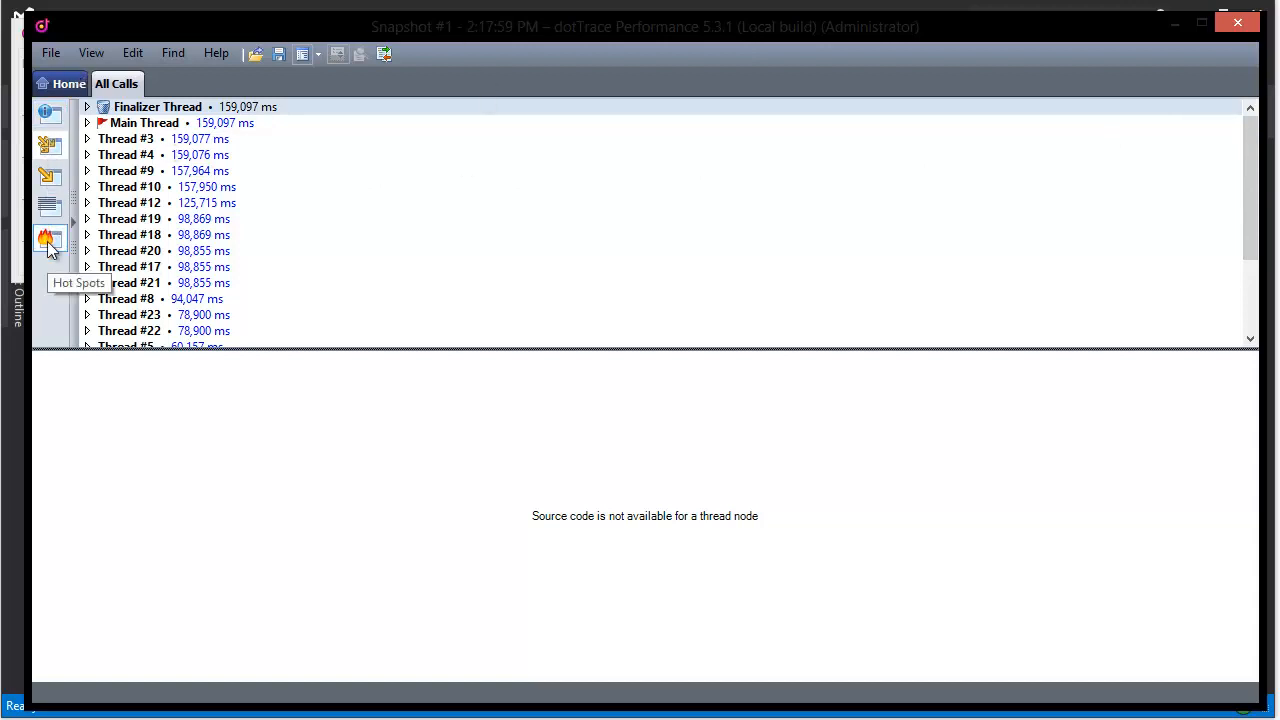
- View the snapshot's hot spots, then return to the call tree and expand Thread #9
left_click(50, 240)
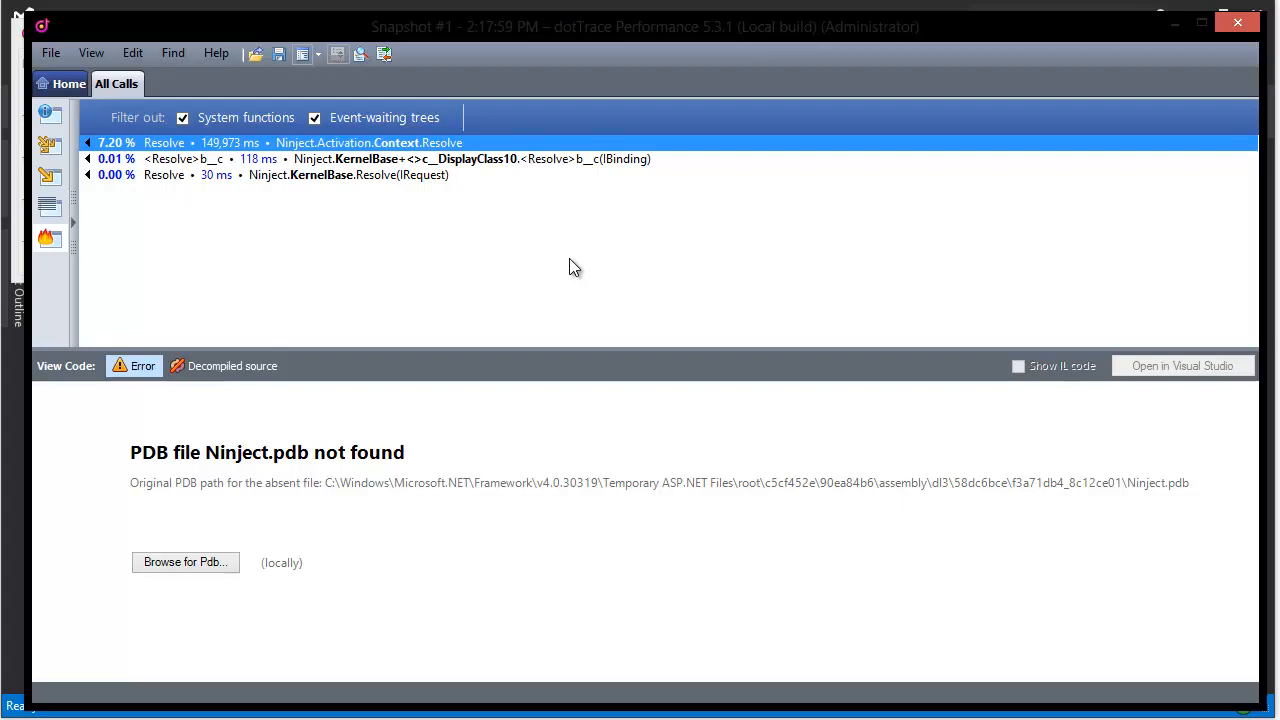
mouse_move(264, 162)
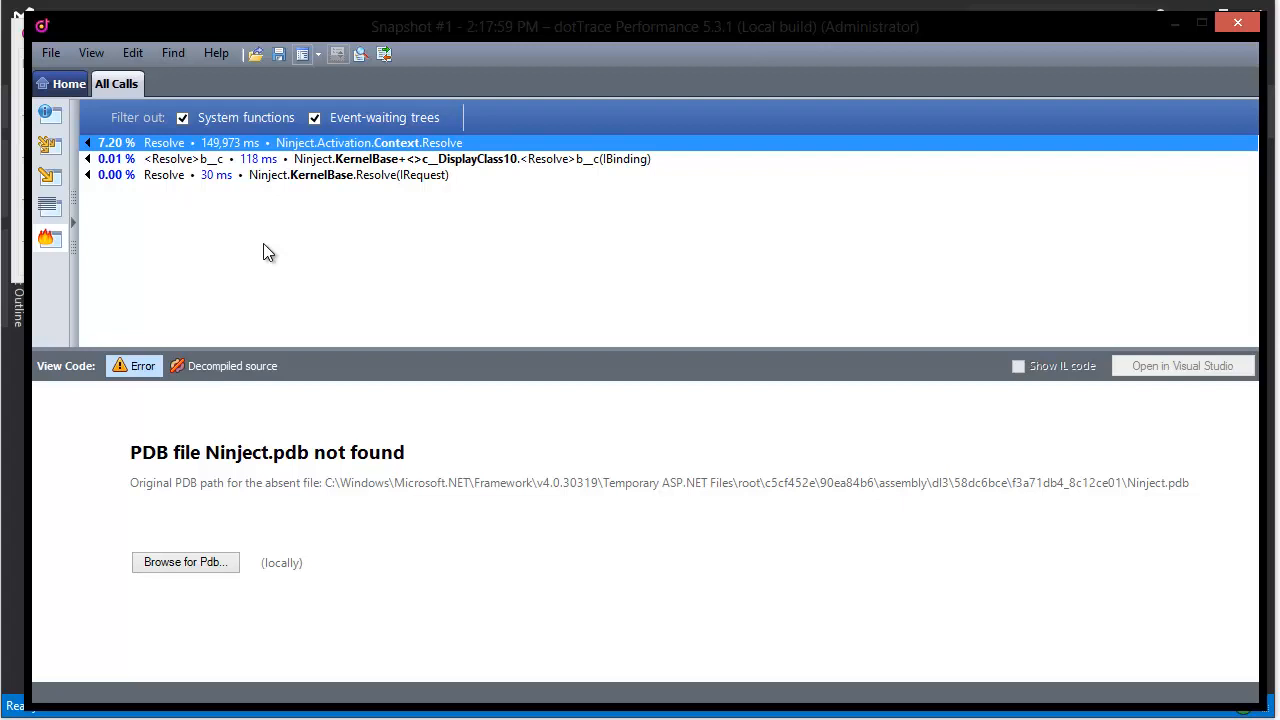
mouse_move(282, 240)
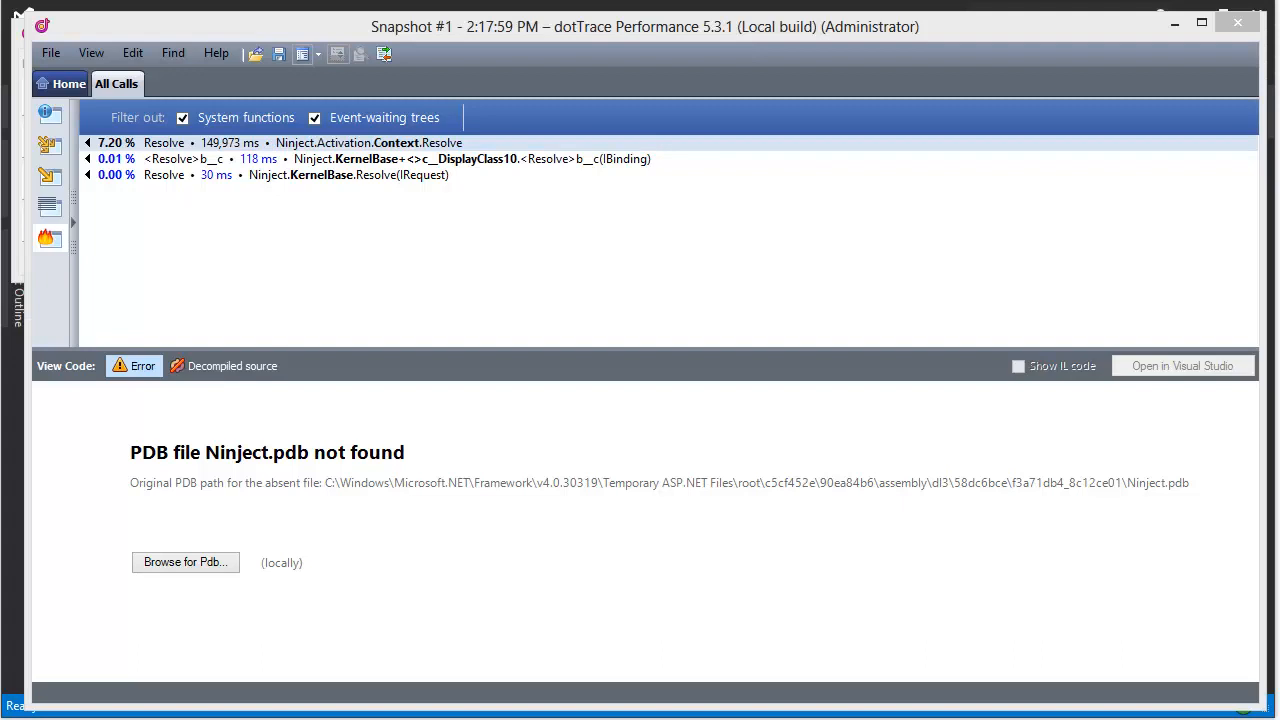
left_click(300, 142)
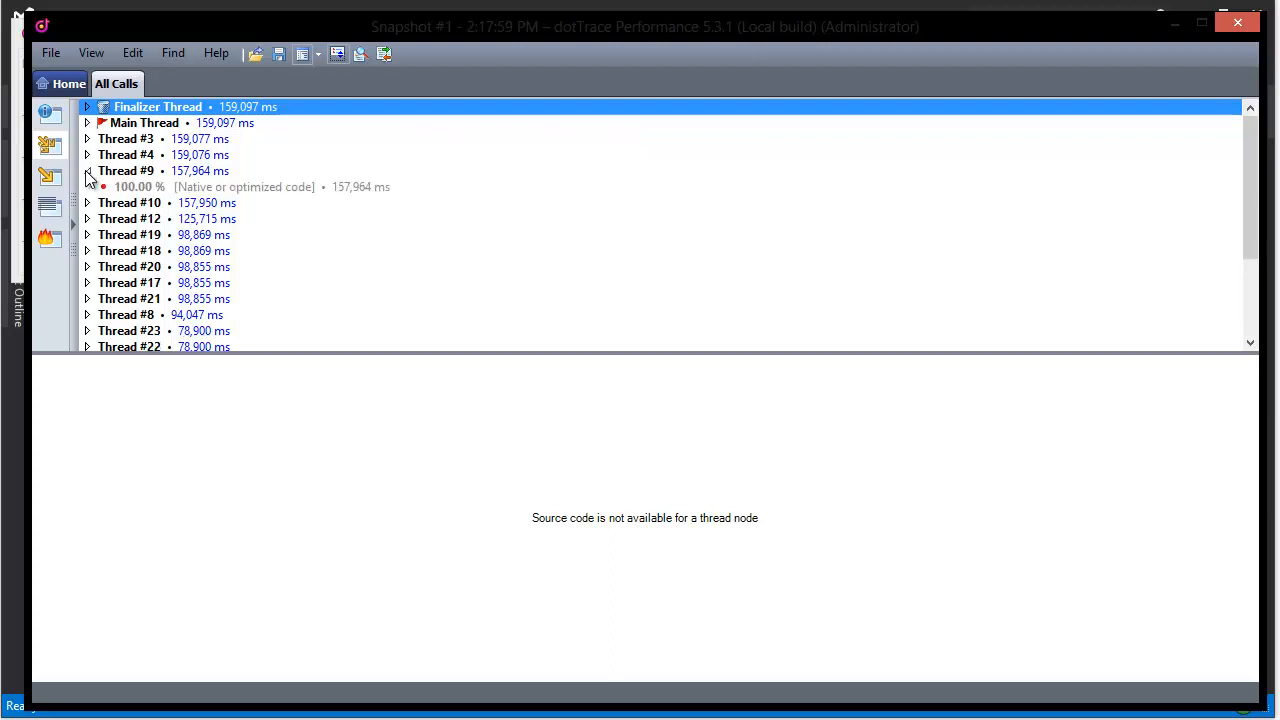
- Collapse Thread #9, expand Thread #12, and switch to the hot spots list topped by Resolve at 7.20%
left_click(88, 170)
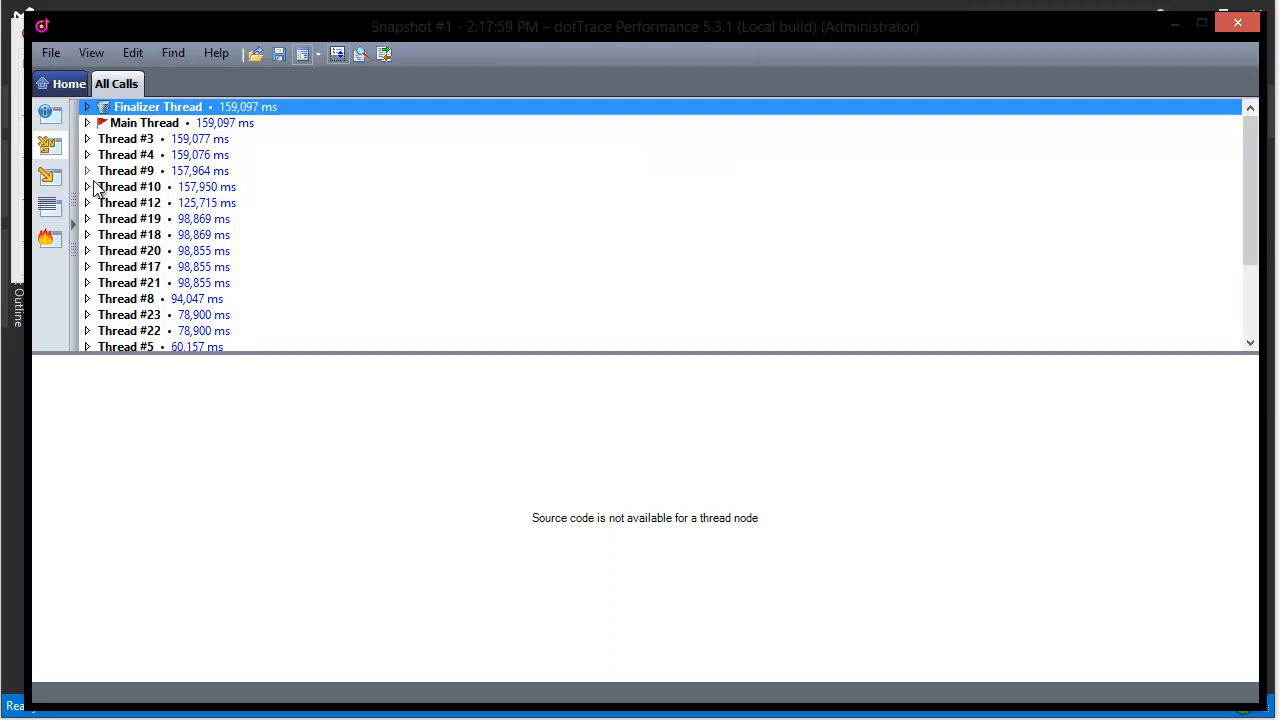
left_click(88, 202)
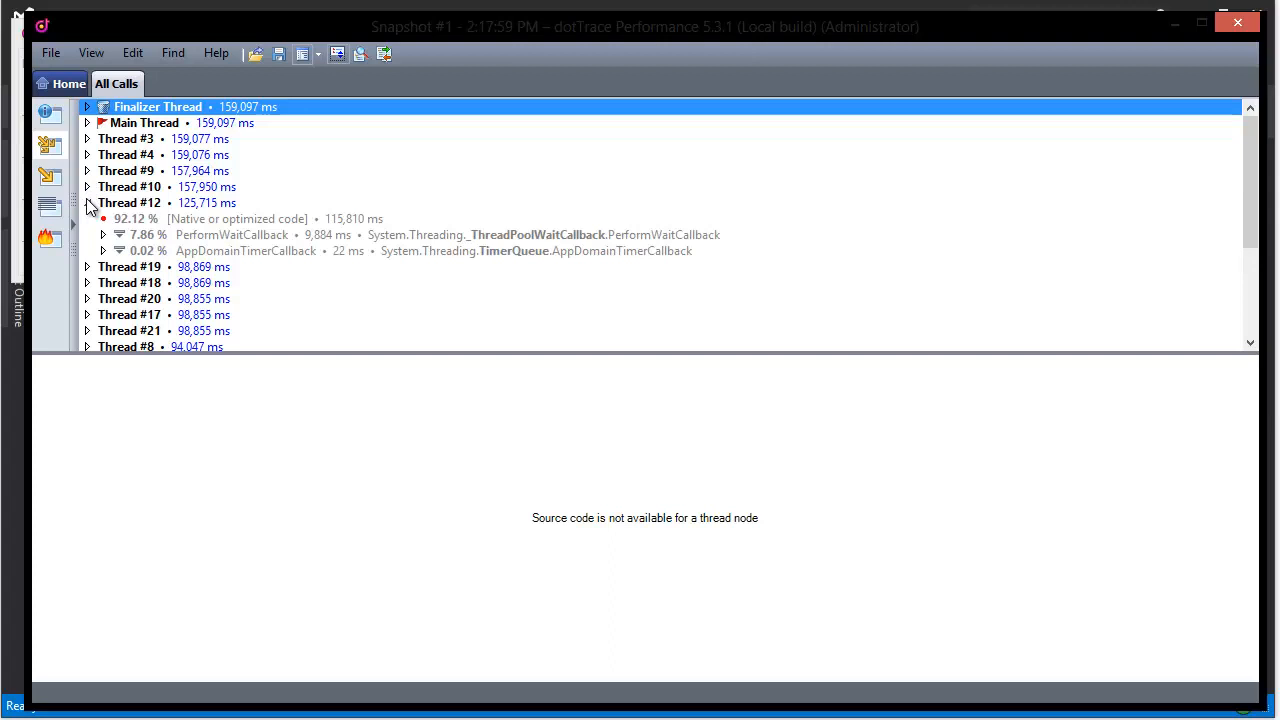
left_click(88, 202)
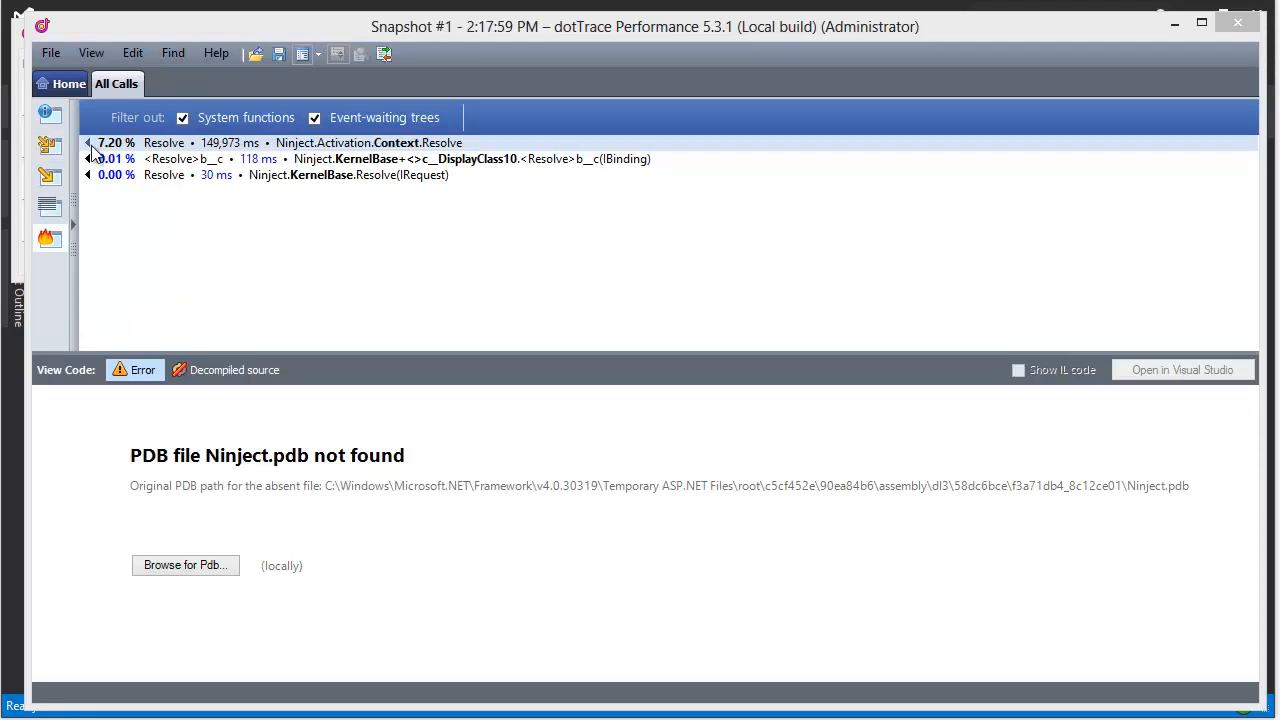
- Expand the Resolve hot spot's callers down through SingleOrDefault toward GetService
left_click(88, 142)
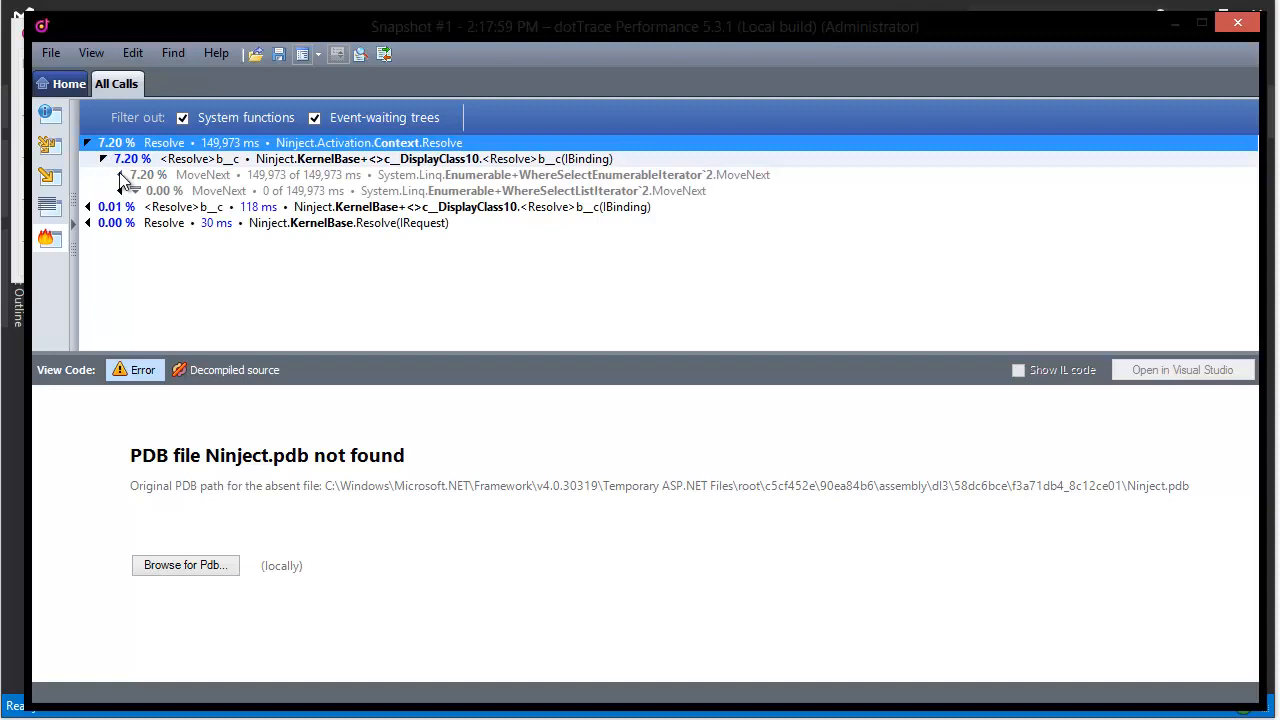
left_click(120, 174)
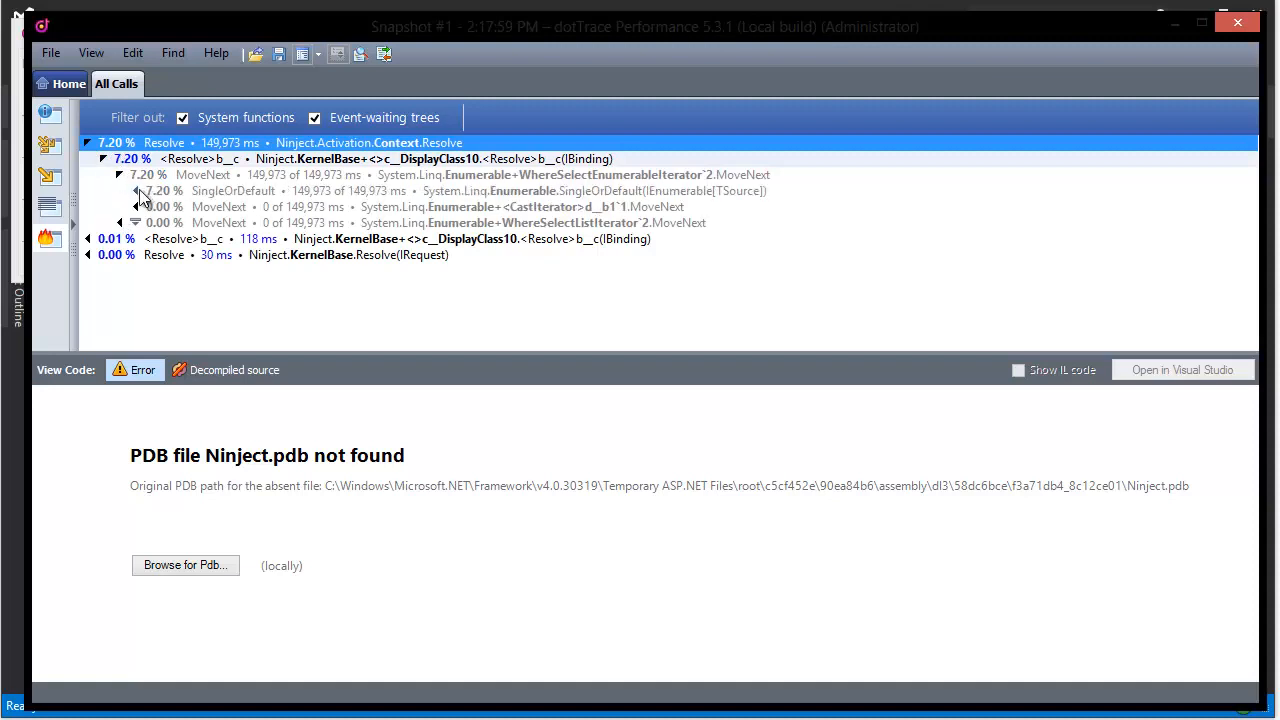
left_click(138, 192)
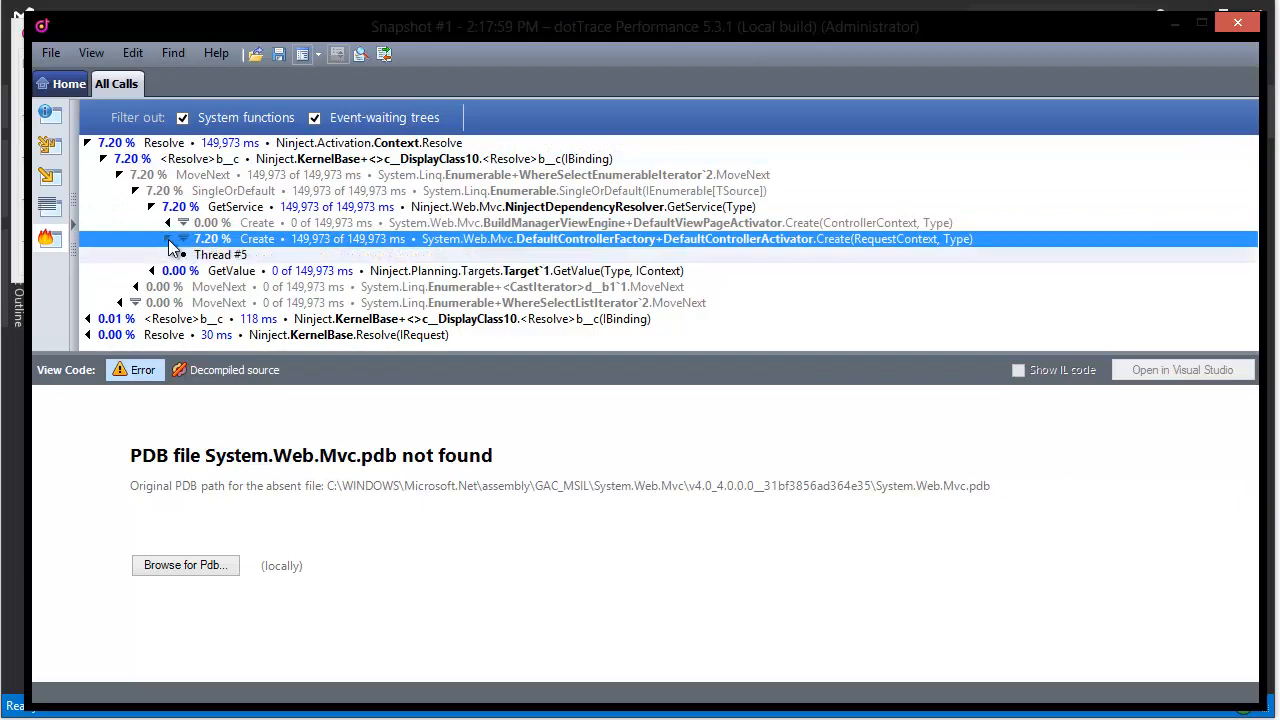
- Open all NinjectDependencyResolver.GetService instances merged in a new tab
left_click(236, 206)
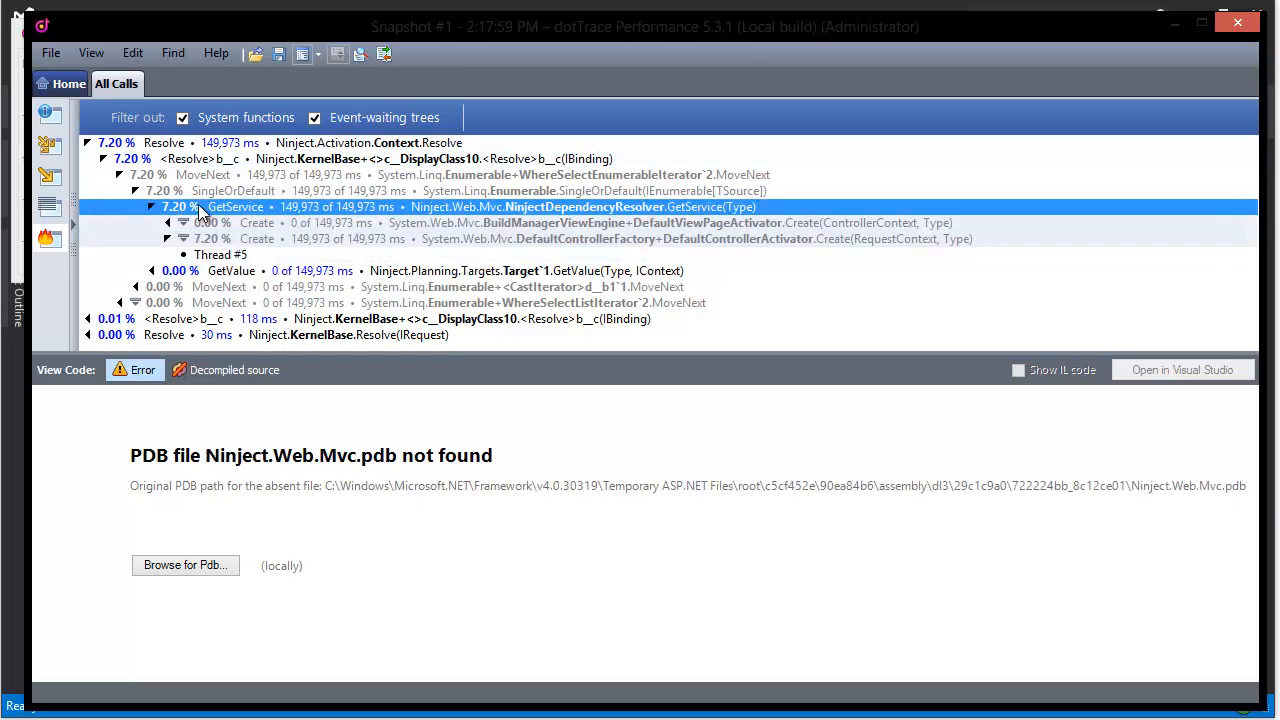
right_click(200, 206)
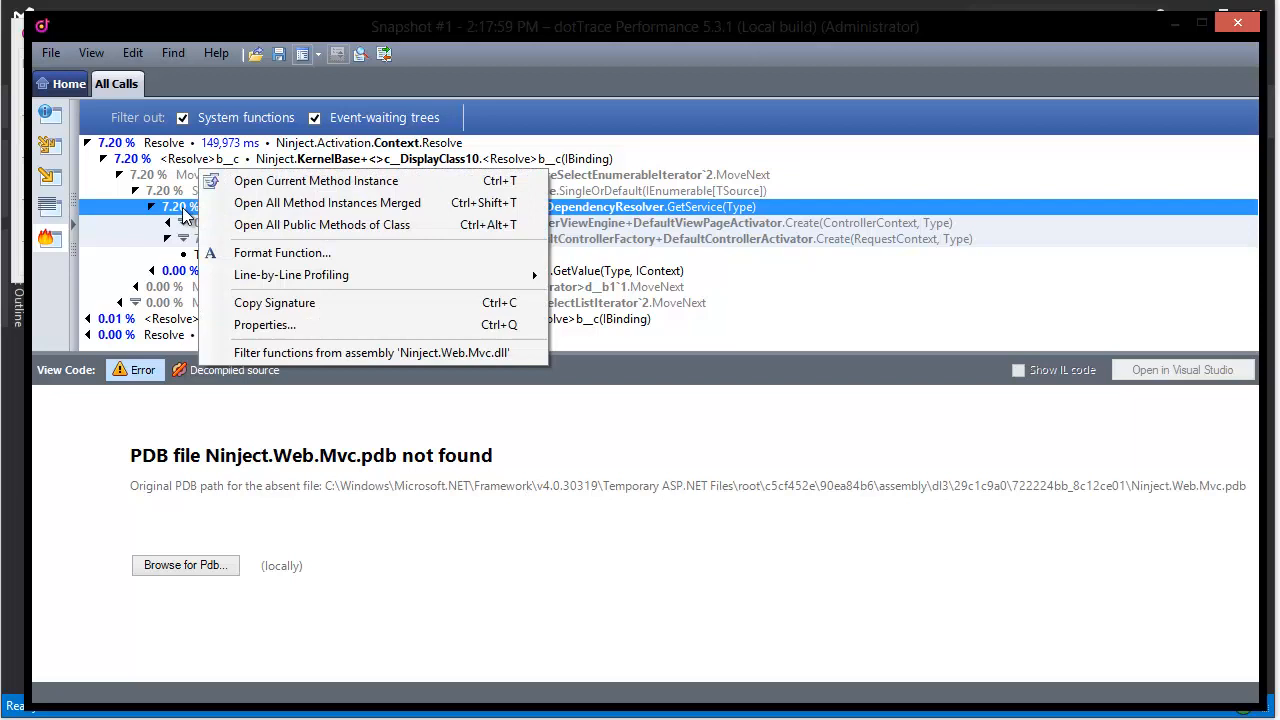
mouse_move(316, 180)
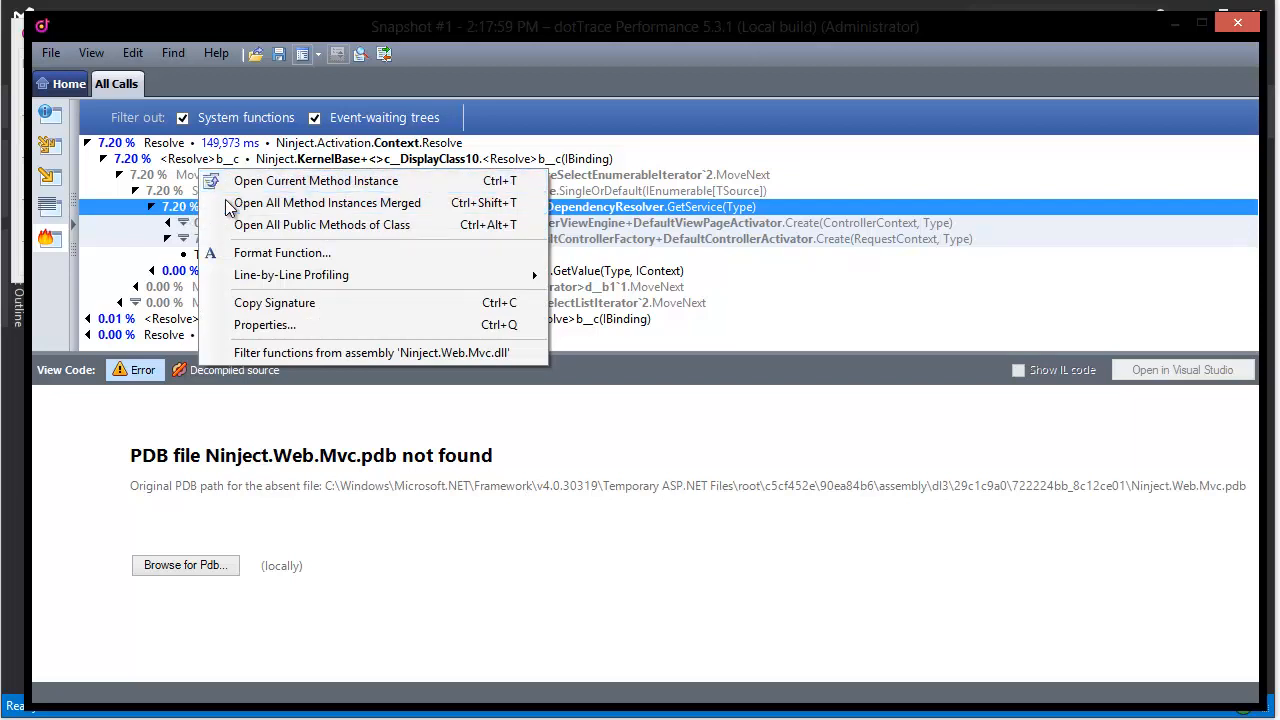
left_click(316, 180)
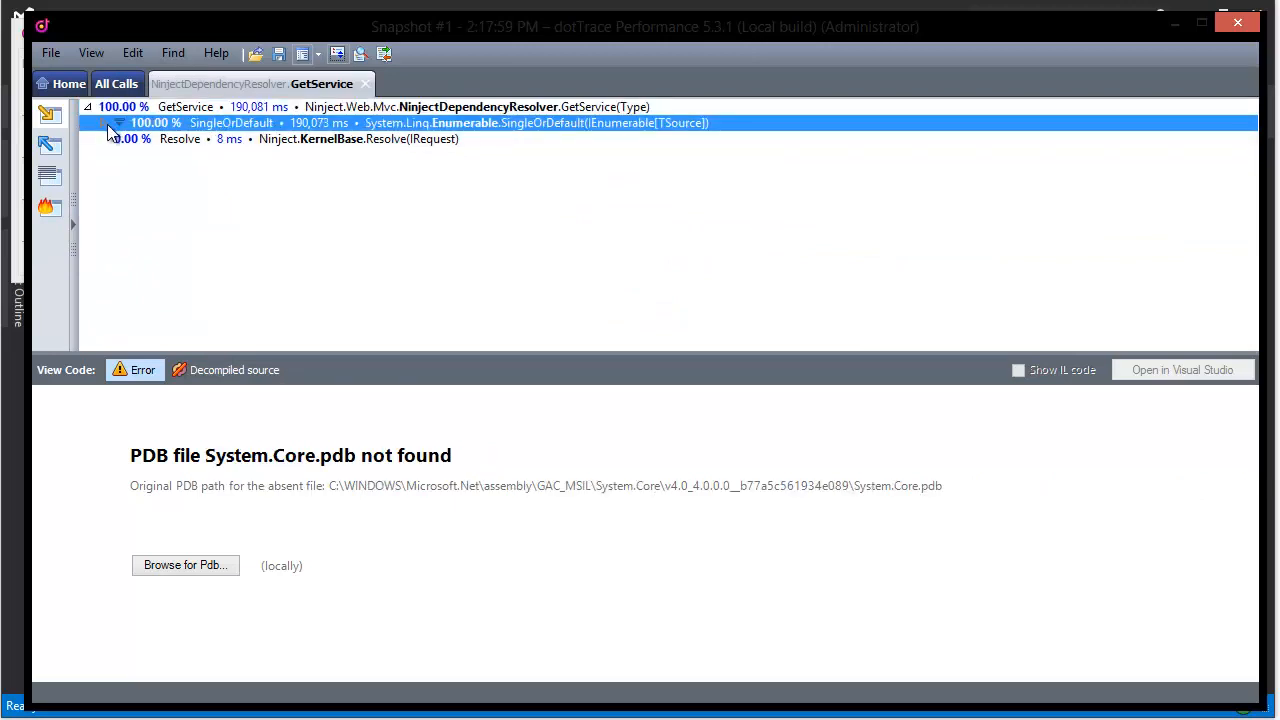
mouse_move(108, 128)
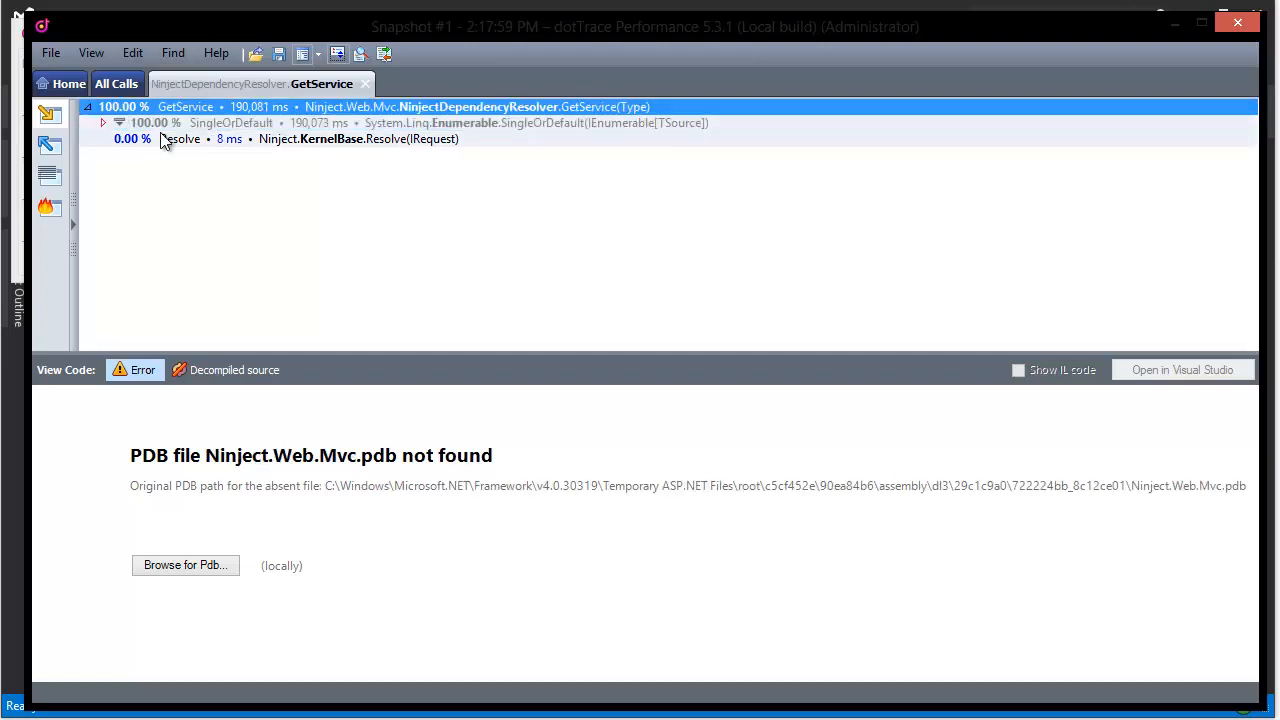
mouse_move(300, 54)
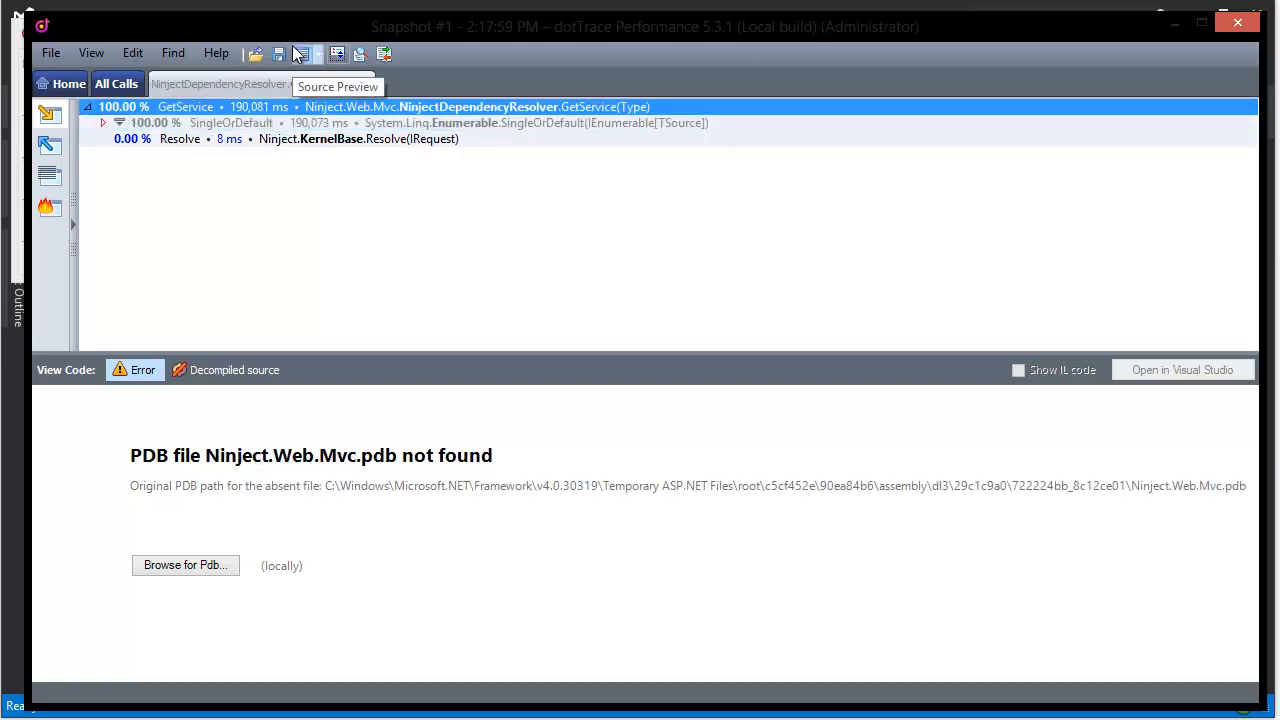
- Hide the source preview and open StandardProvider.Create in its own tab showing the Dependency2 and Dependency3 constructors
left_click(104, 124)
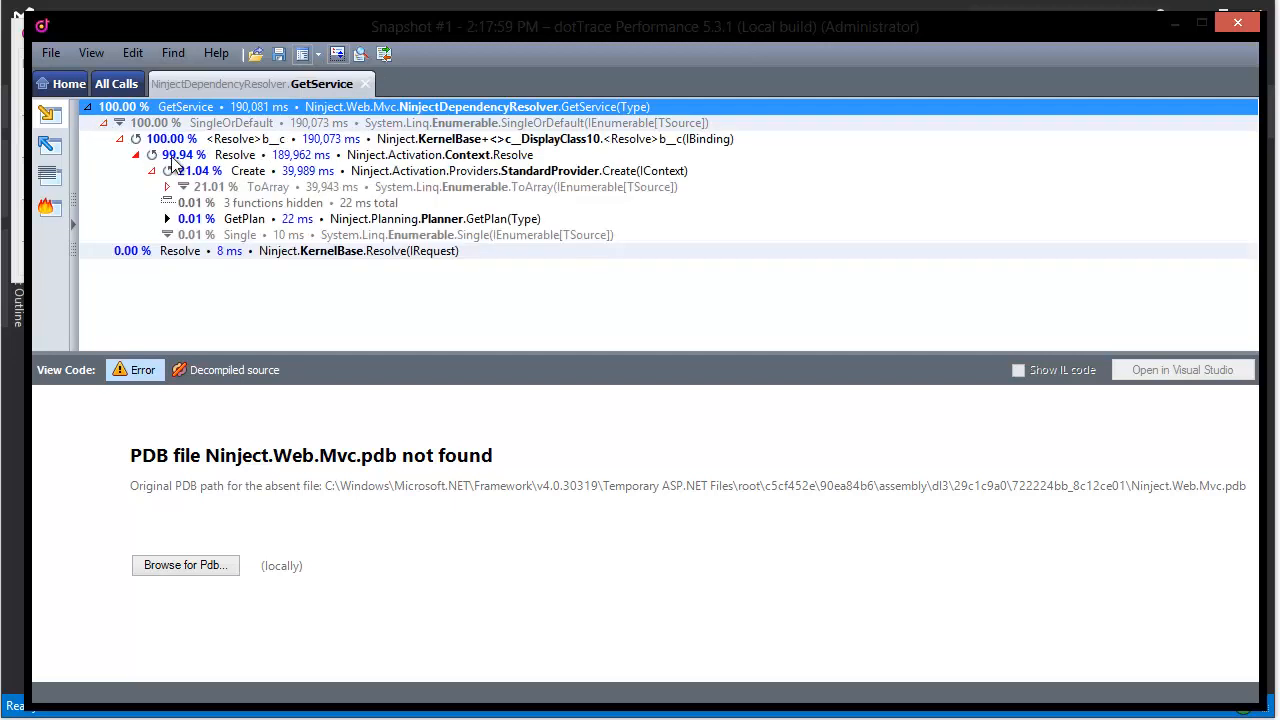
left_click(248, 170)
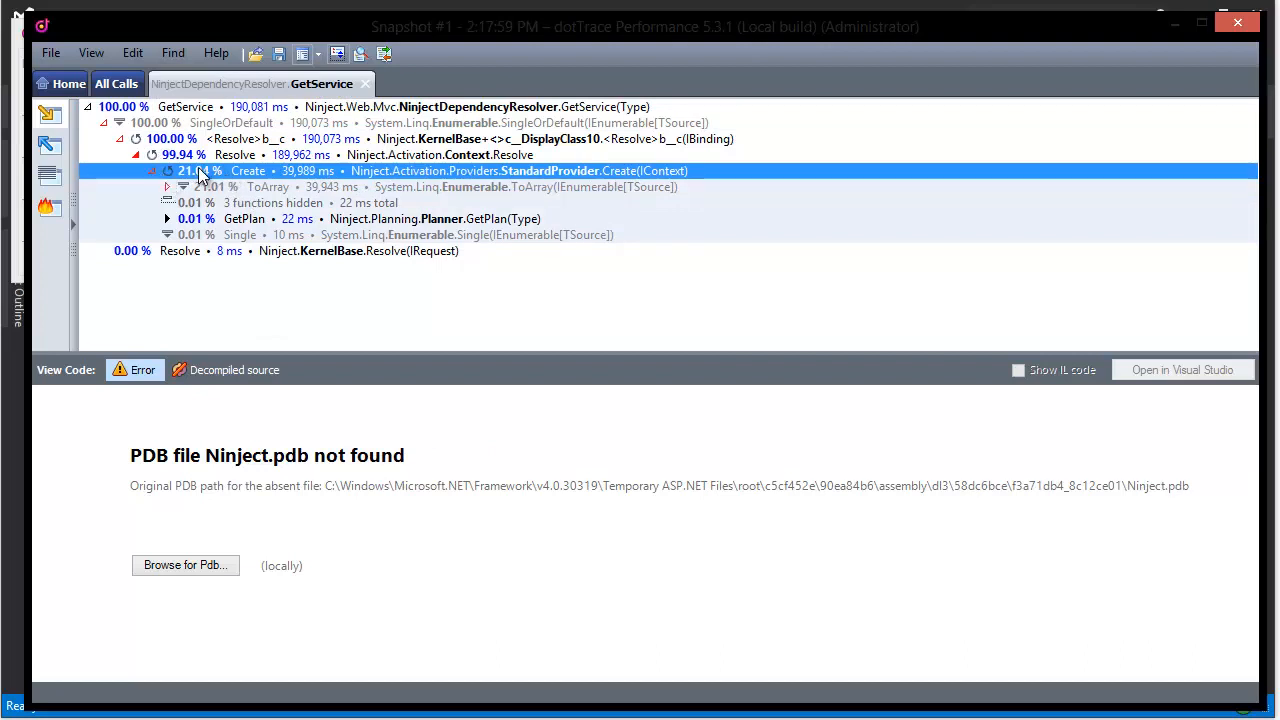
right_click(200, 170)
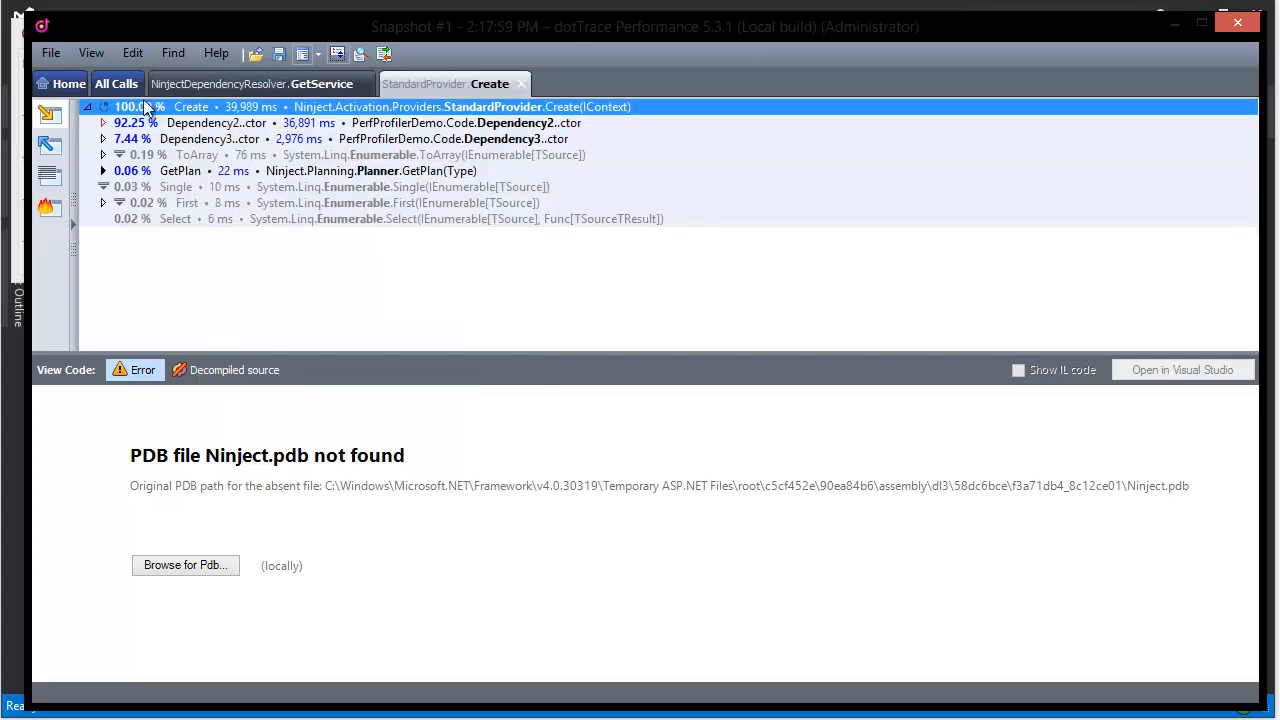
mouse_move(288, 292)
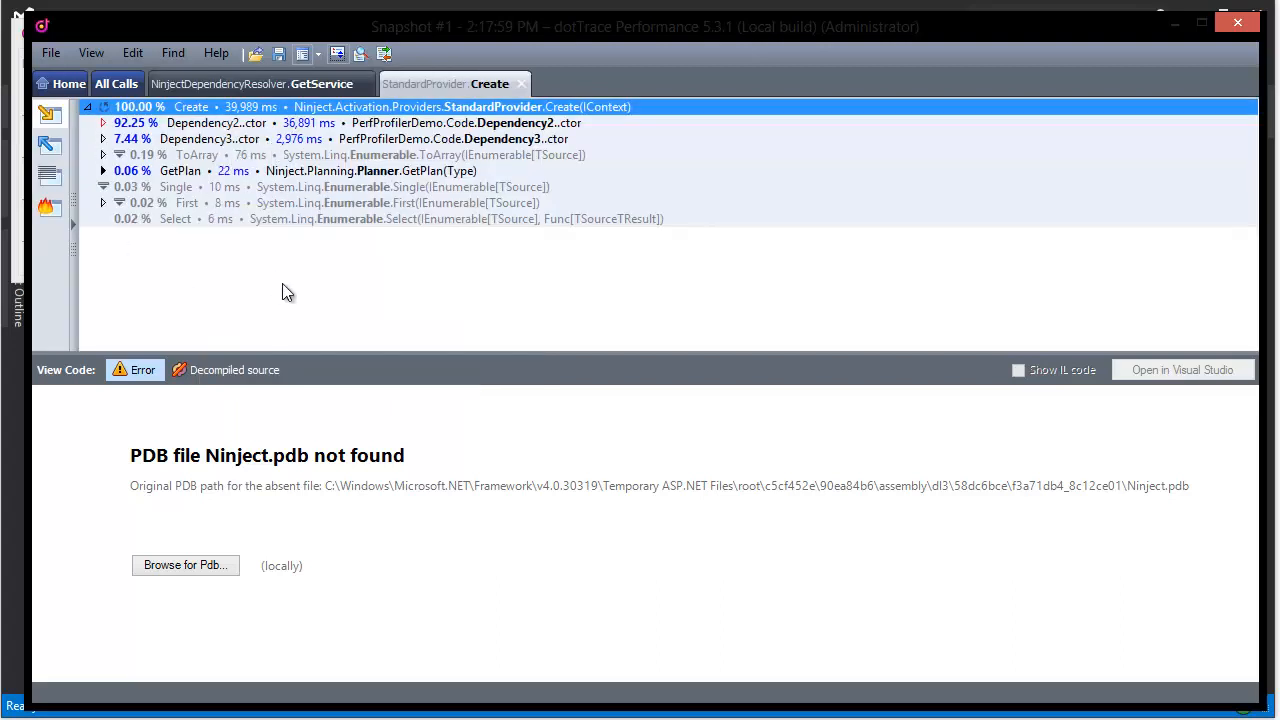
mouse_move(378, 222)
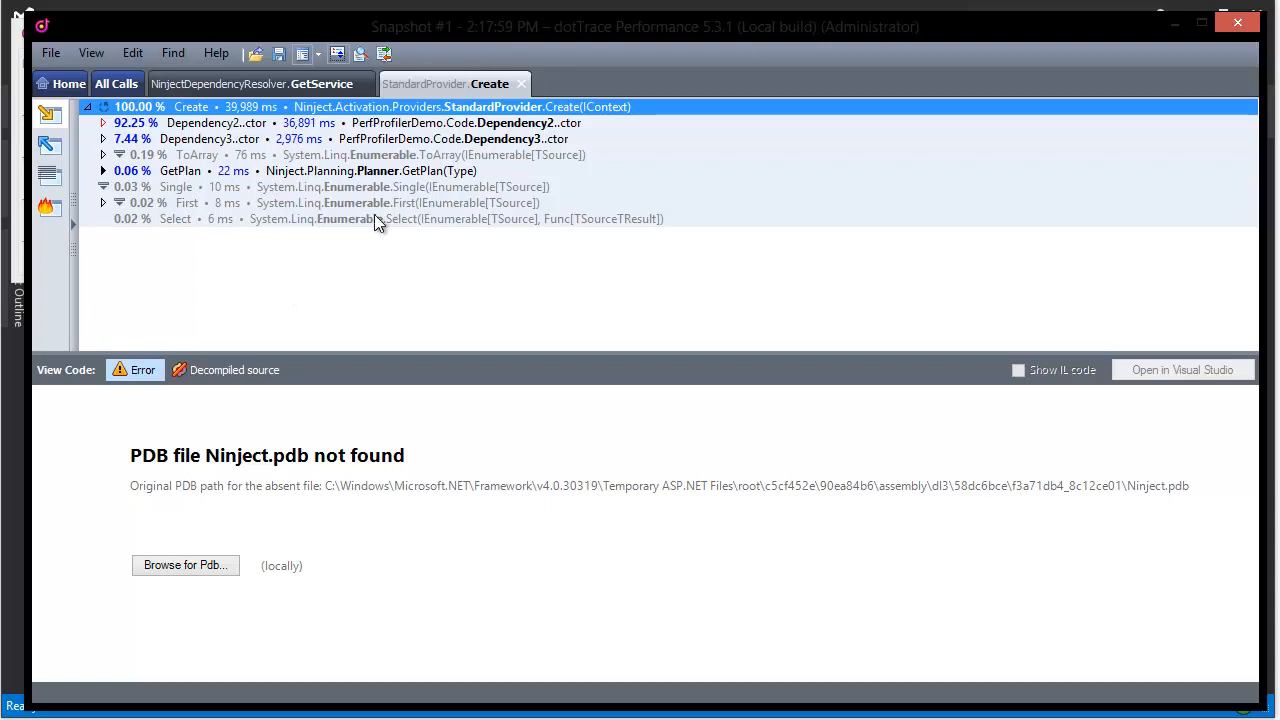
mouse_move(268, 516)
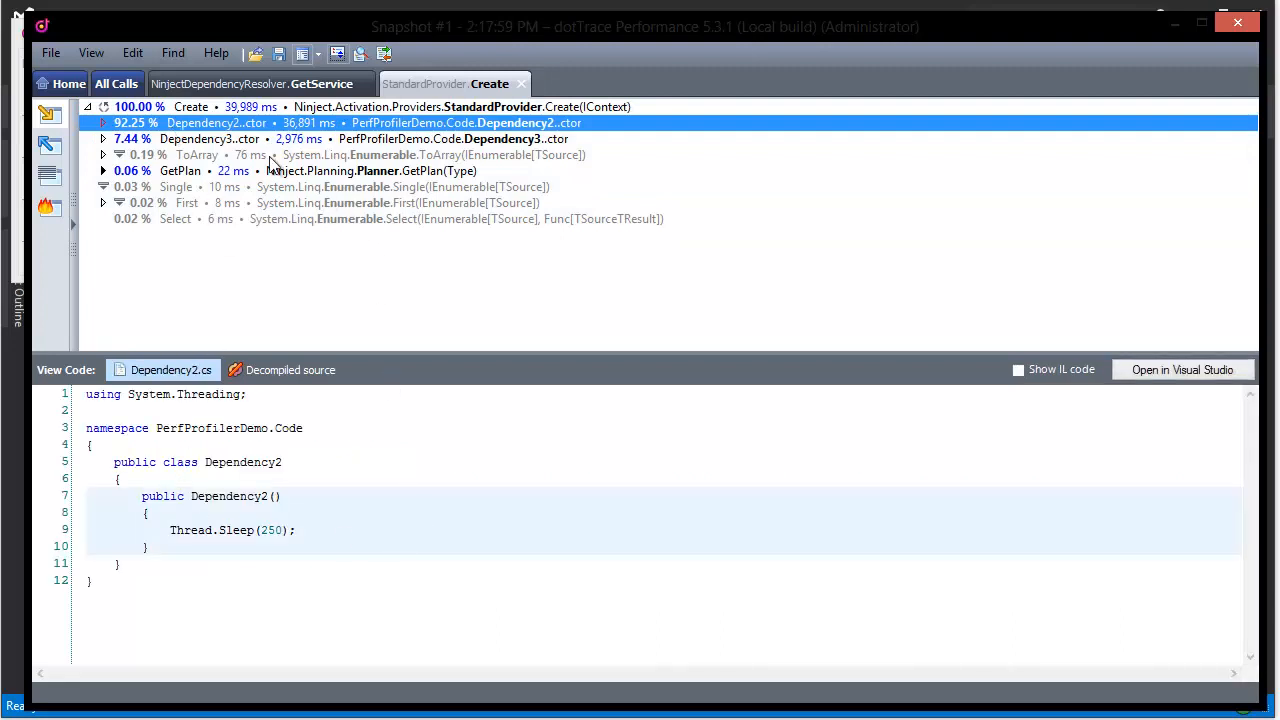
mouse_move(180, 140)
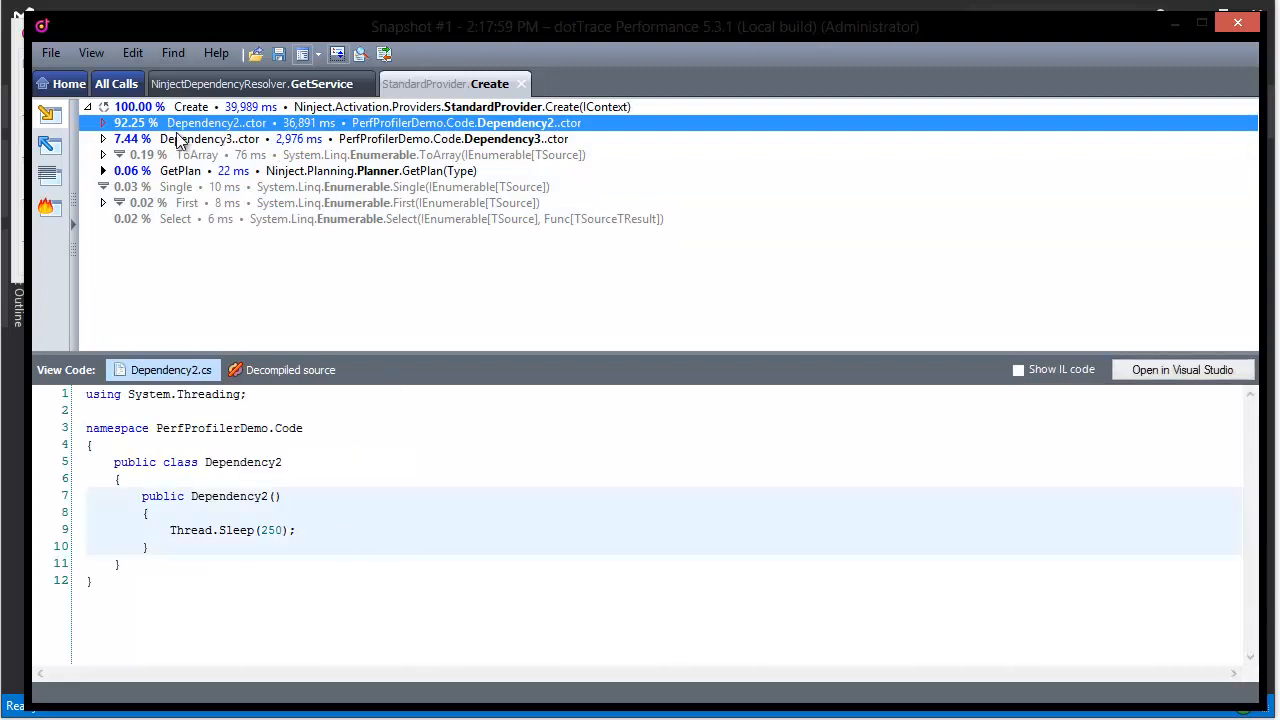
mouse_move(150, 124)
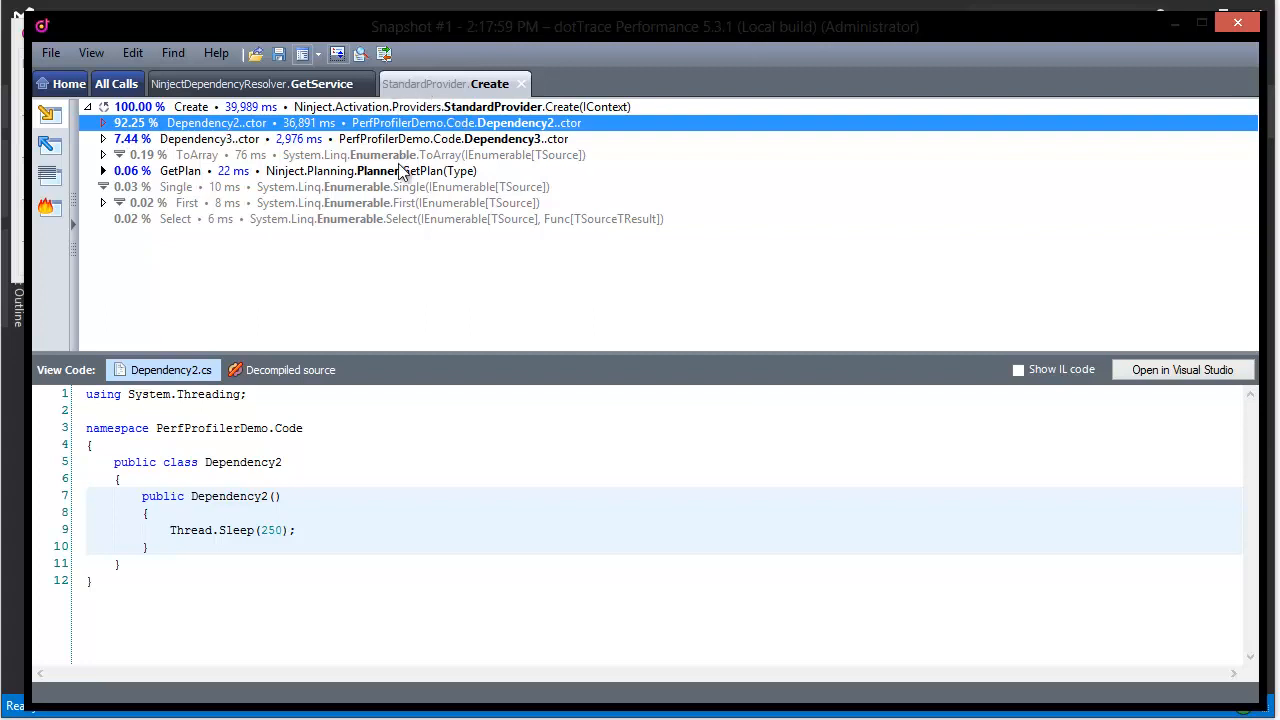
mouse_move(190, 114)
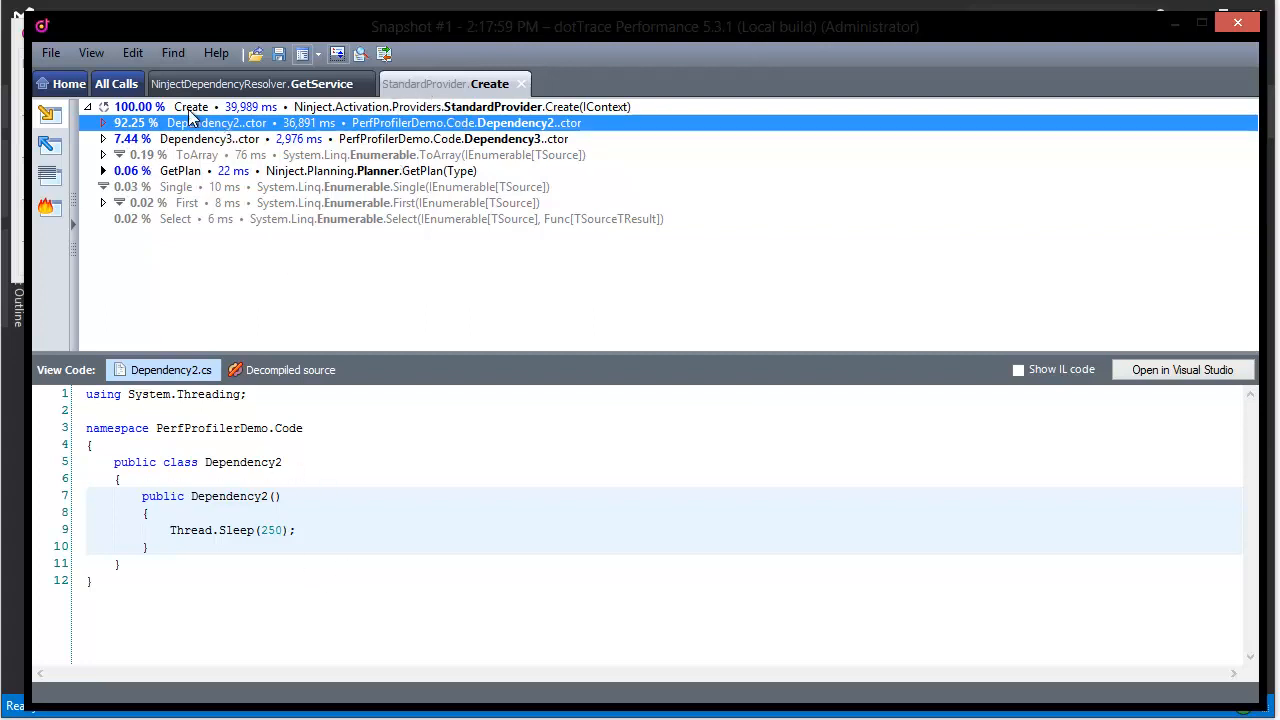
- Review the Dependency3 and Dependency2 constructor sources with their sleep times
left_click(208, 138)
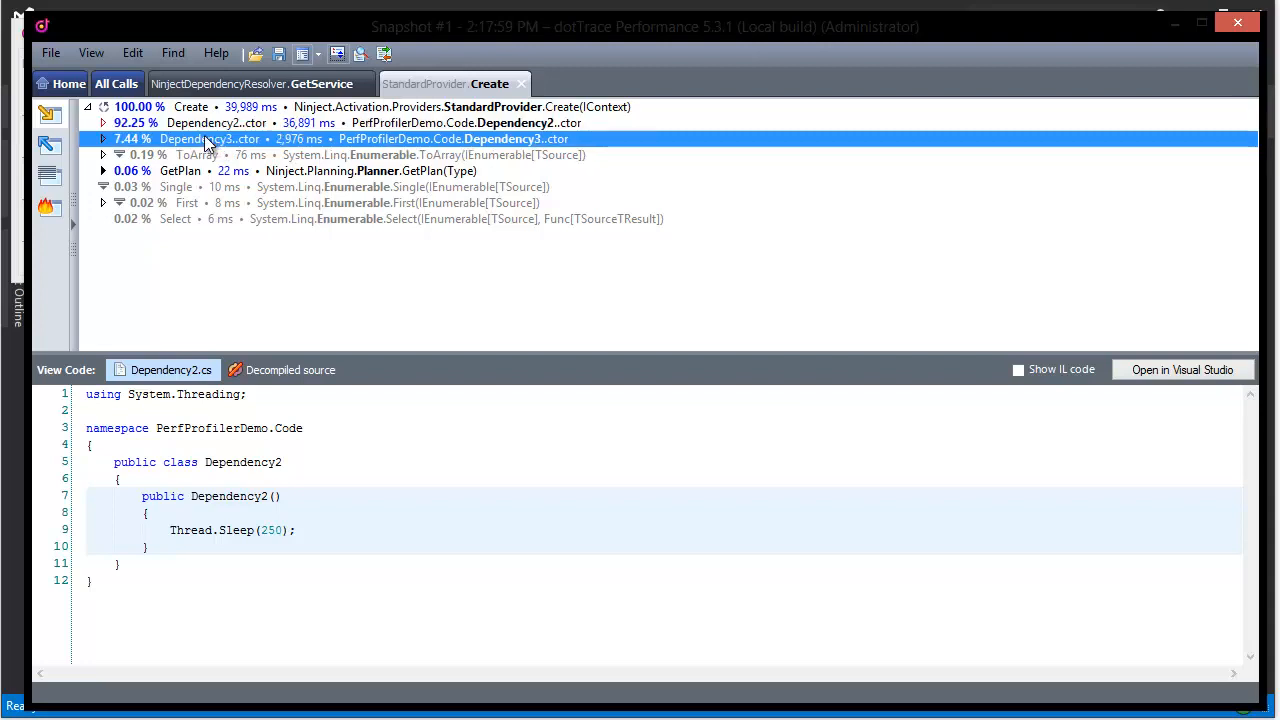
left_click(210, 140)
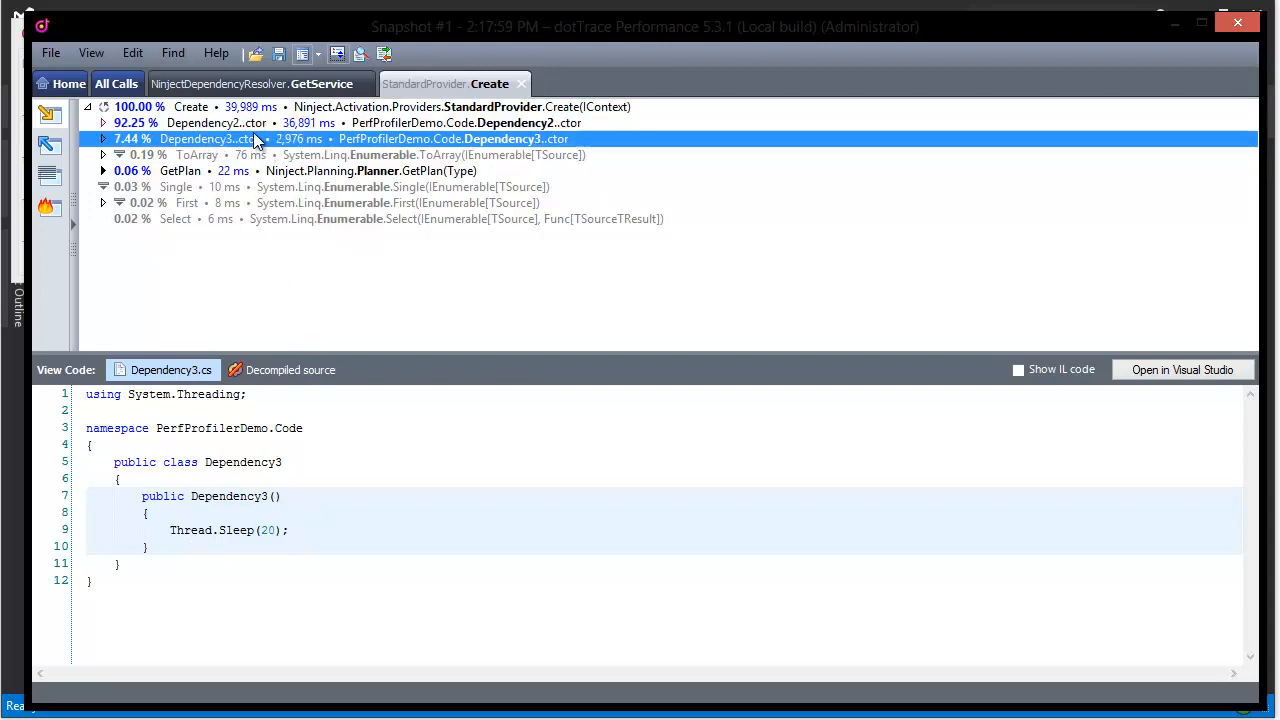
left_click(230, 122)
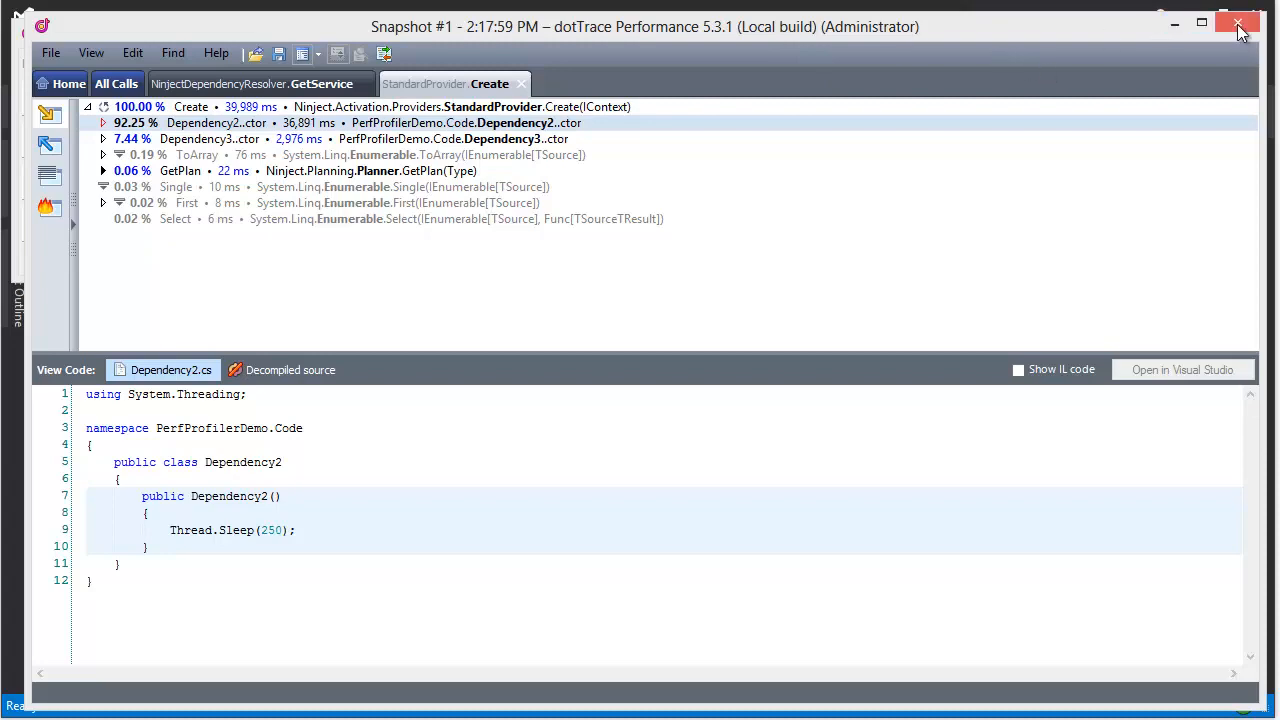
- Close the dotTrace snapshot without saving it
left_click(1238, 24)
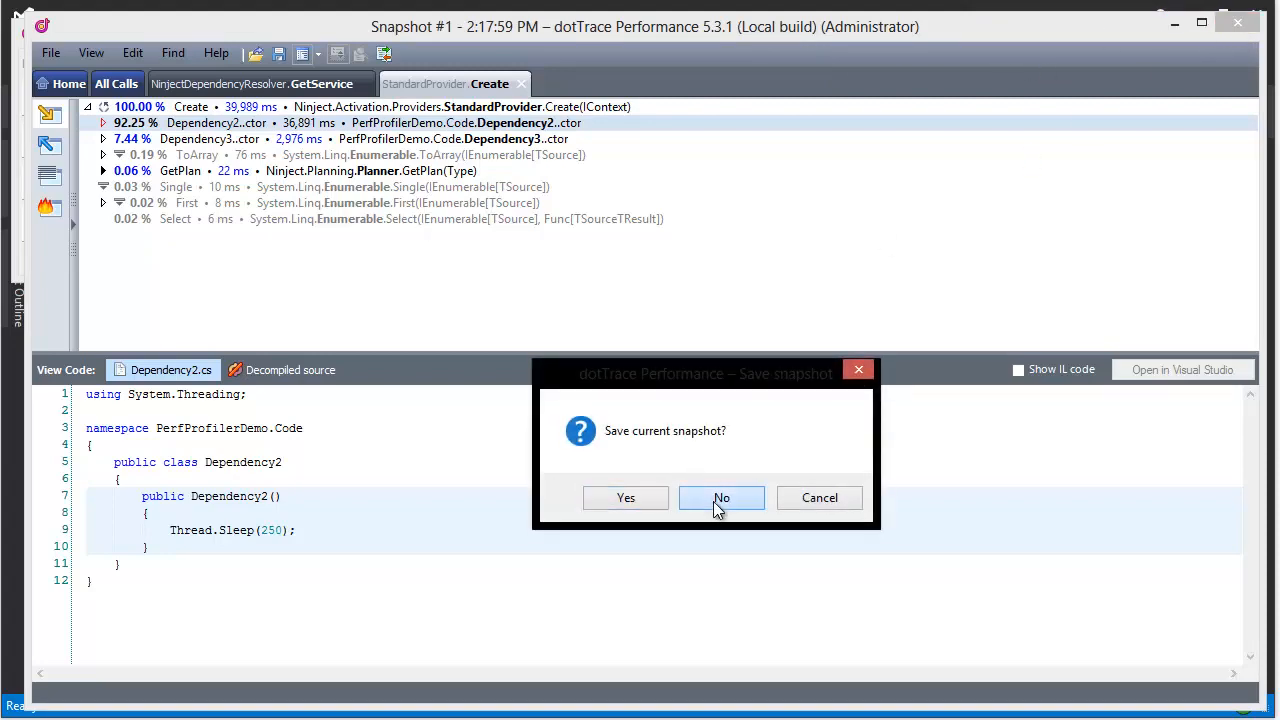
left_click(720, 496)
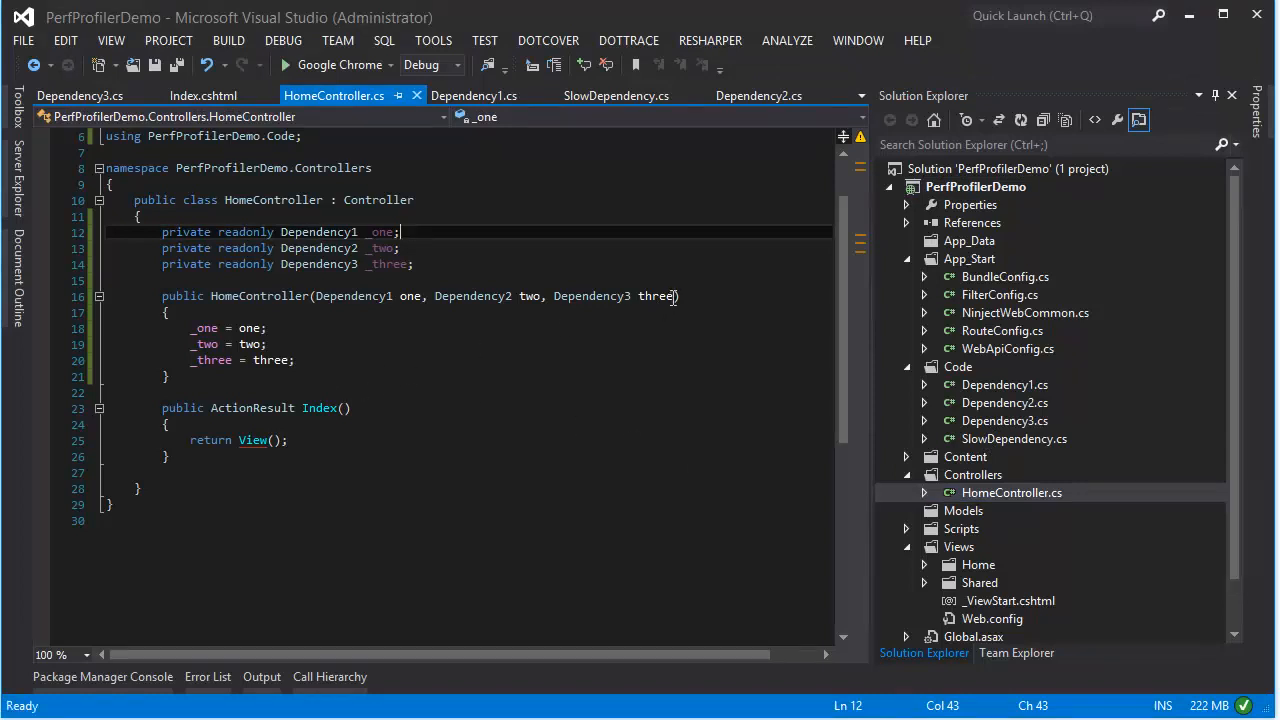
- Replace HomeController's Dependency3 parameter with a SlowDependency named slowwww stored in a field
double_click(656, 296)
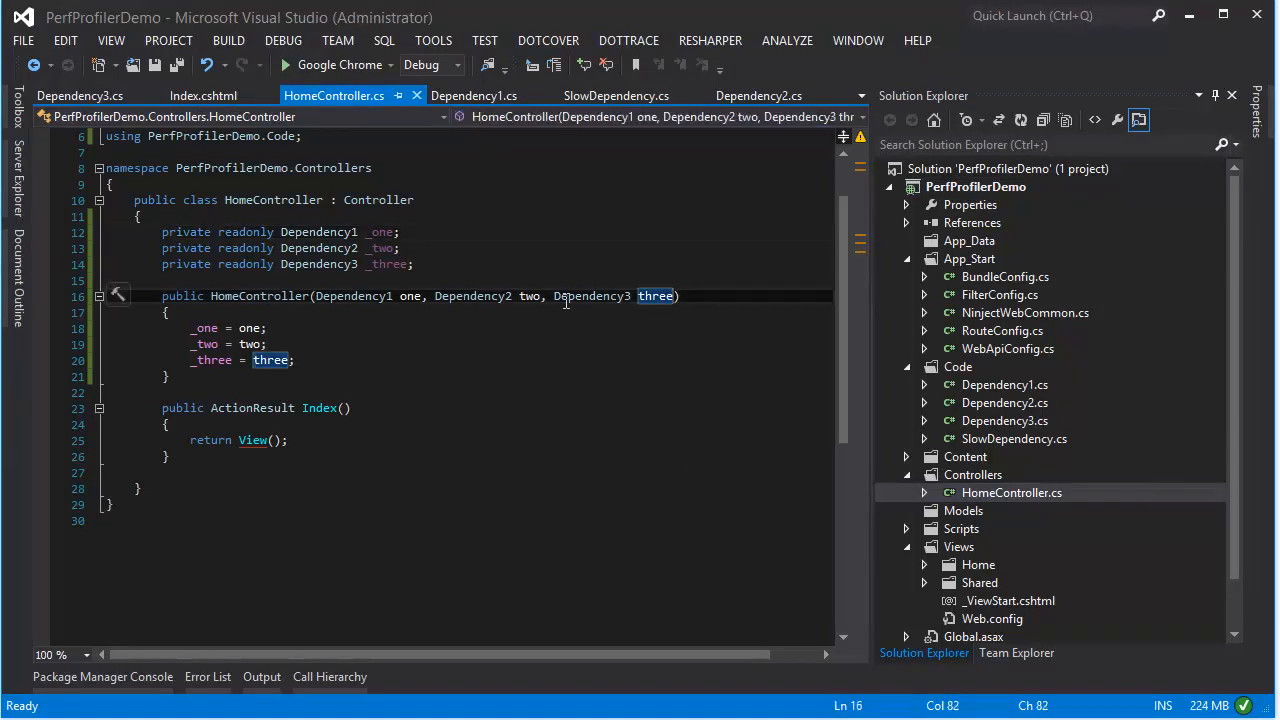
key("Backspace")
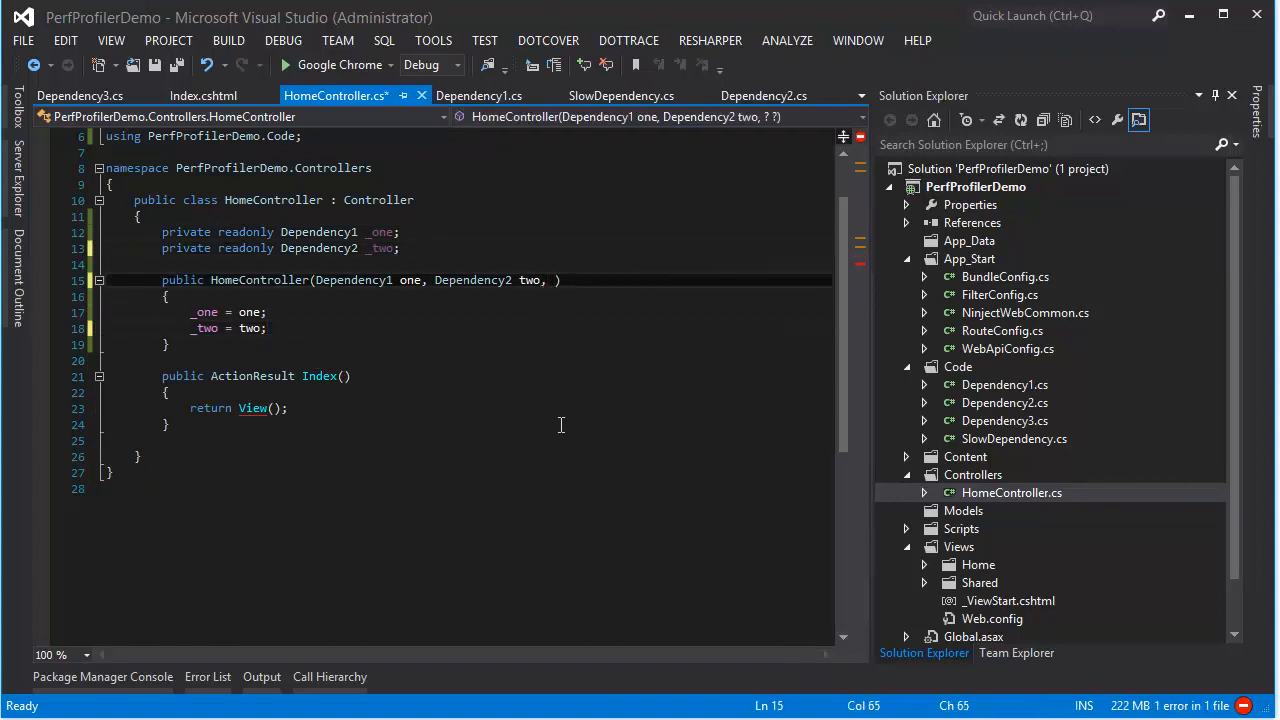
type("SlowDependency")
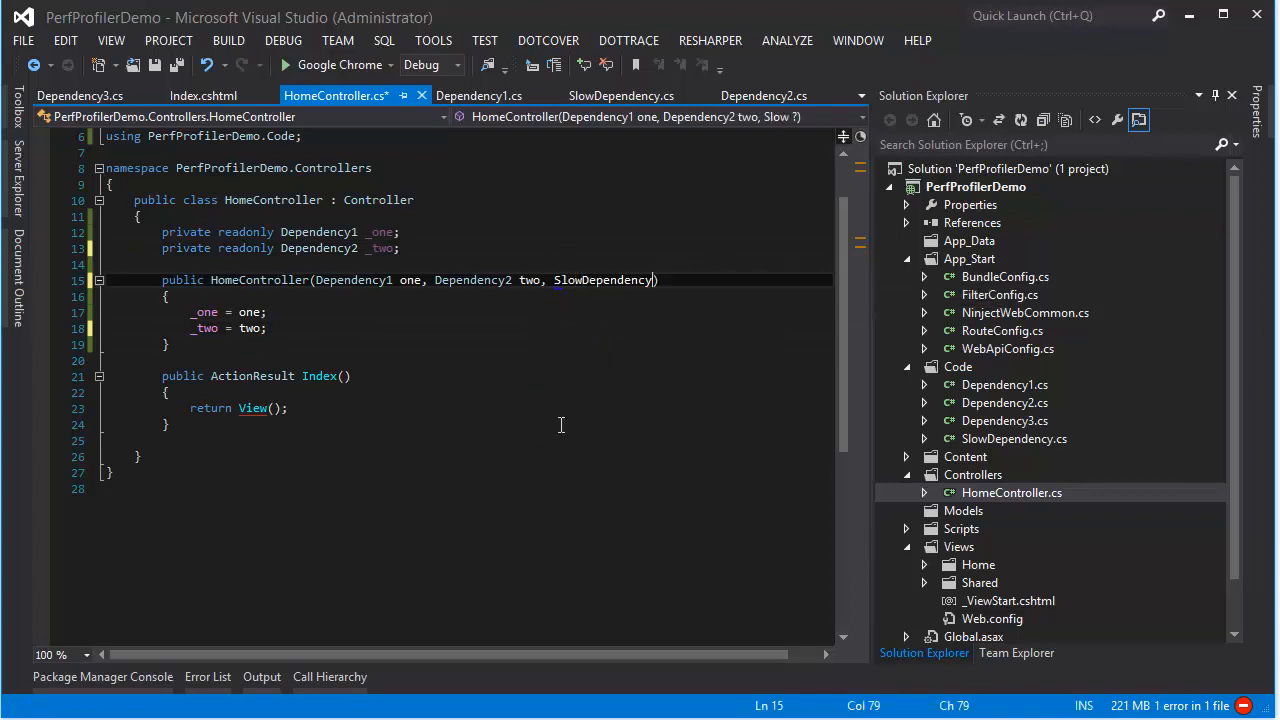
double_click(600, 280)
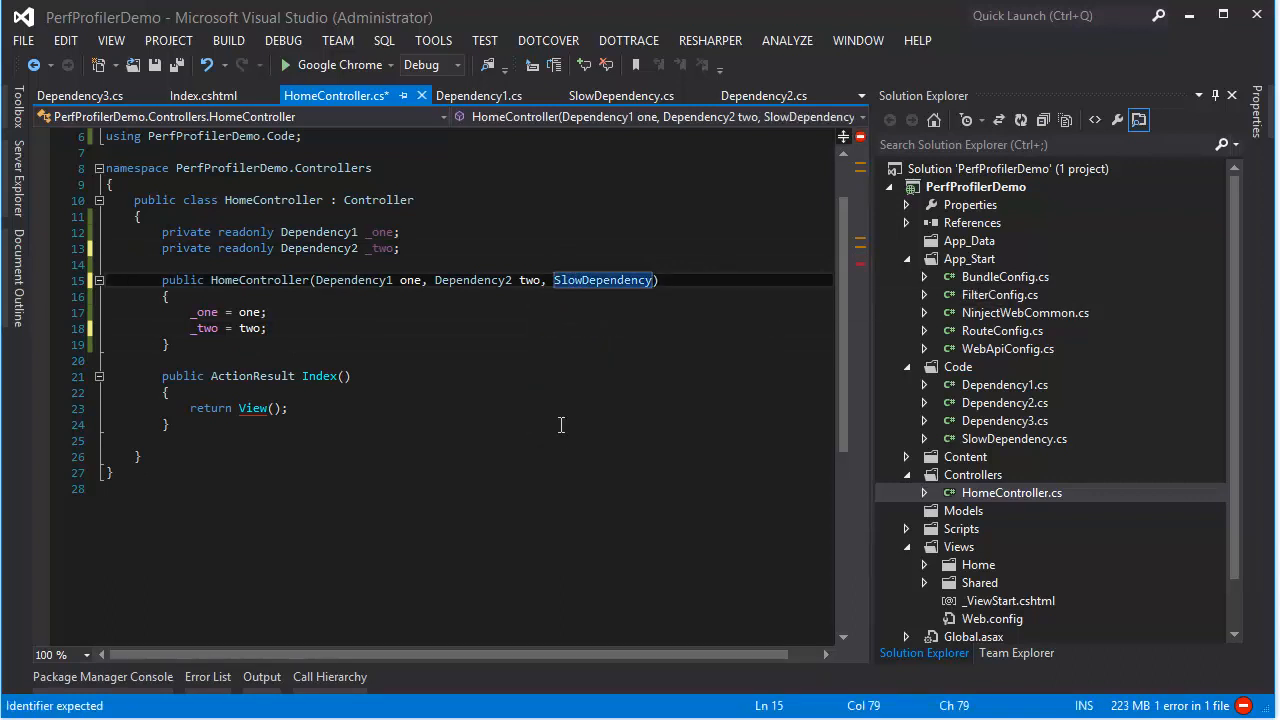
type("slowwww")
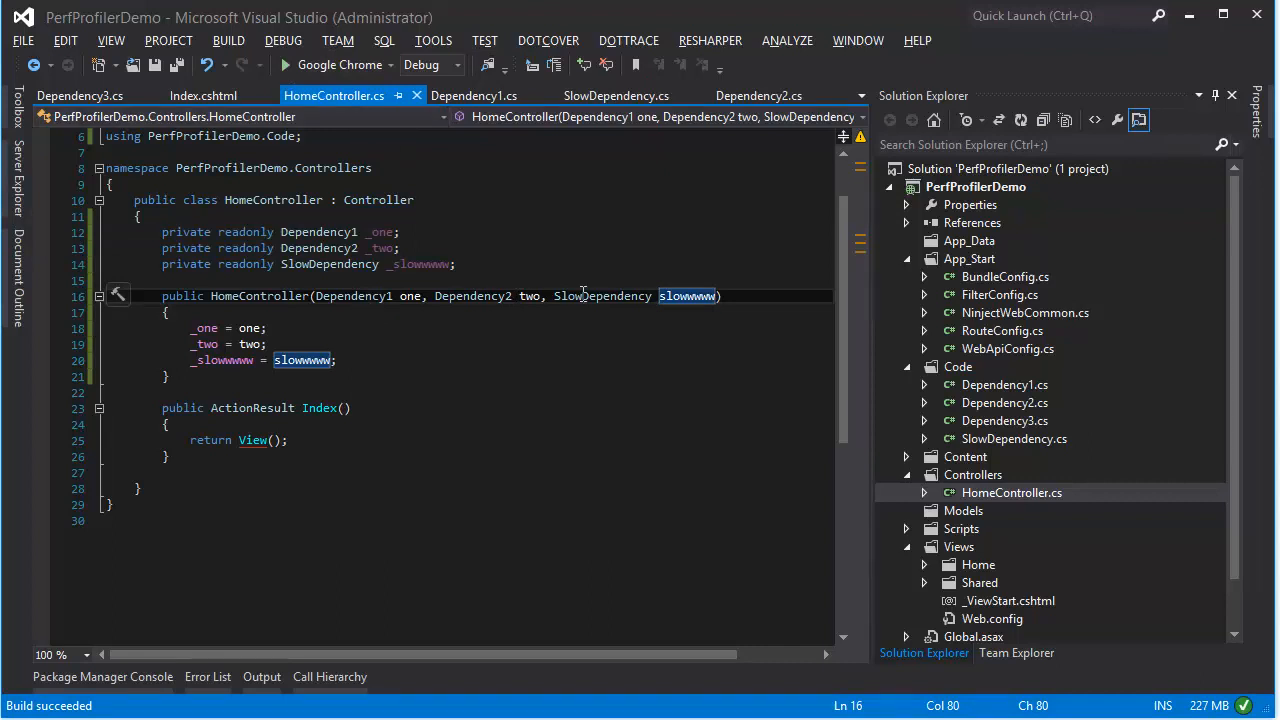
- Peek at SlowDependency.cs with its 5000 ms sleep, then run the site in the browser
left_click(616, 96)
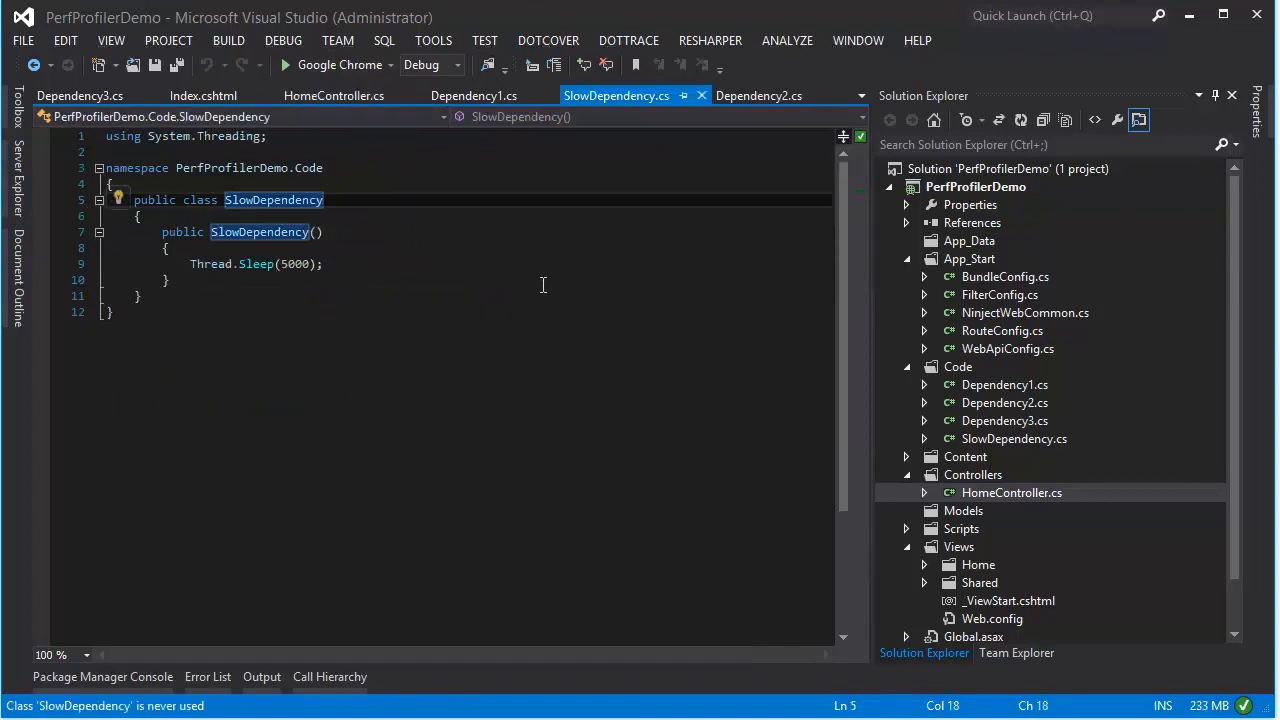
mouse_move(630, 108)
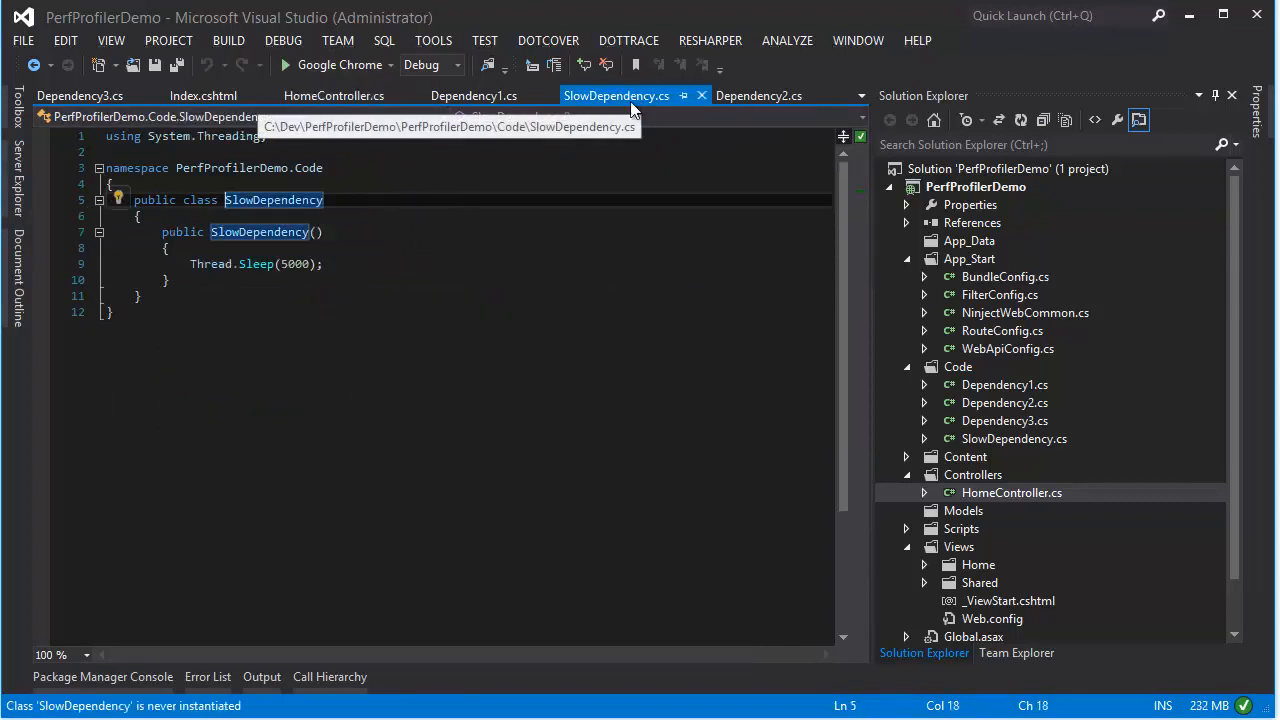
left_click(332, 96)
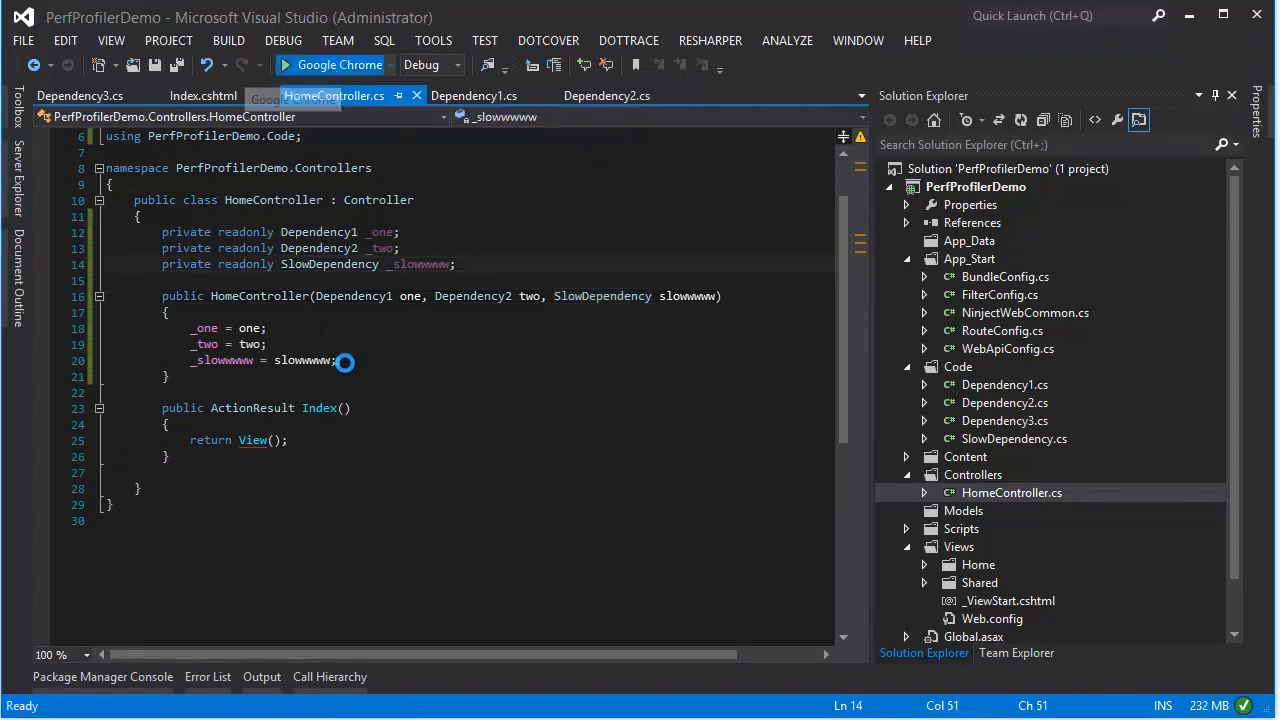
left_click(338, 64)
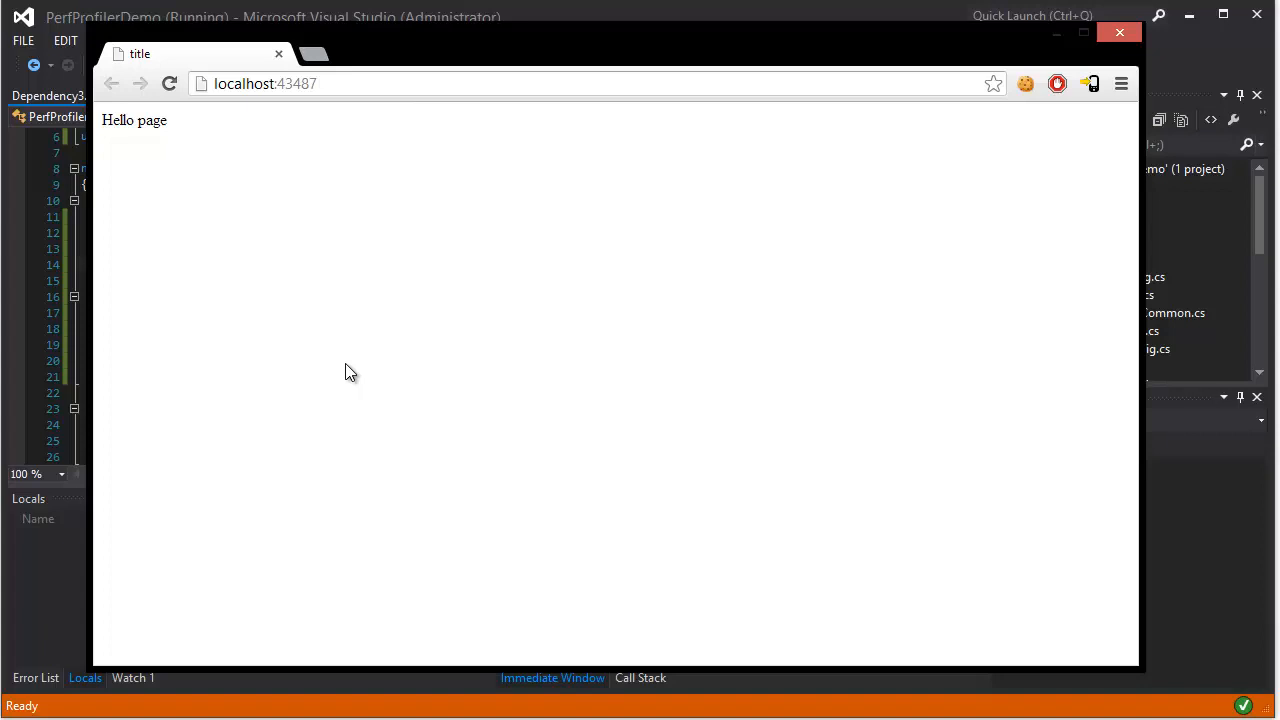
- Load the Hello page from the locally running site in Chrome
left_click(168, 84)
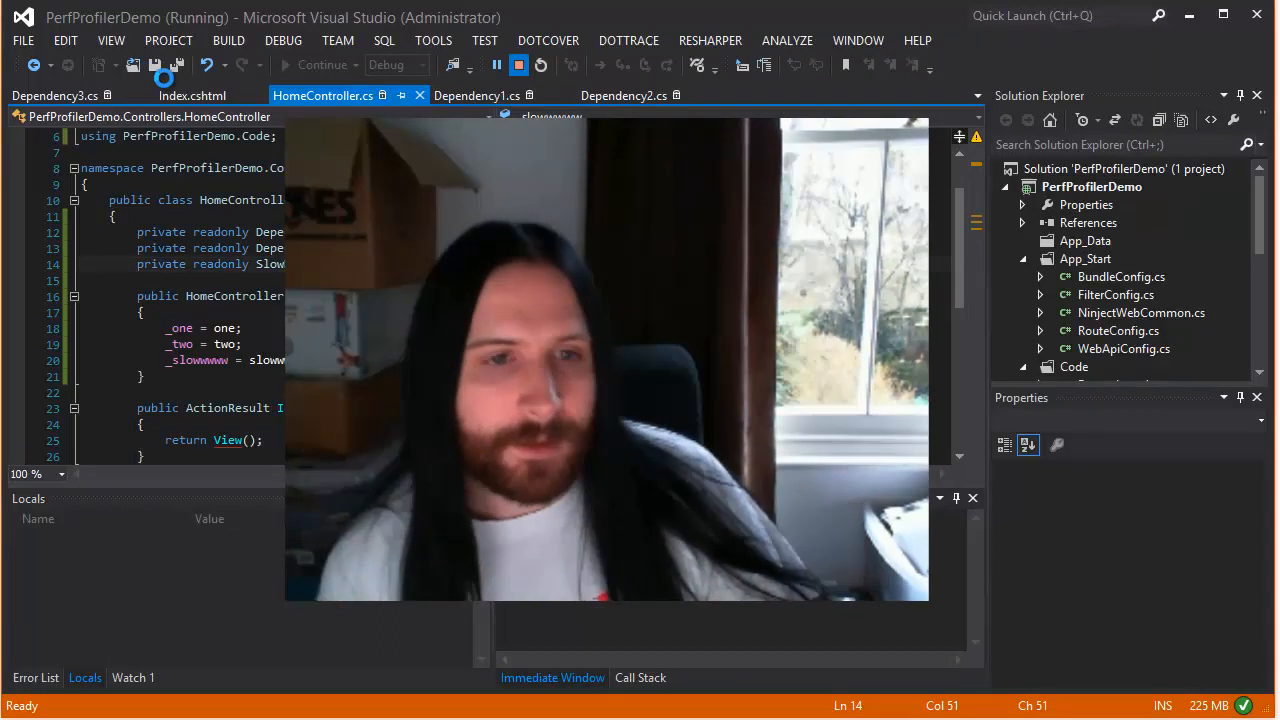
- Stop debugging PerfProfilerDemo and save all edited project files
left_click(540, 64)
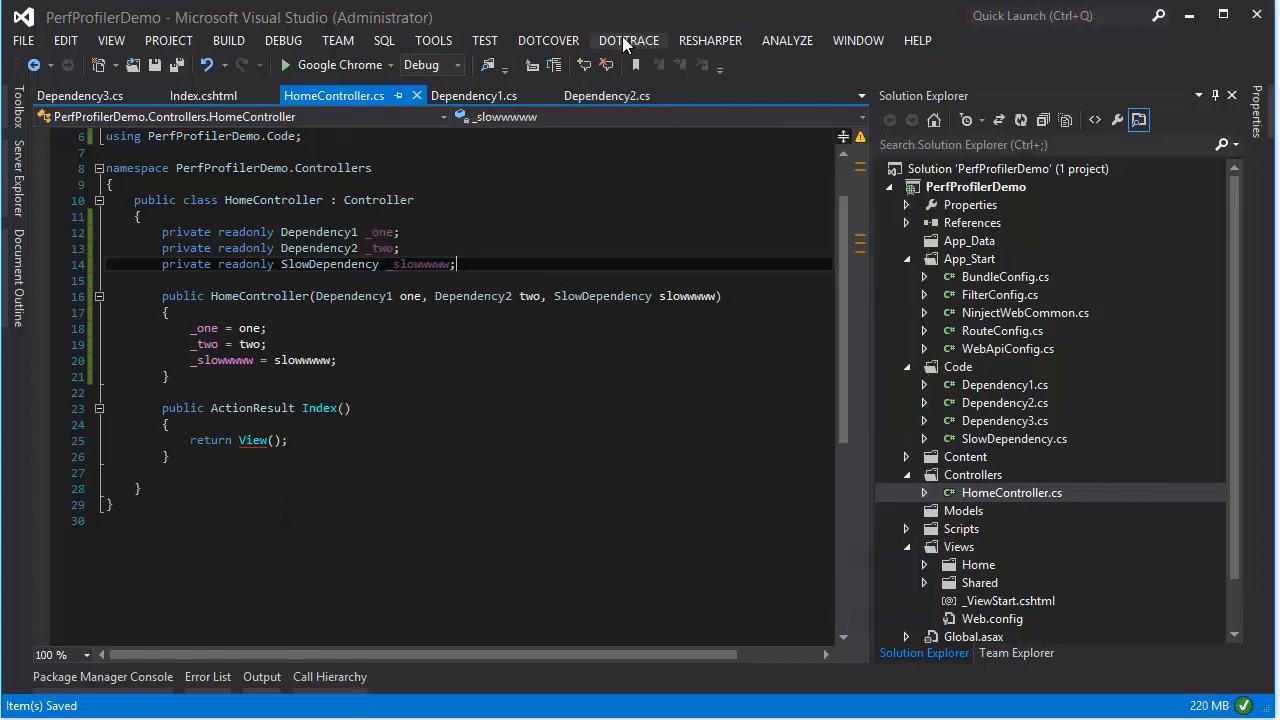
- Start a dotTrace Profile Application run of PerfProfilerDemo with Sampling and Wall time
left_click(628, 40)
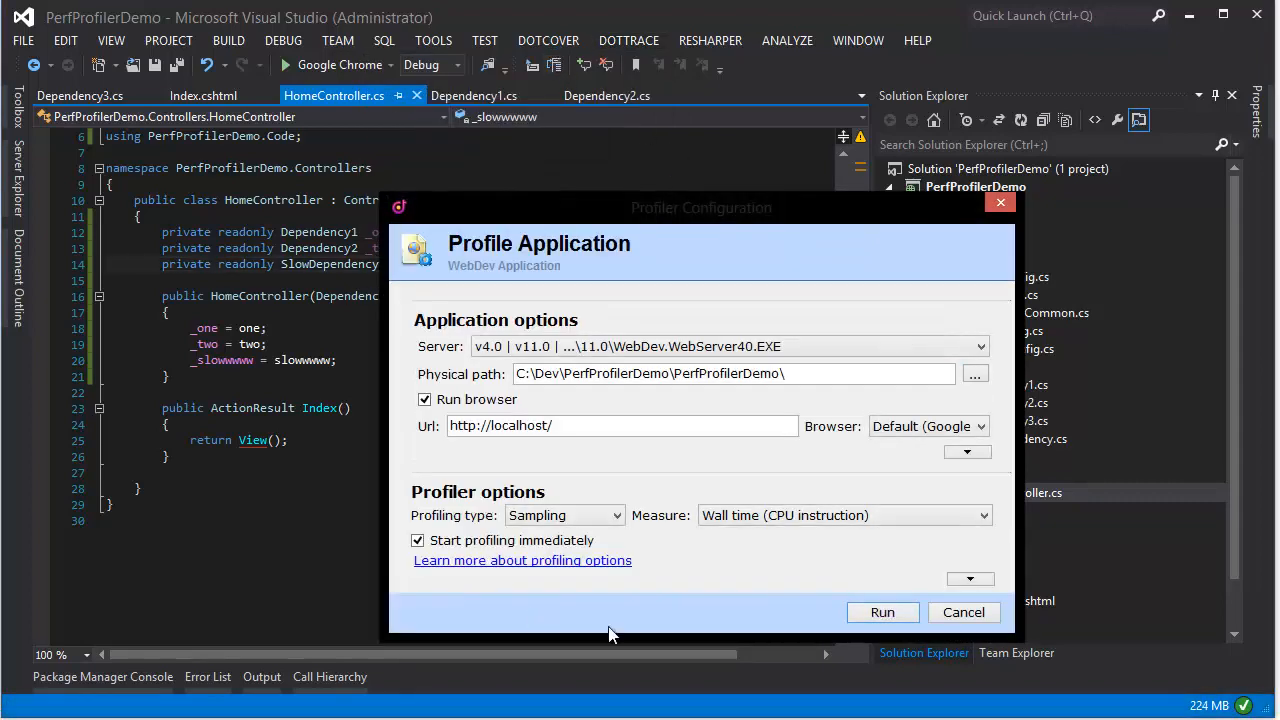
left_click(962, 612)
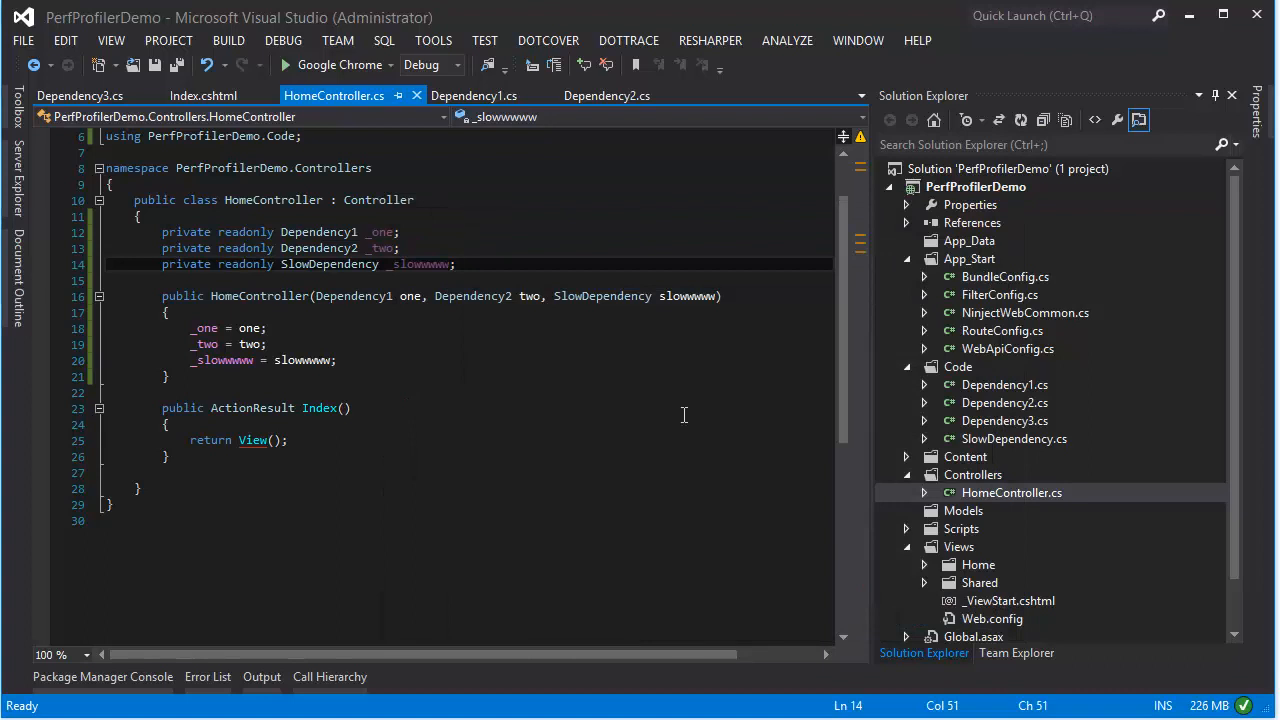
- Bring up the localhost Hello page in Chrome while the dotTrace controller runs
left_click(628, 40)
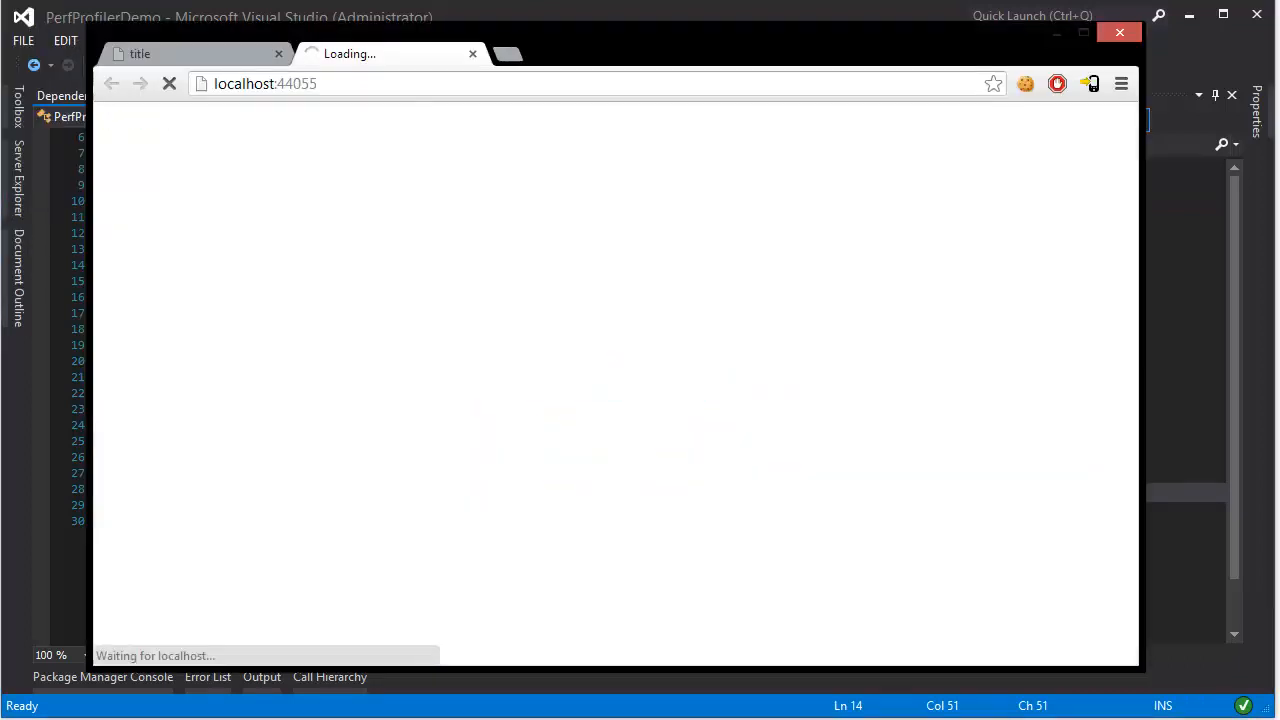
left_click(280, 54)
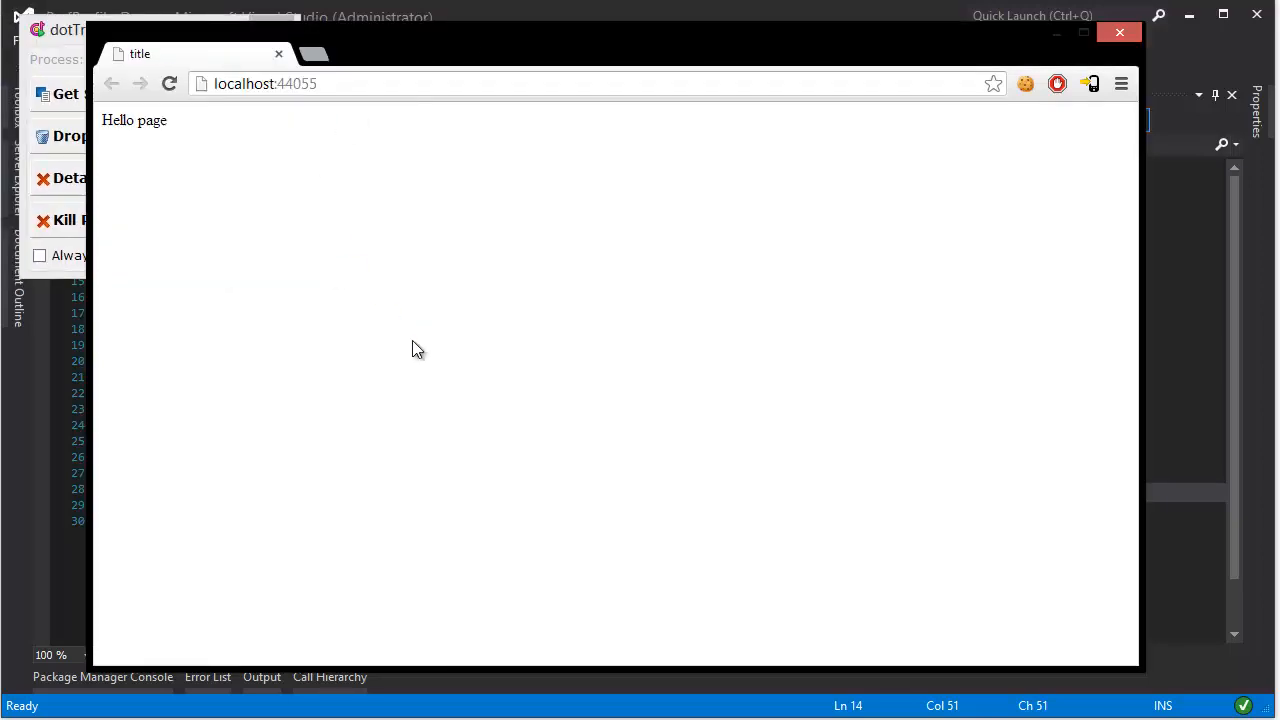
left_click(168, 84)
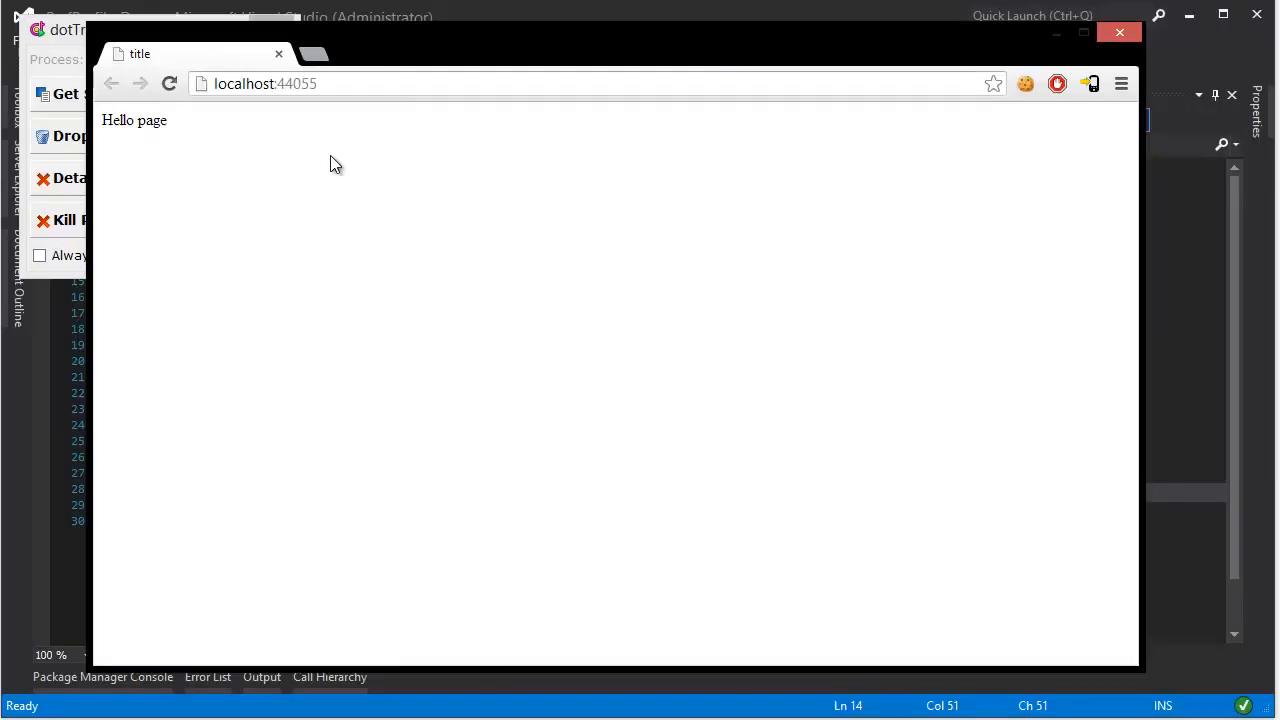
mouse_move(252, 512)
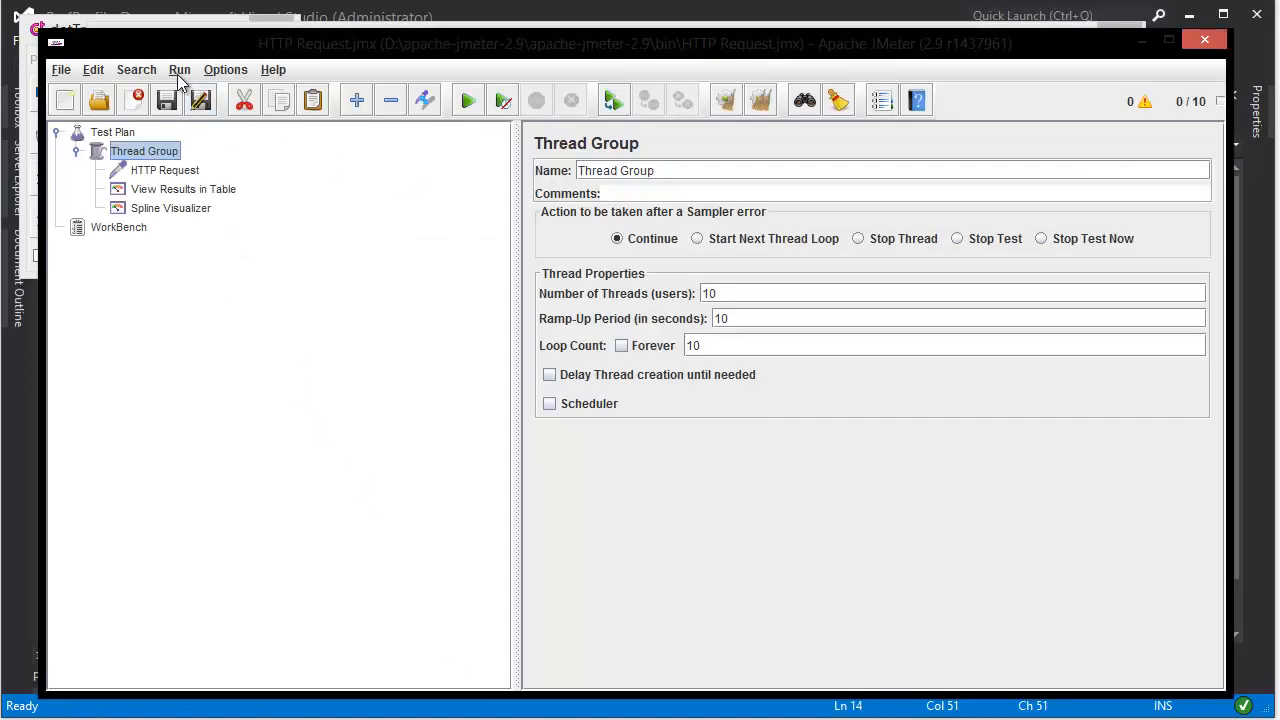
- Start the 10-user load test and review HTTP Request, Thread Group and the results table
left_click(180, 68)
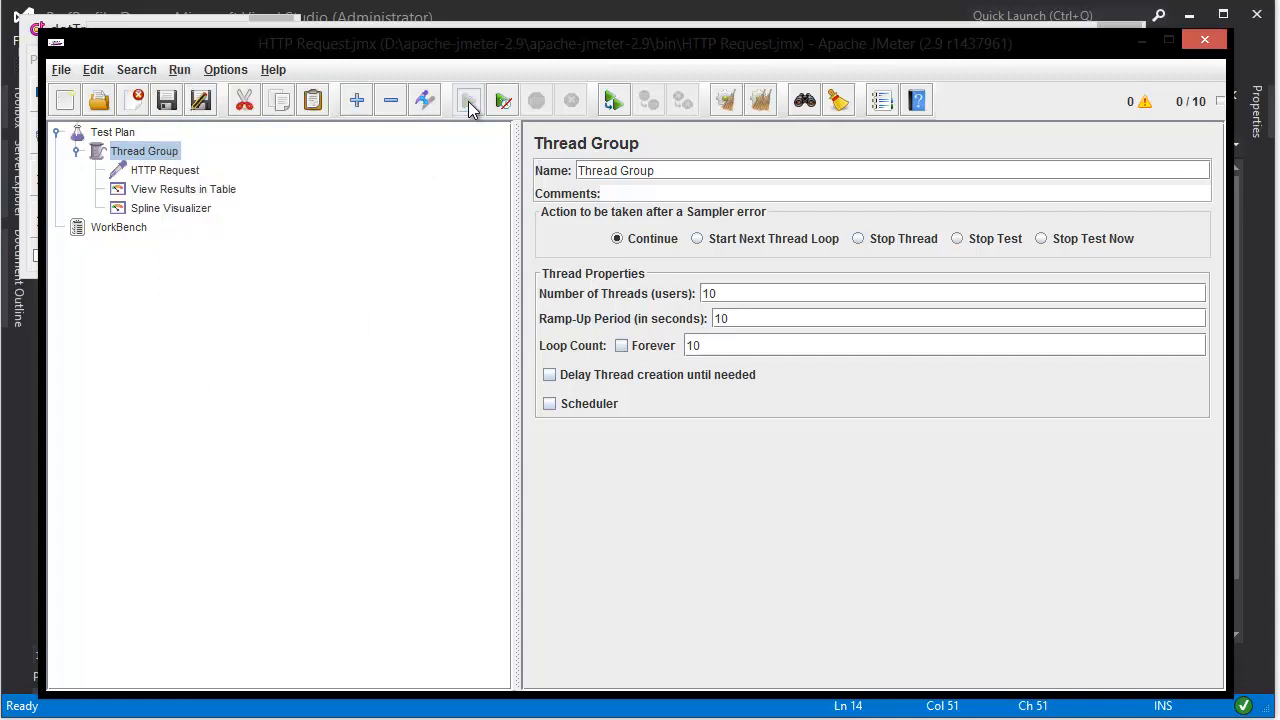
left_click(468, 100)
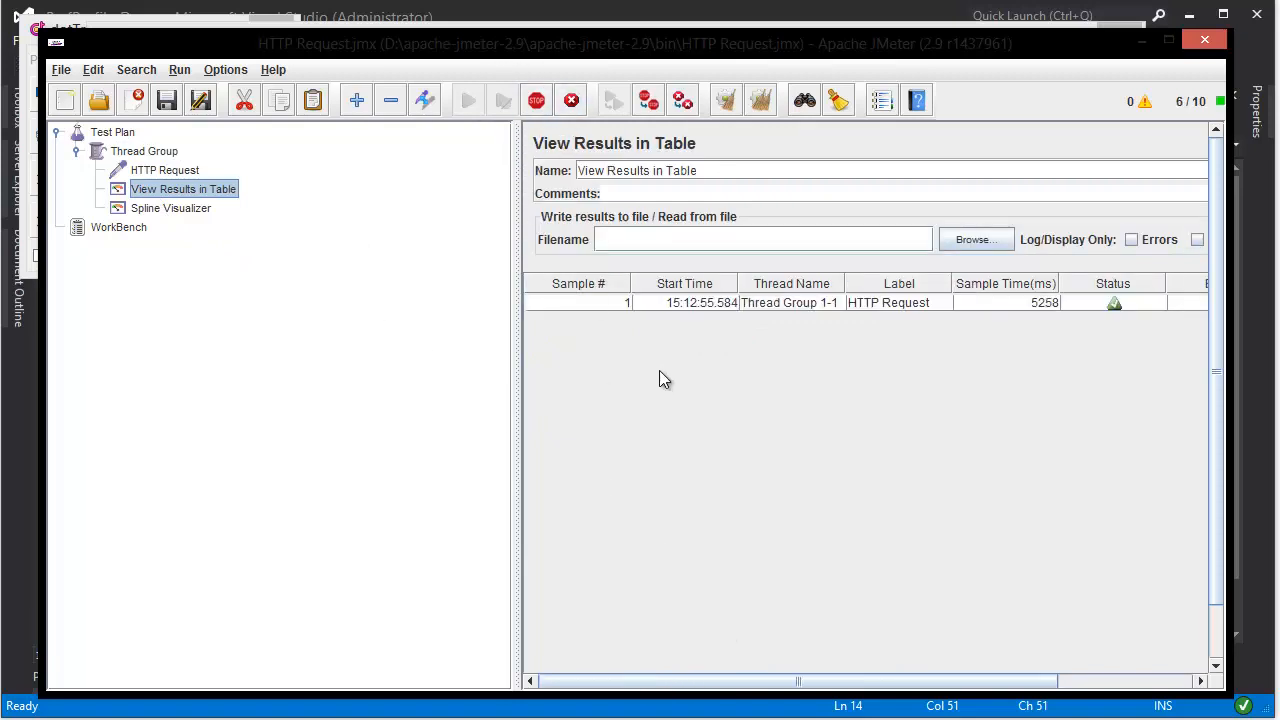
mouse_move(404, 292)
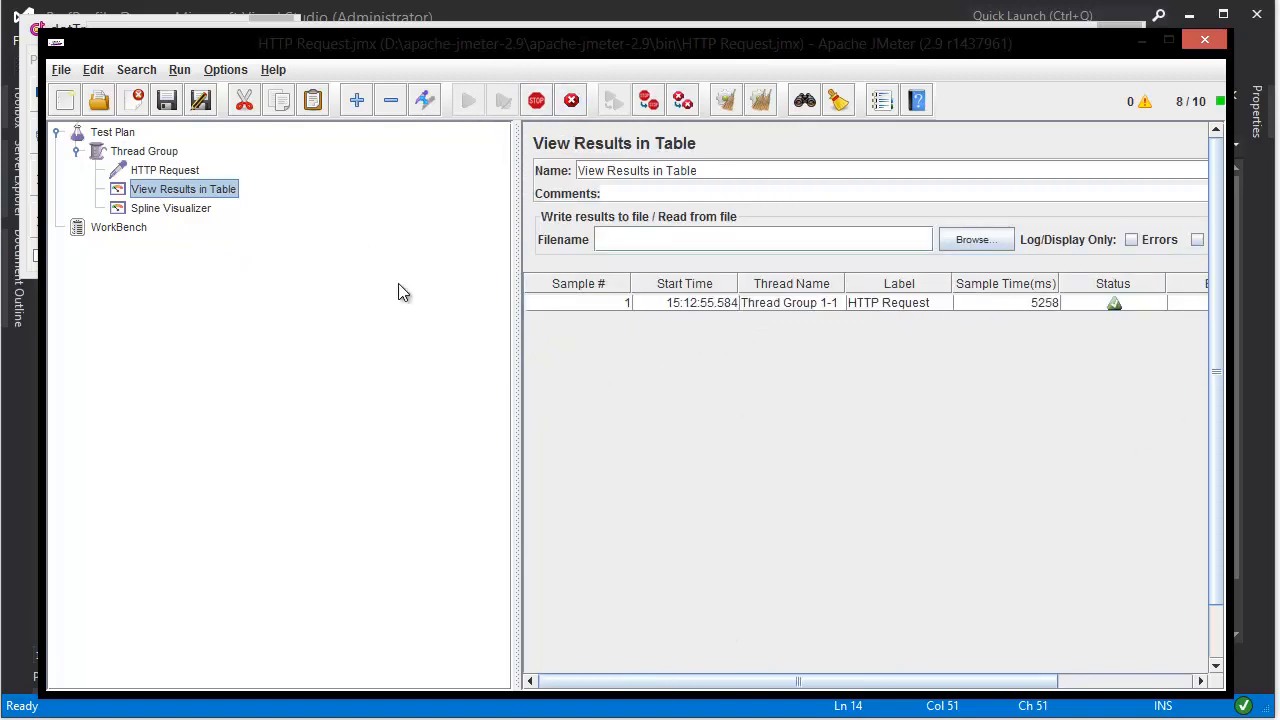
left_click(164, 170)
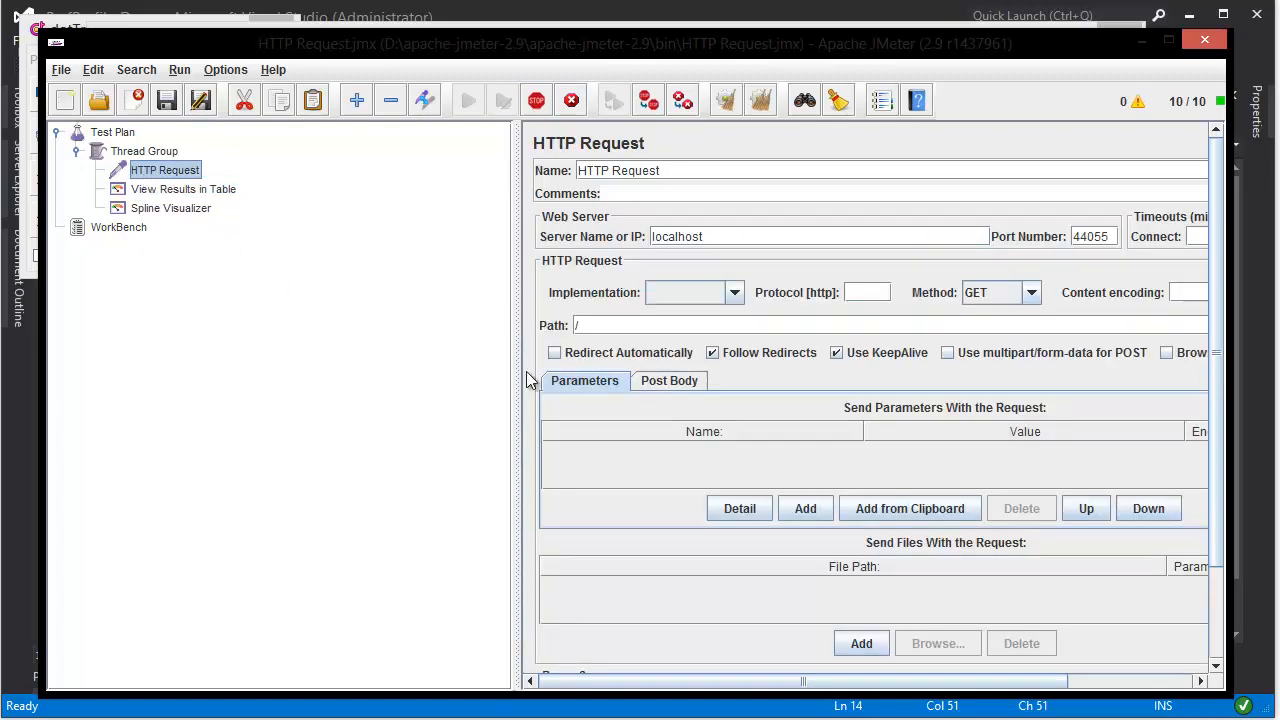
left_click(144, 152)
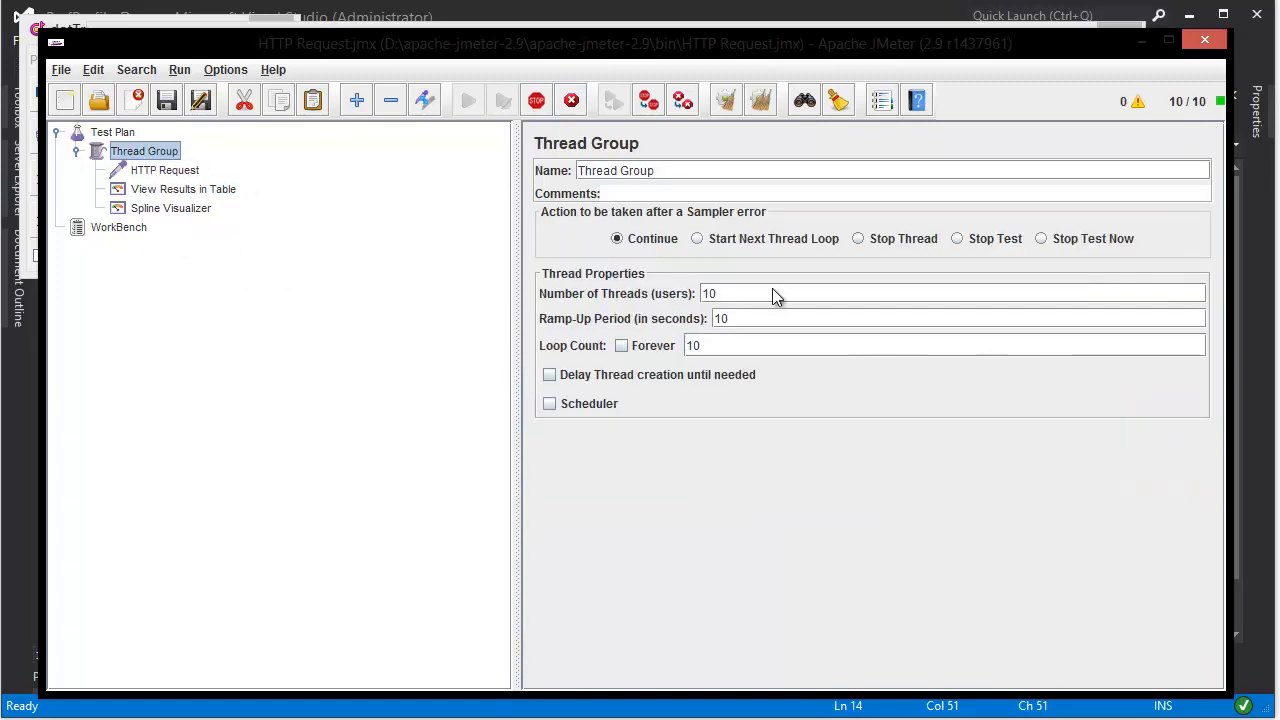
mouse_move(832, 380)
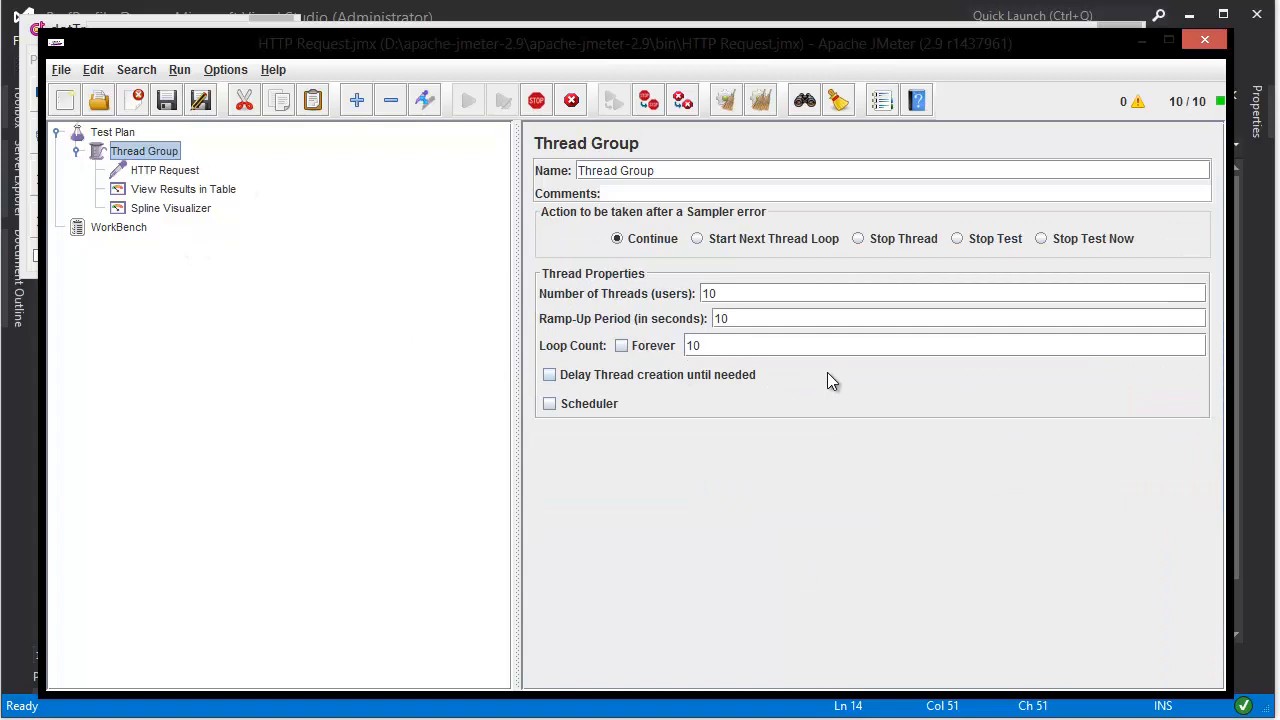
mouse_move(880, 448)
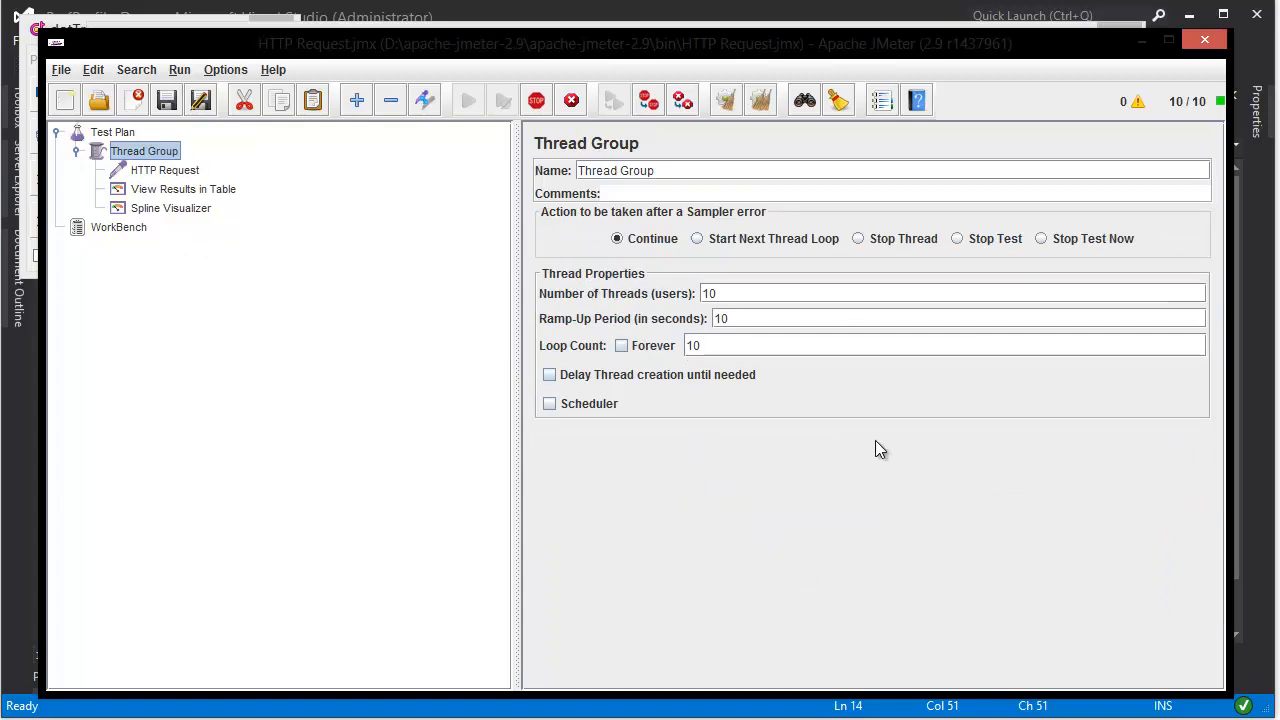
left_click(184, 188)
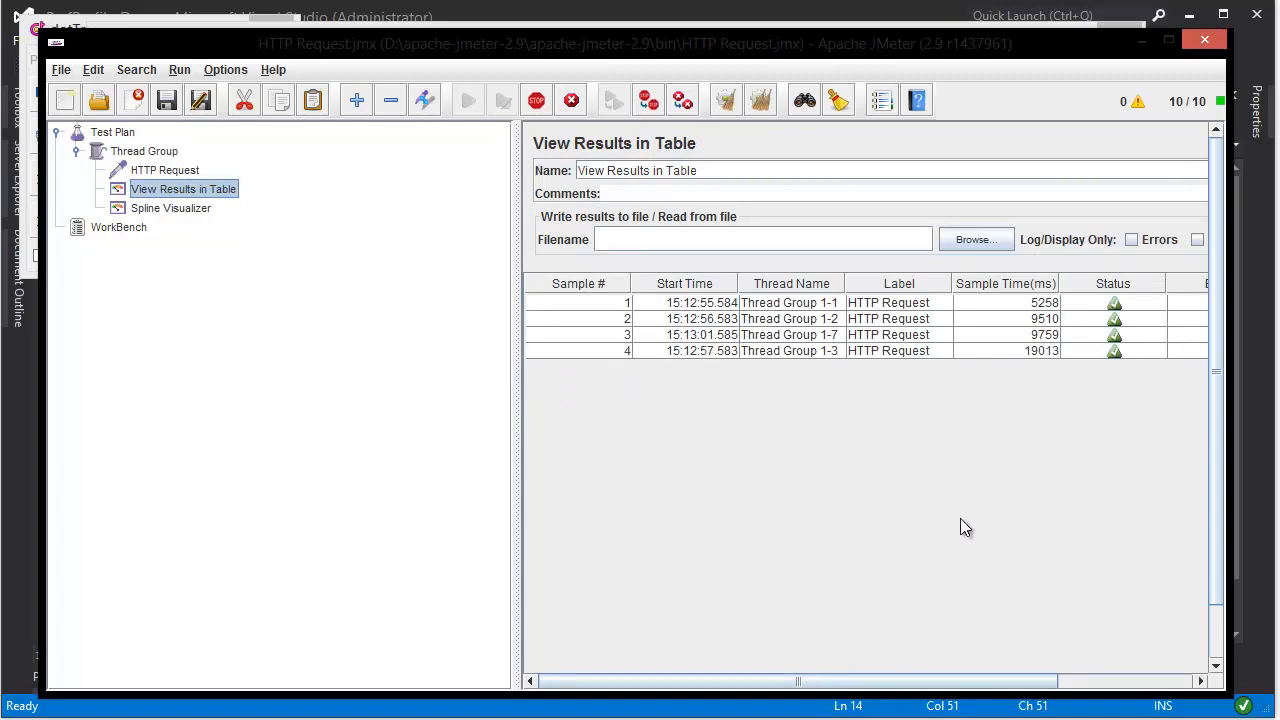
mouse_move(904, 442)
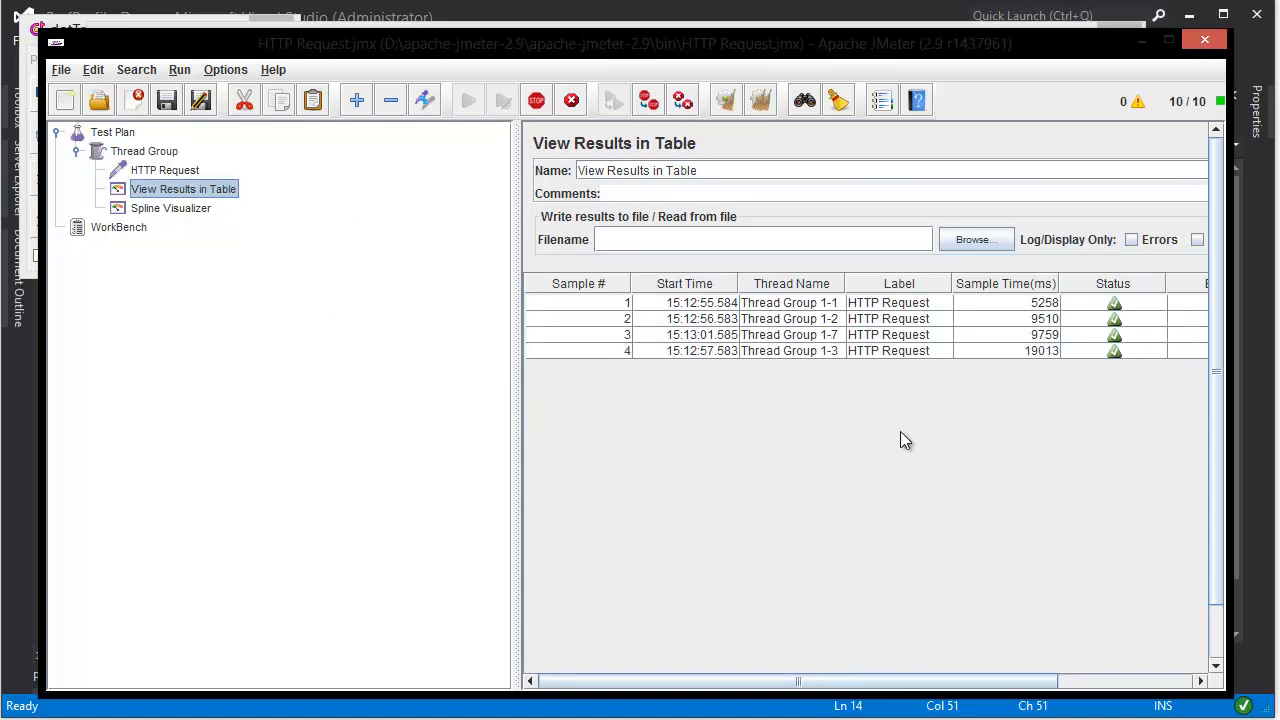
mouse_move(1036, 696)
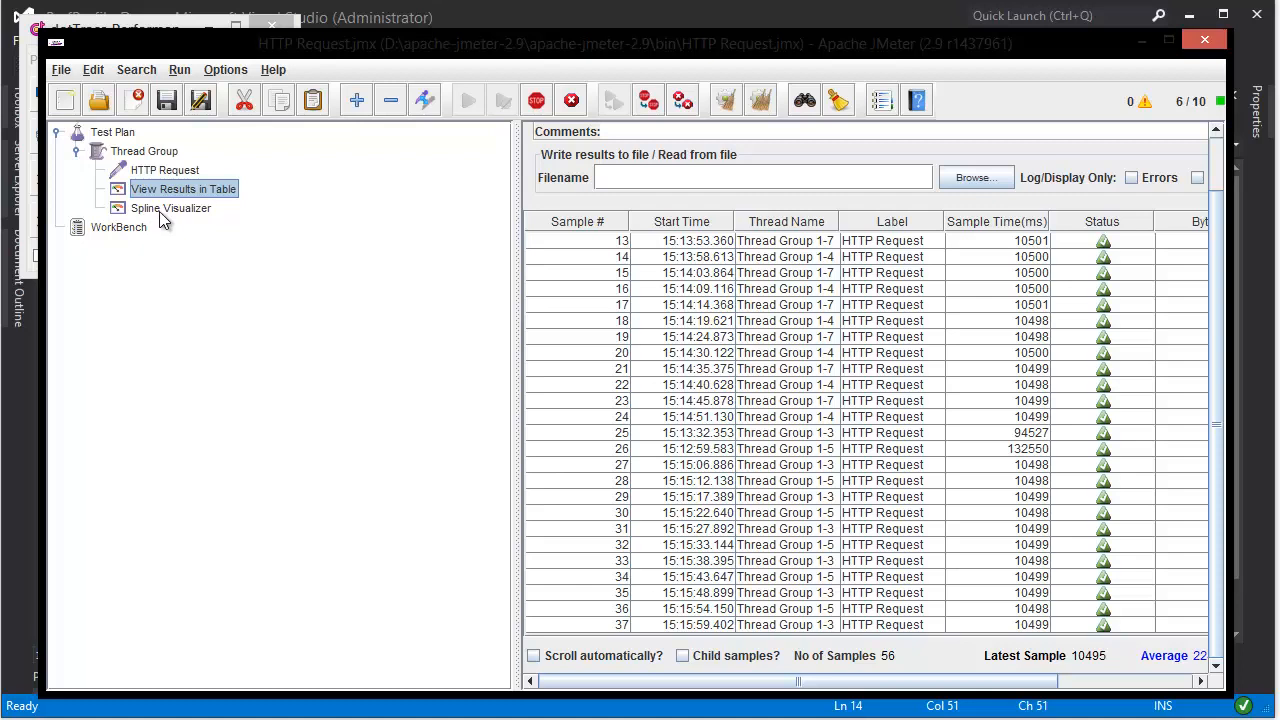
- Show the Spline Visualizer graph of max, average and min response times
left_click(170, 206)
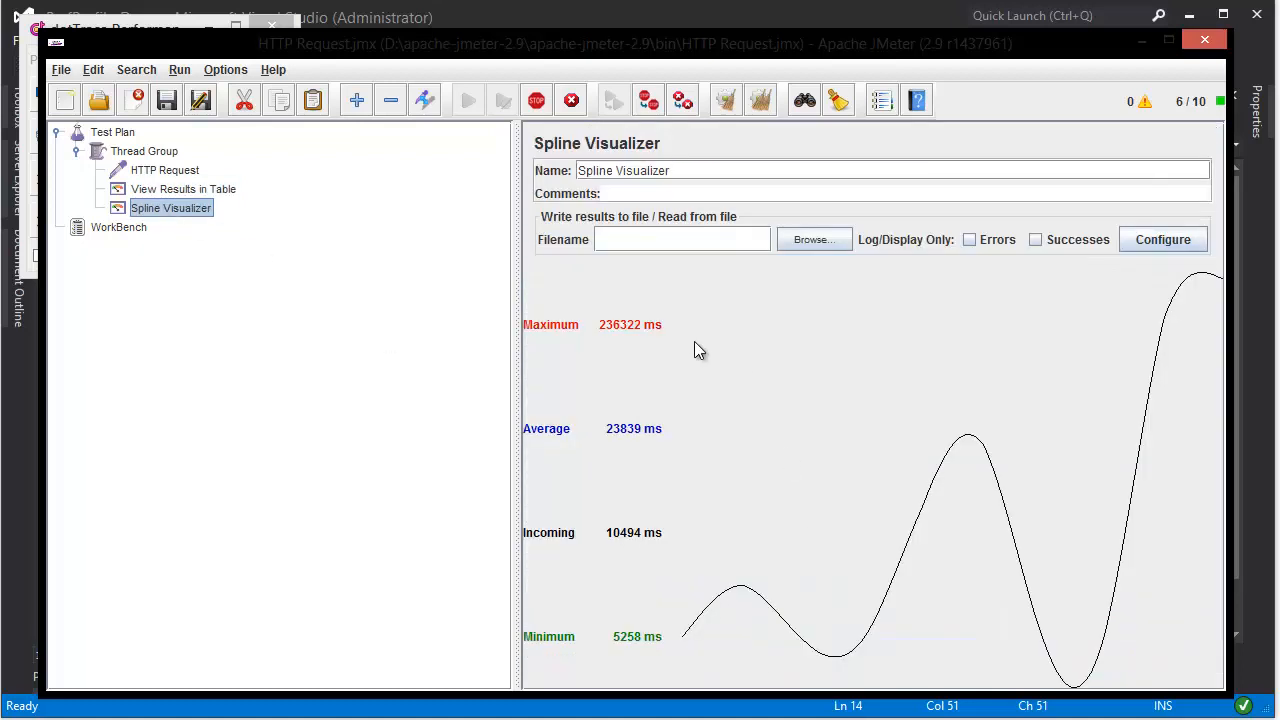
mouse_move(1128, 344)
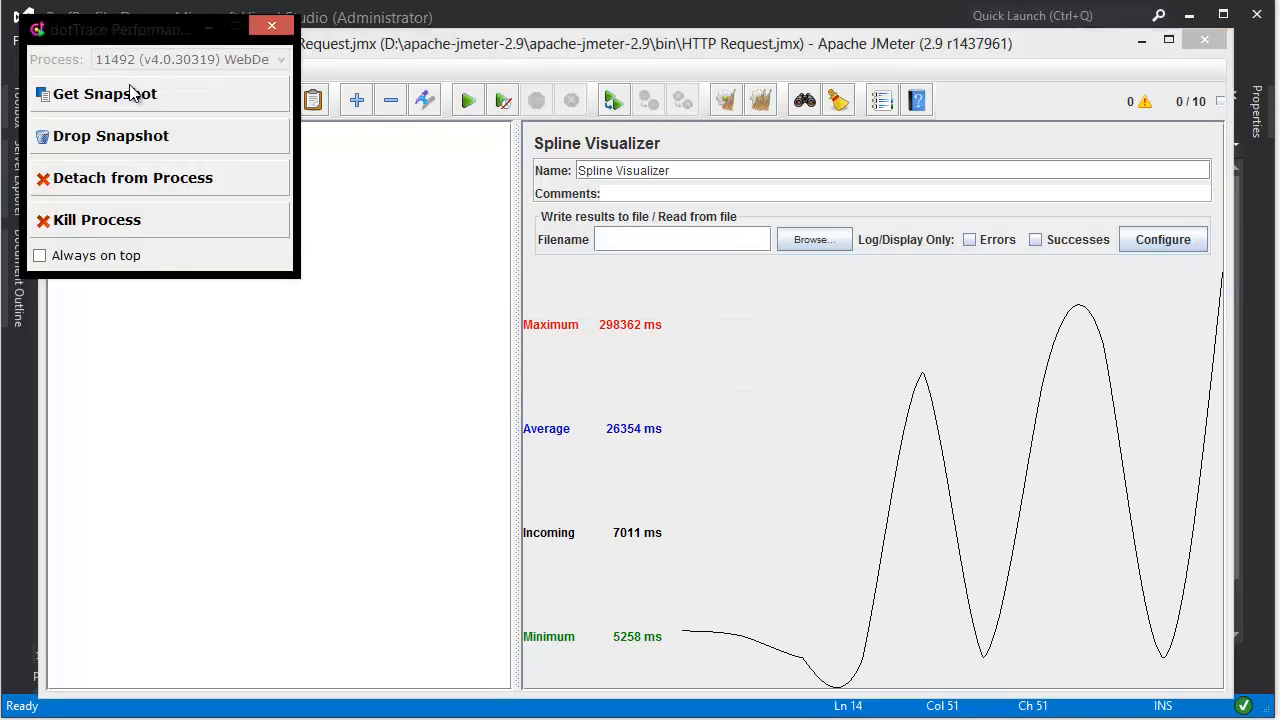
mouse_move(104, 94)
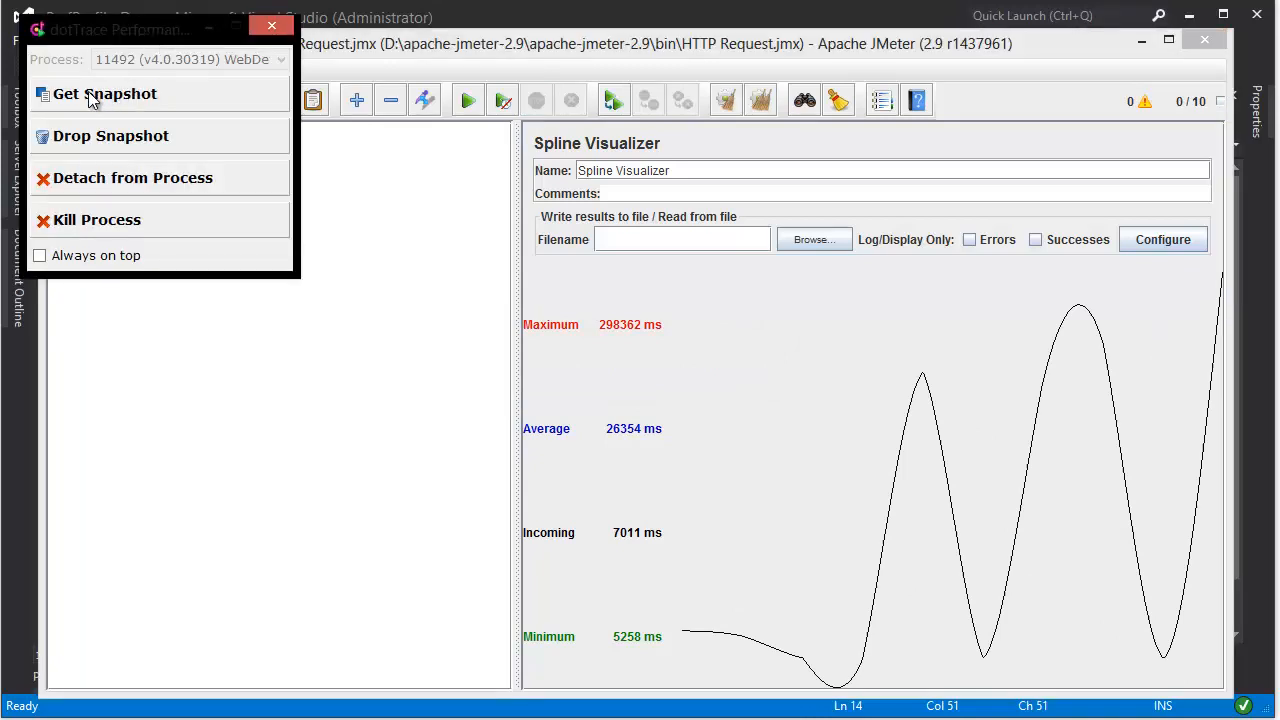
- Get a snapshot from the dotTrace controller, listing Main Thread at 387,407 ms
left_click(104, 94)
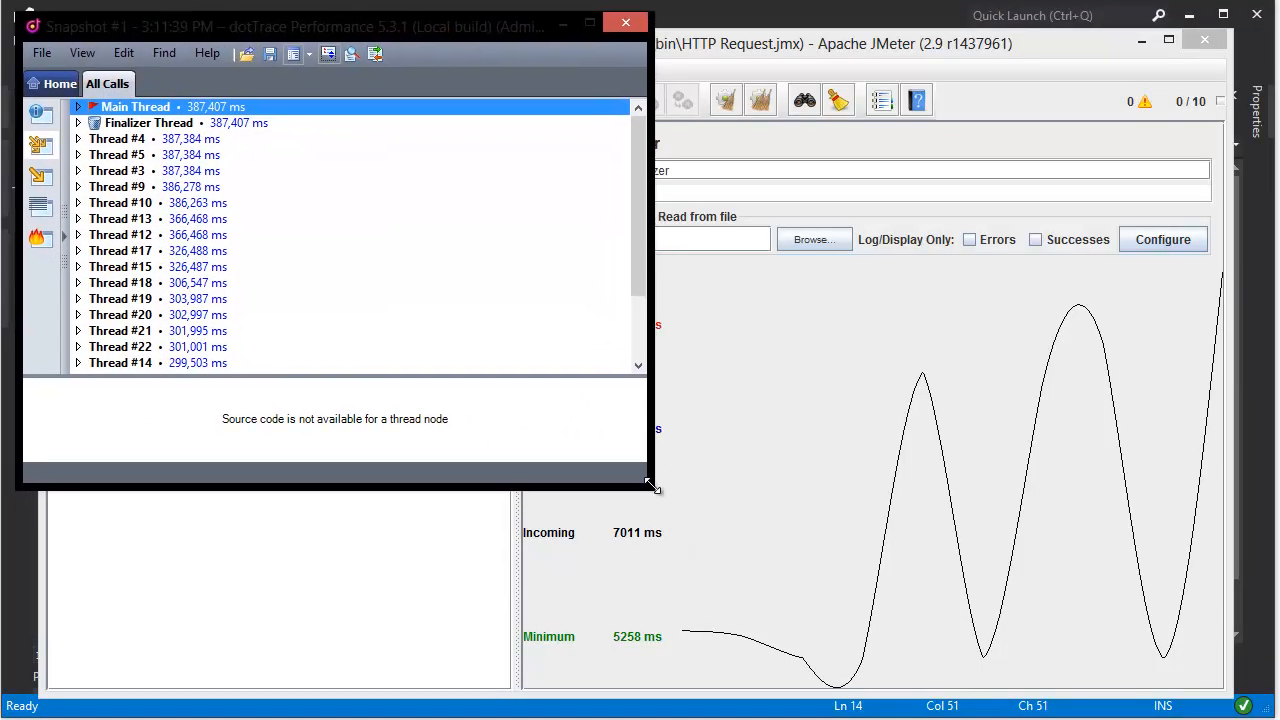
- Maximize the snapshot, expand Resolve and SingleOrDefault, and open GetService in its own tab
left_click(588, 24)
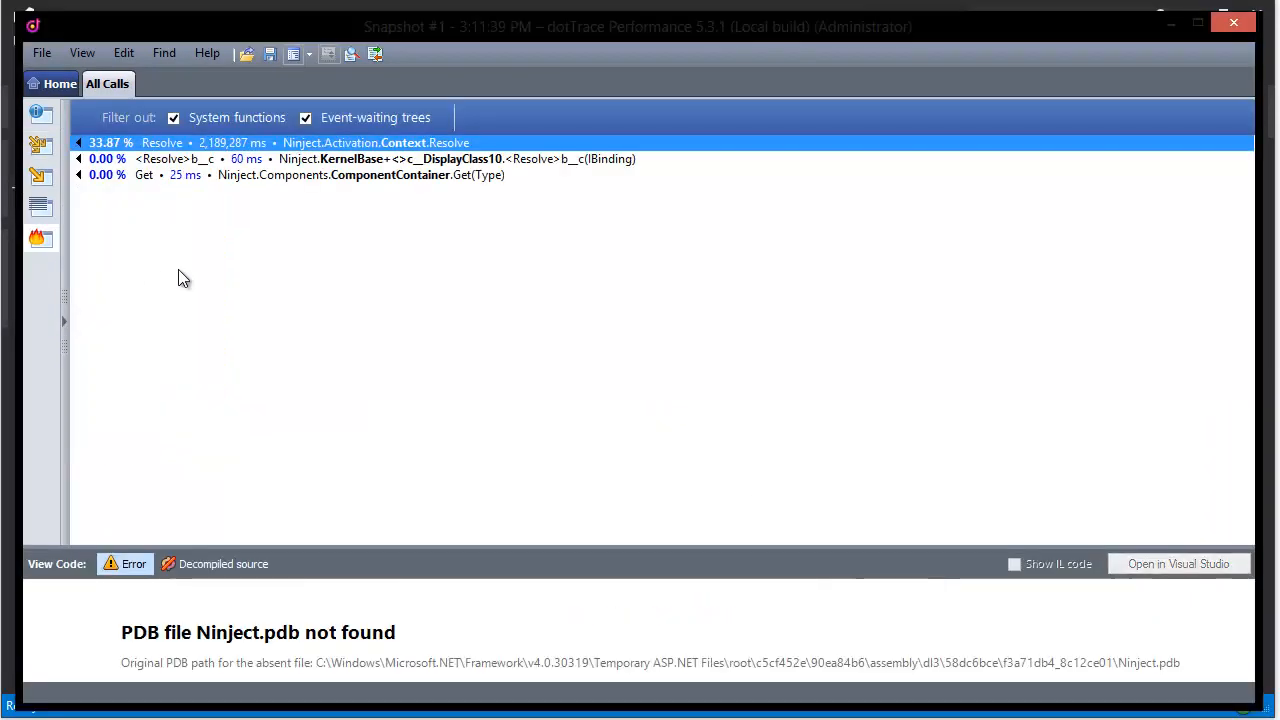
mouse_move(190, 232)
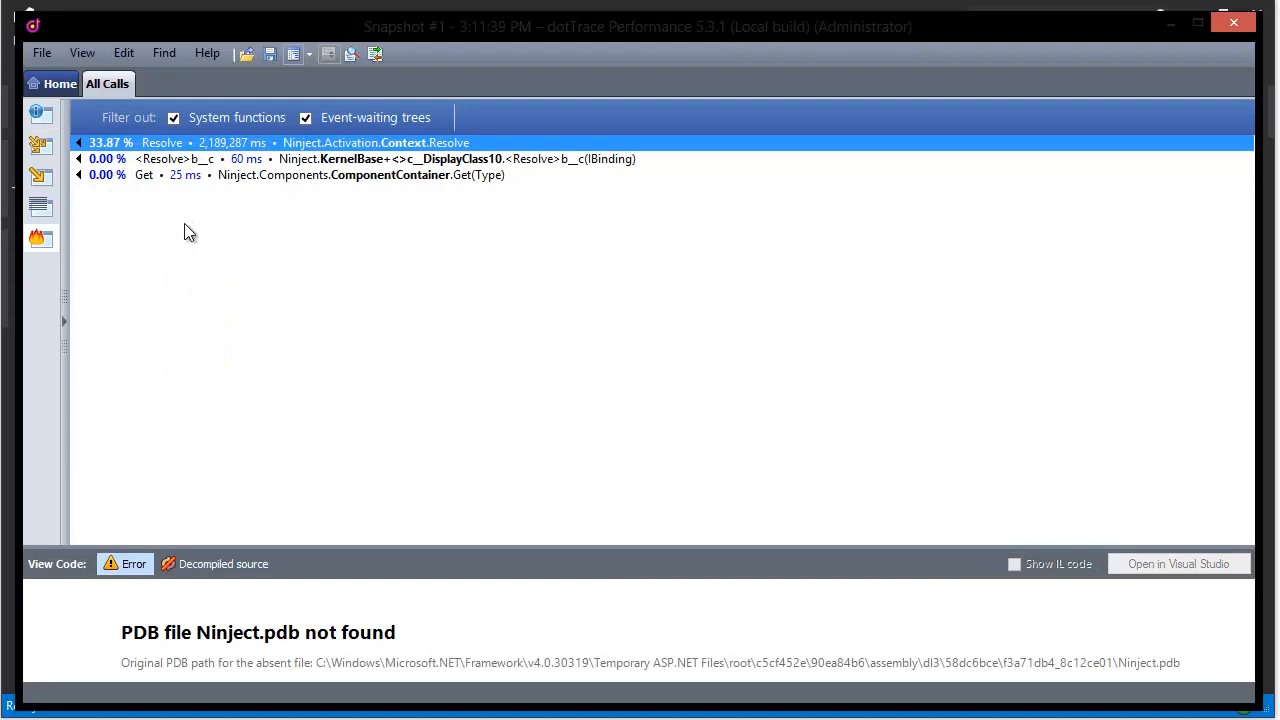
mouse_move(150, 160)
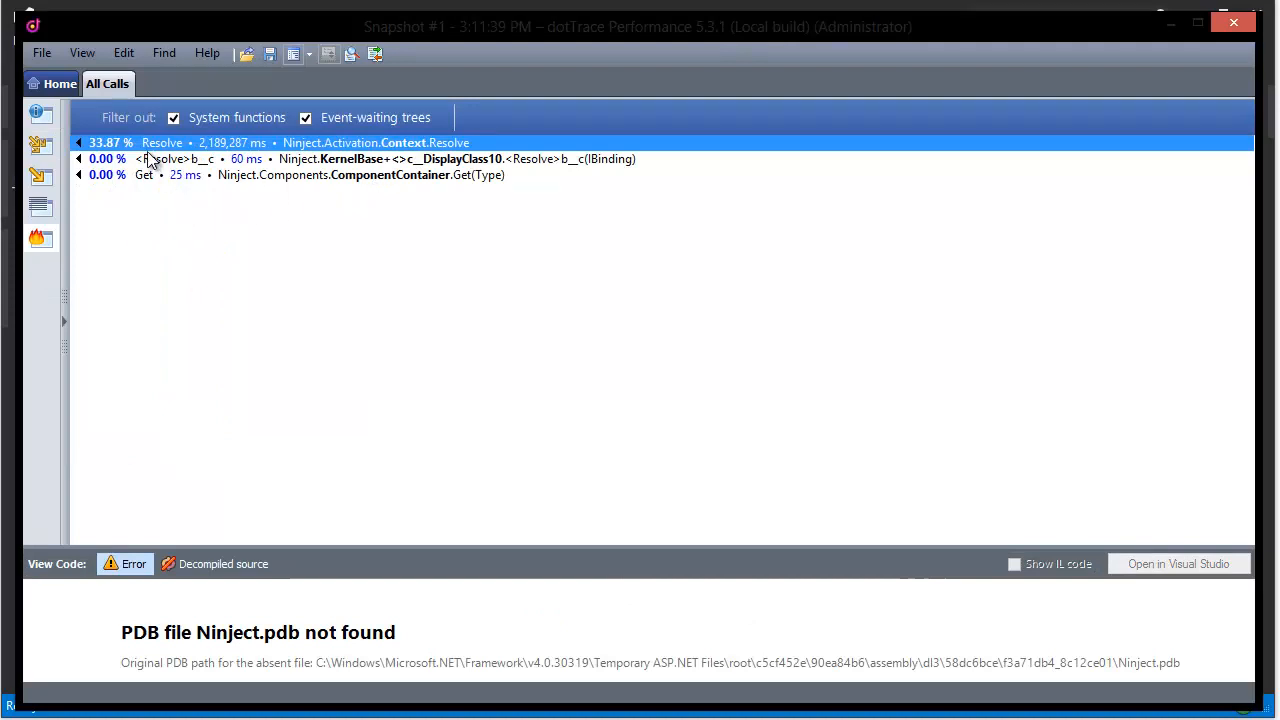
mouse_move(296, 260)
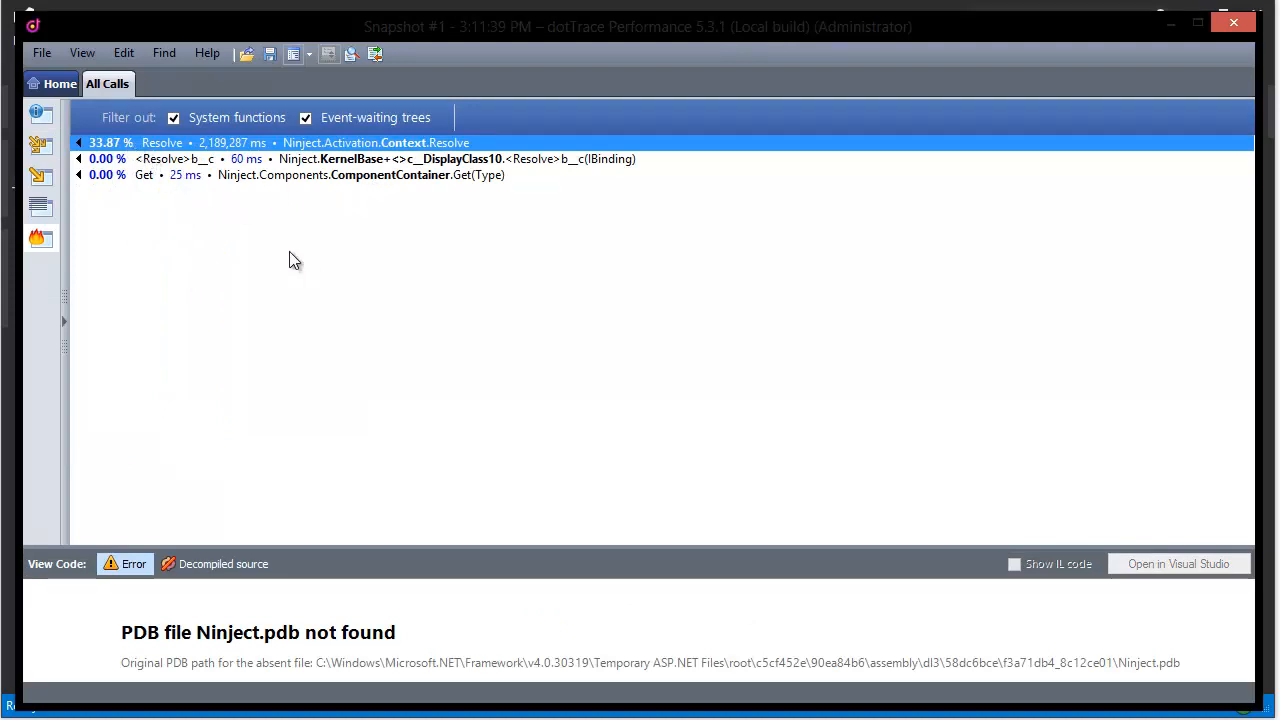
left_click(78, 142)
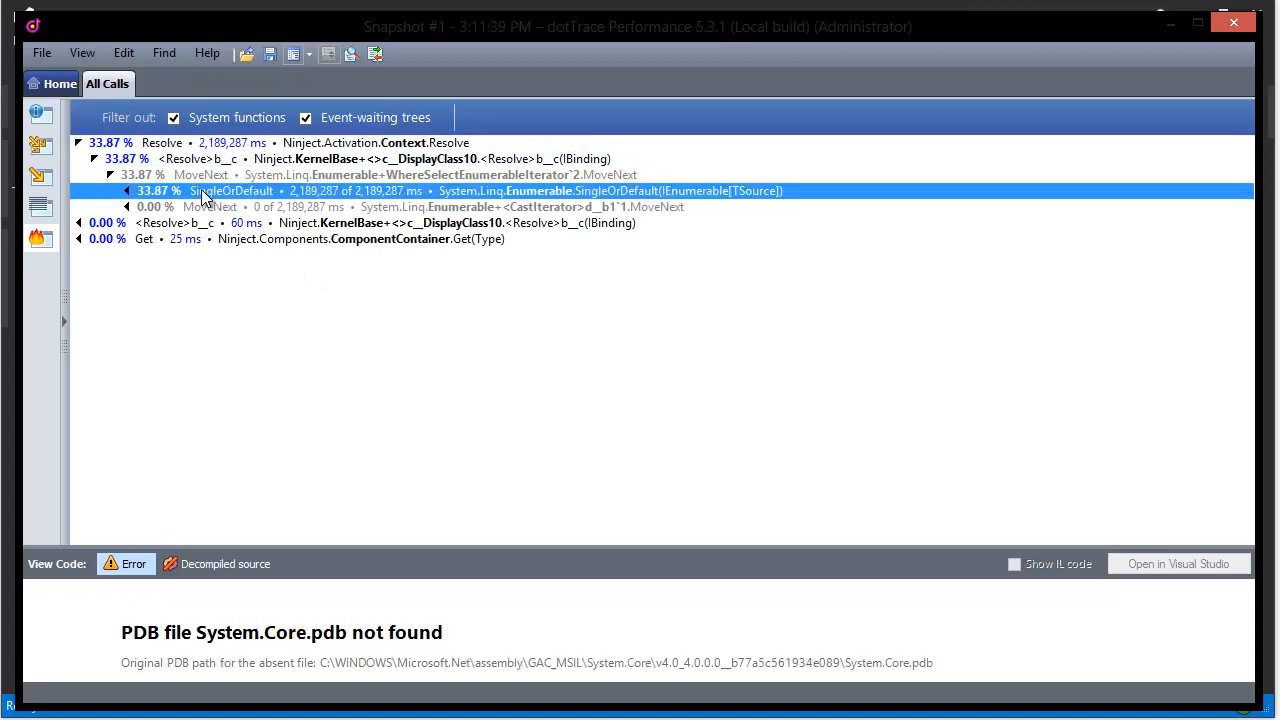
left_click(128, 192)
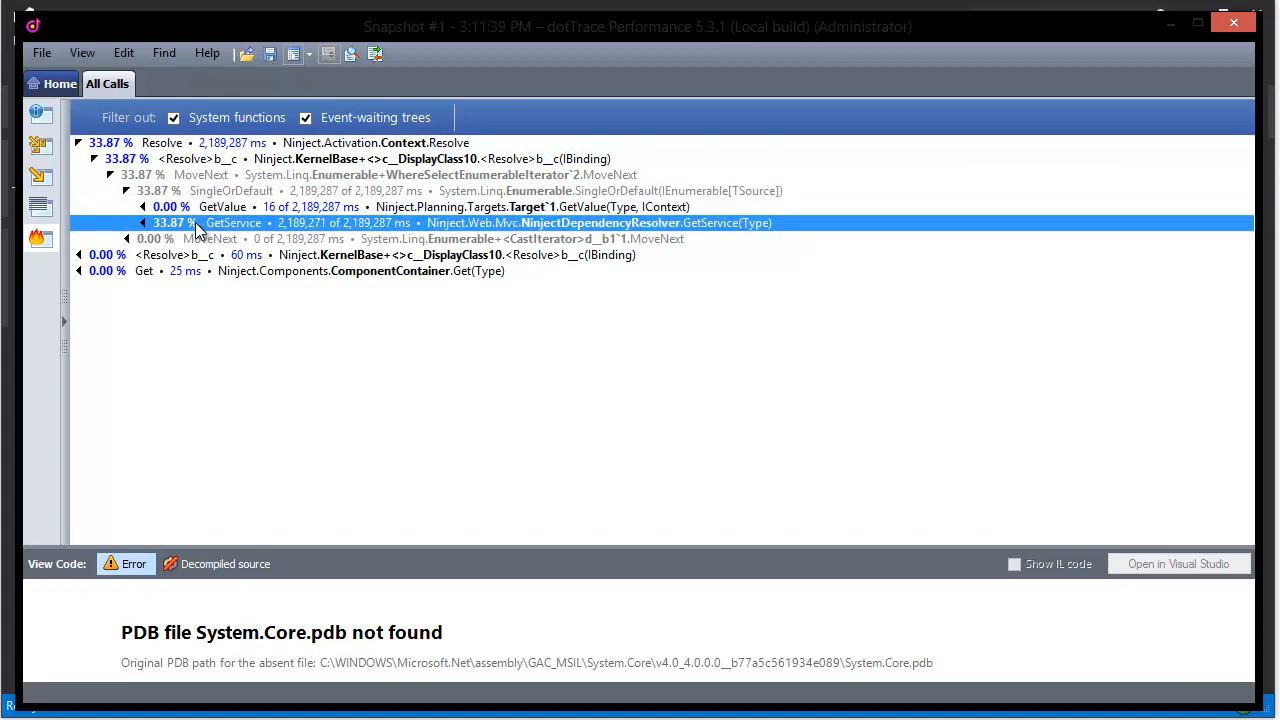
right_click(232, 222)
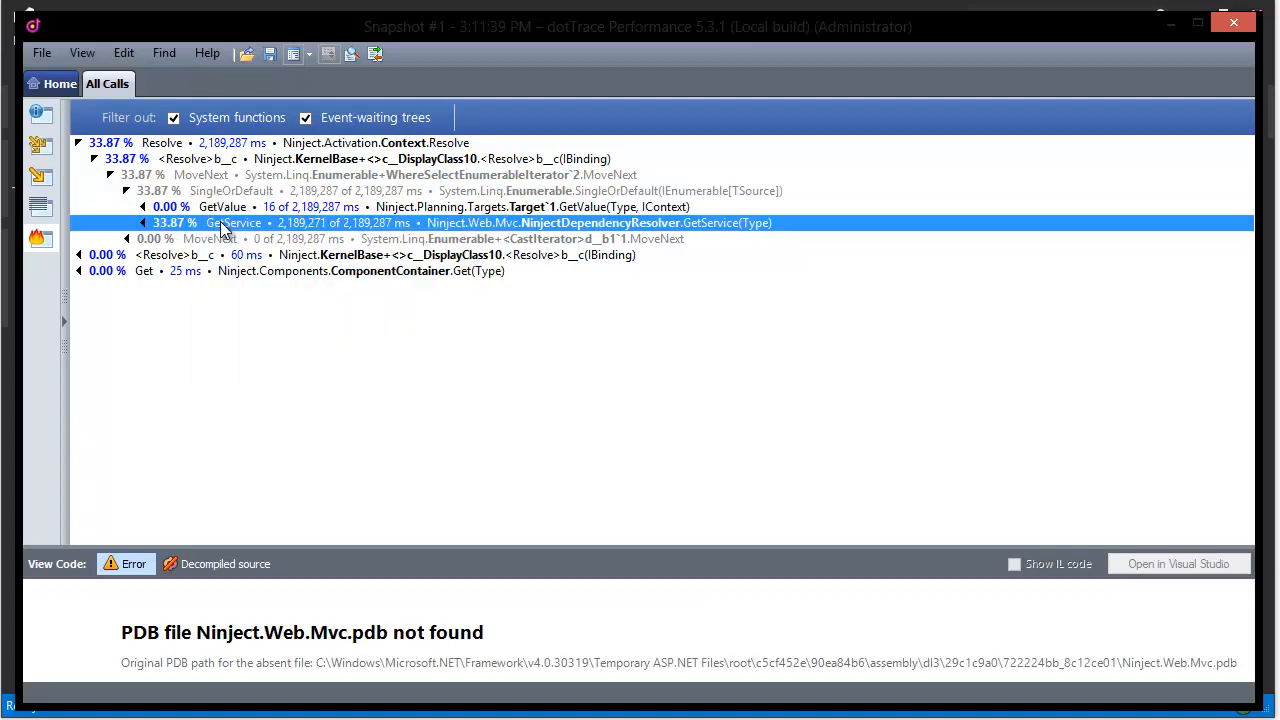
double_click(236, 222)
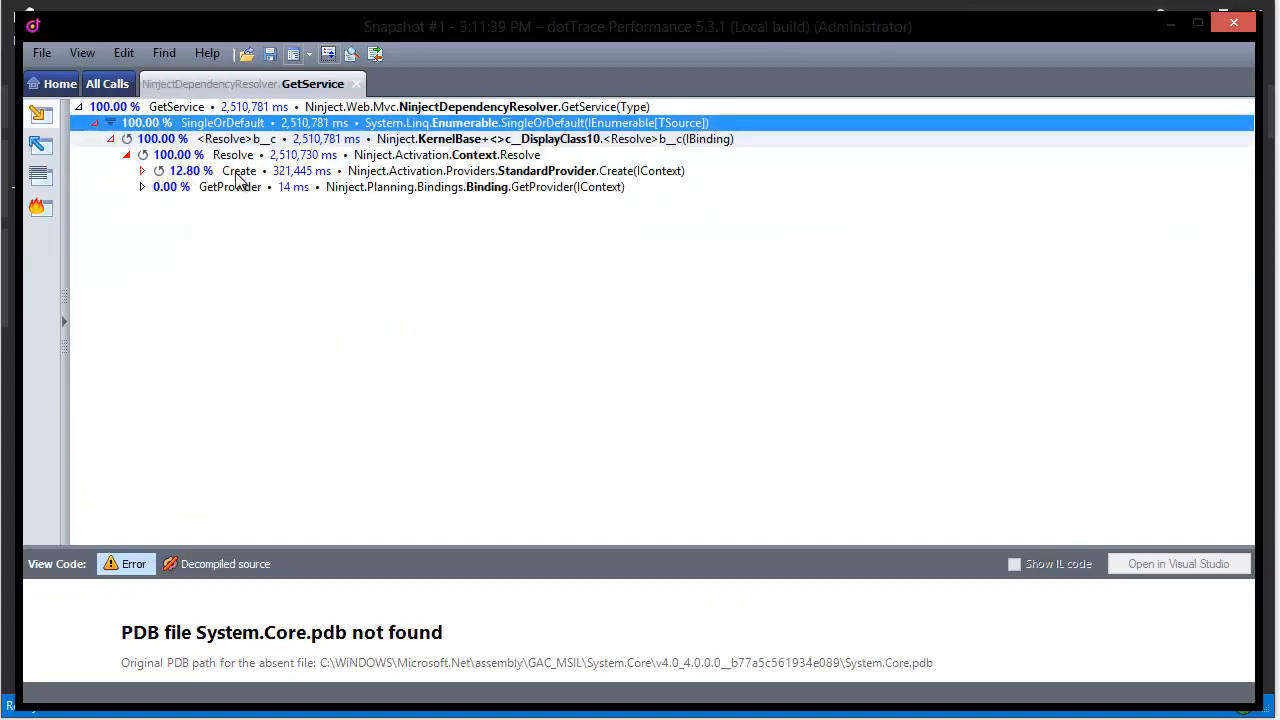
- Open Create in its own tab, expand SlowDependency.ctor to Thread.Sleep, and view its source and decompiled code
left_click(142, 170)
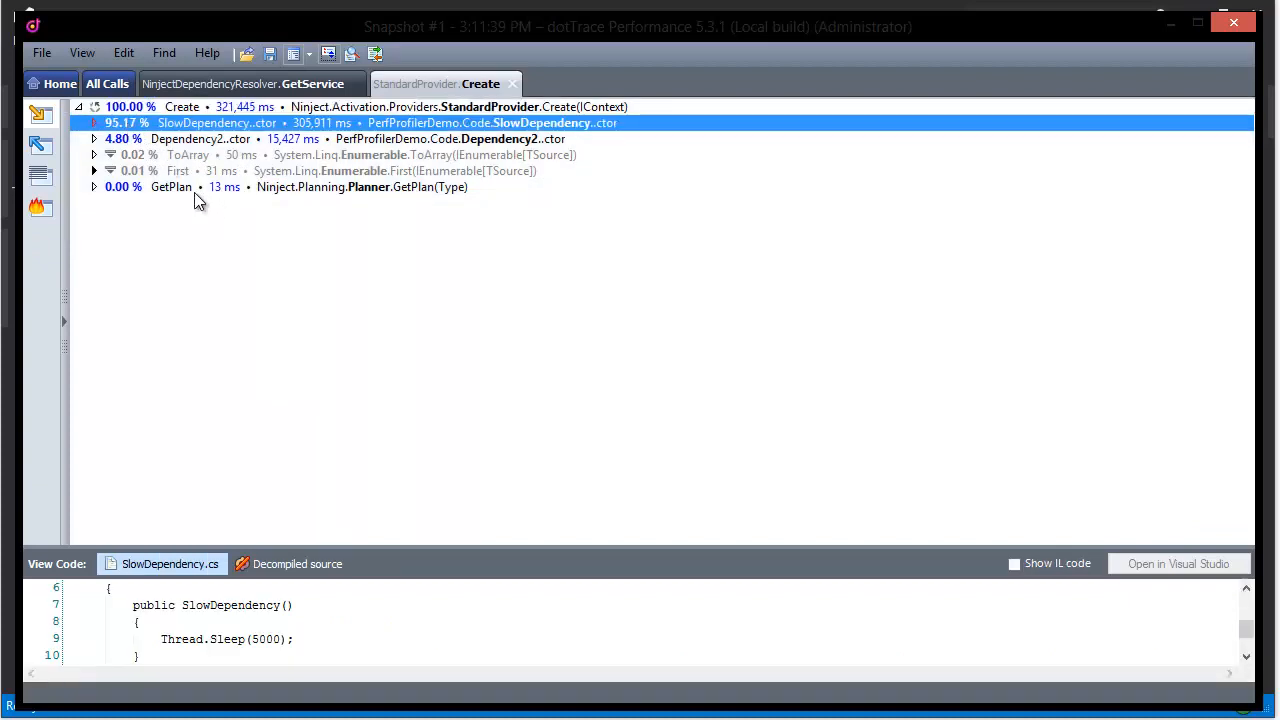
left_click(94, 124)
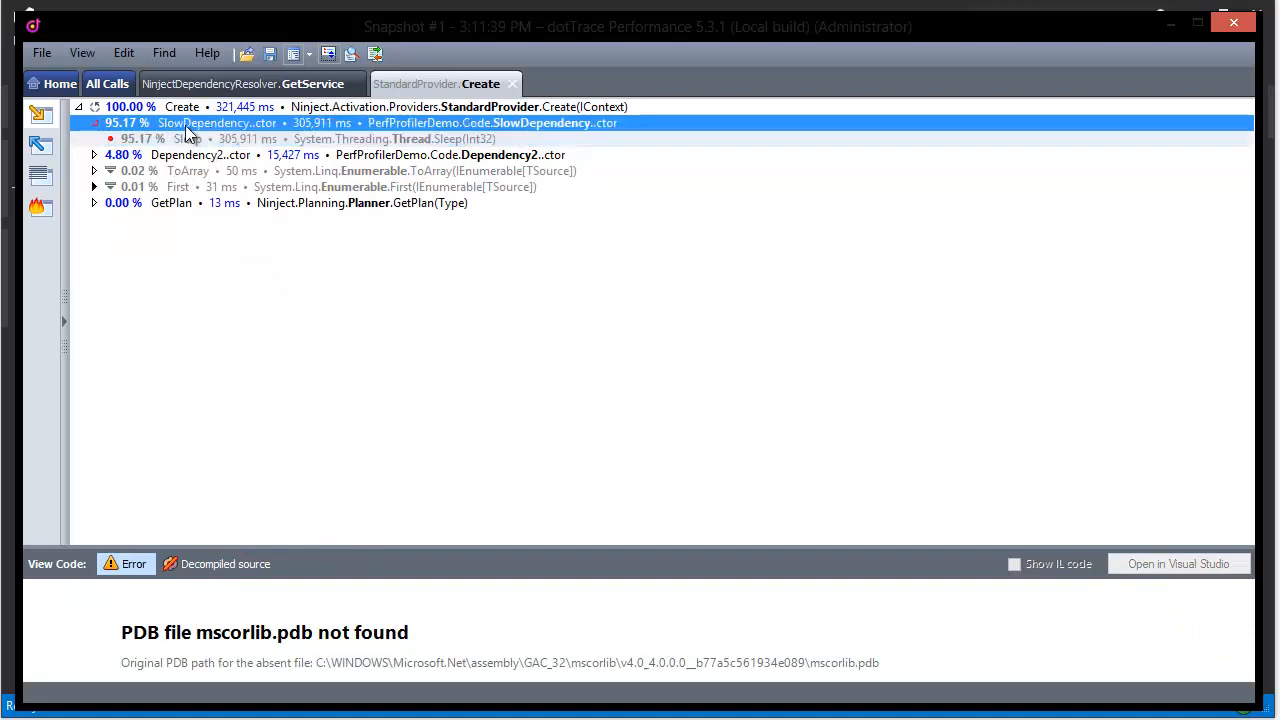
left_click(216, 122)
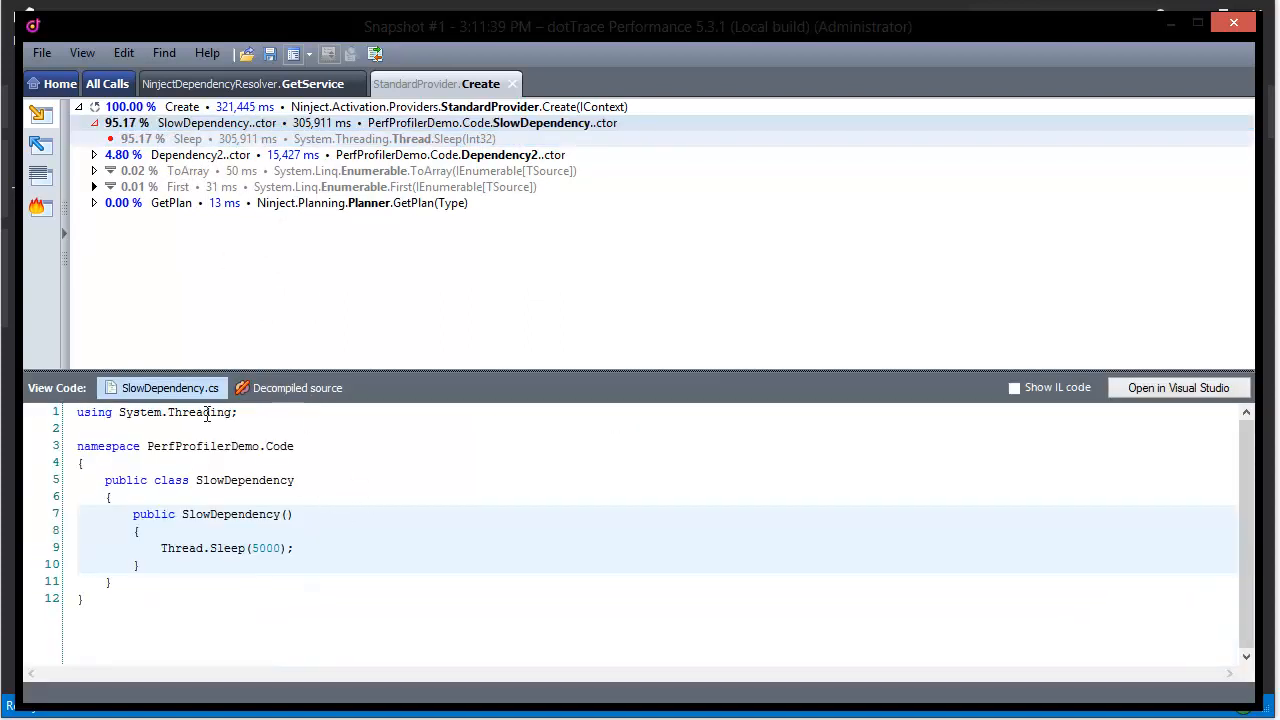
mouse_move(296, 388)
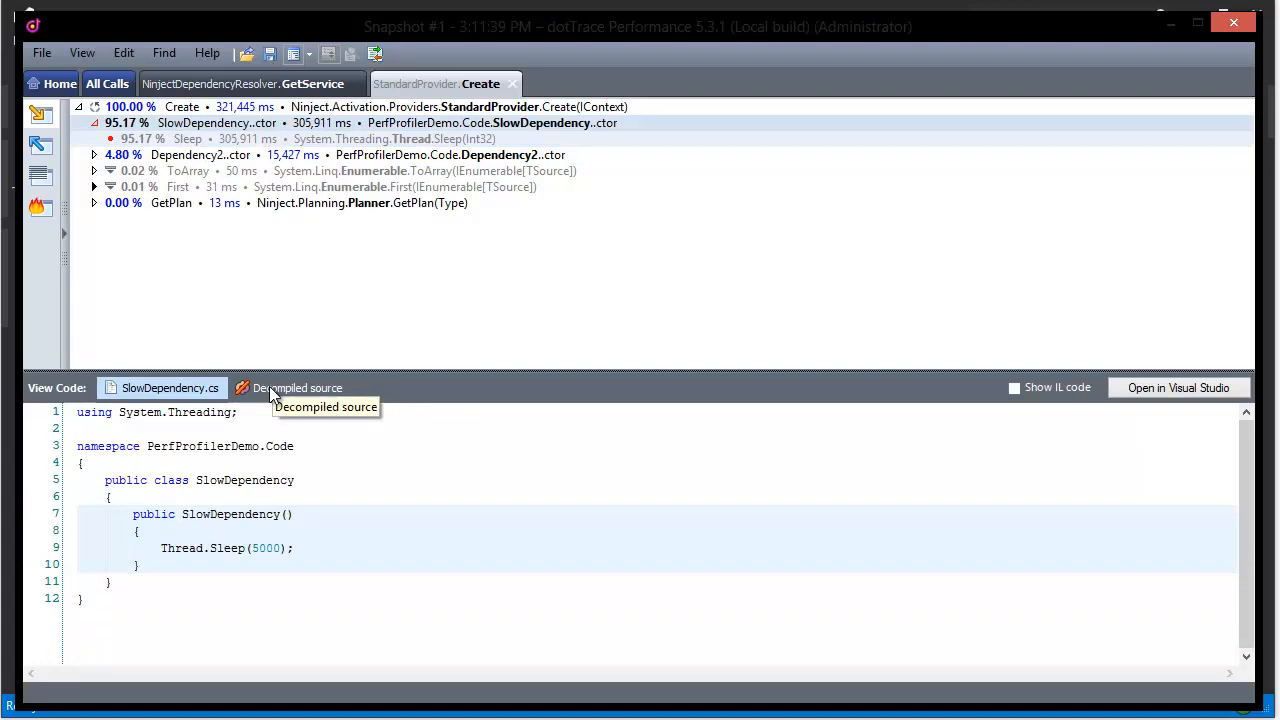
left_click(296, 388)
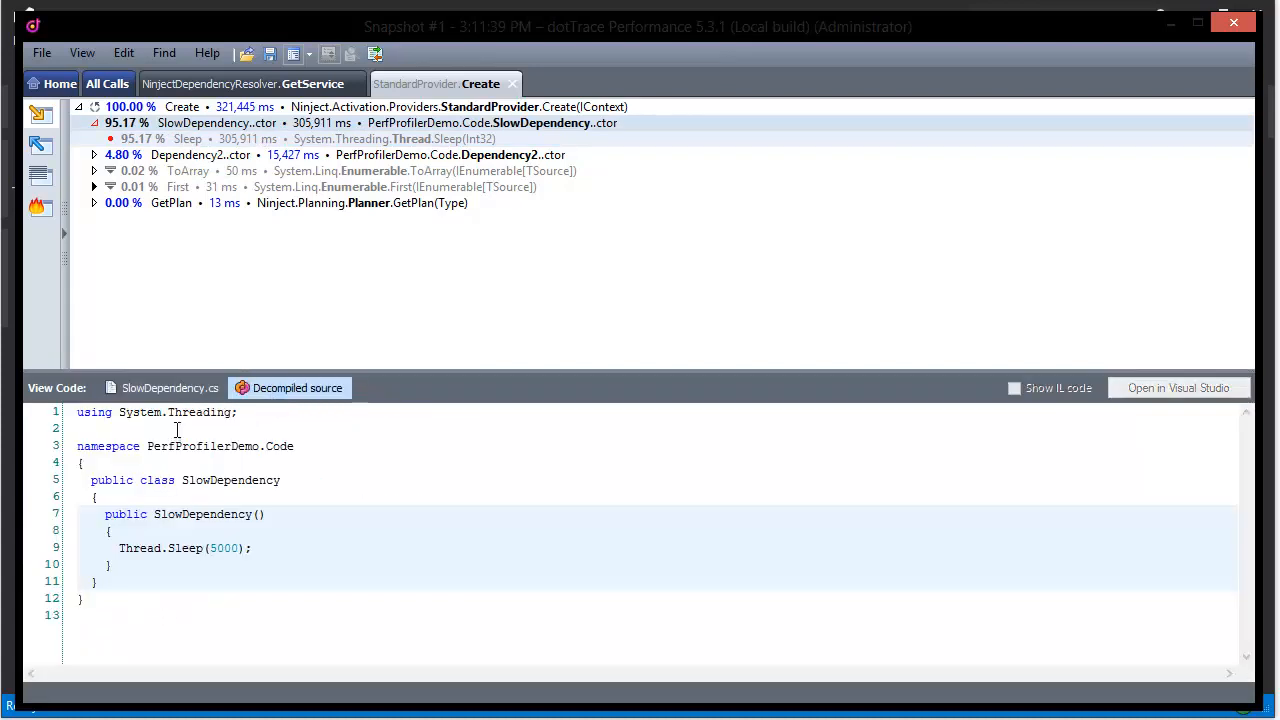
left_click(162, 388)
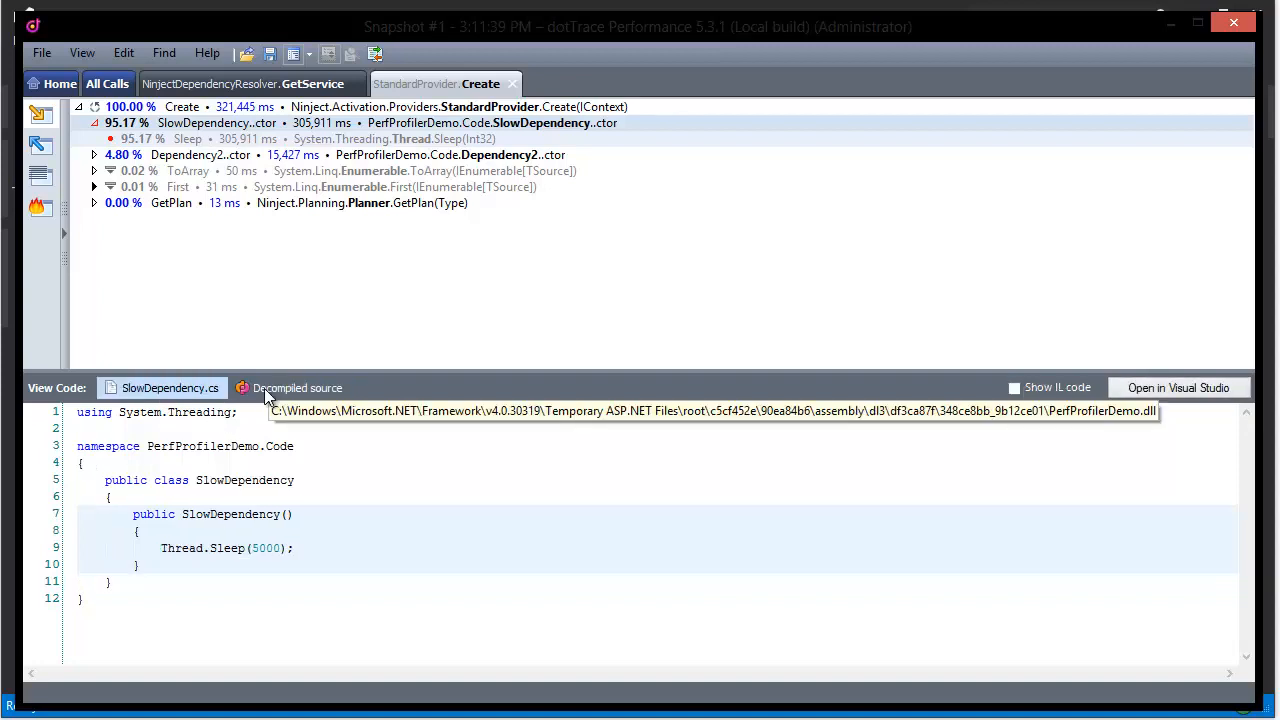
mouse_move(208, 174)
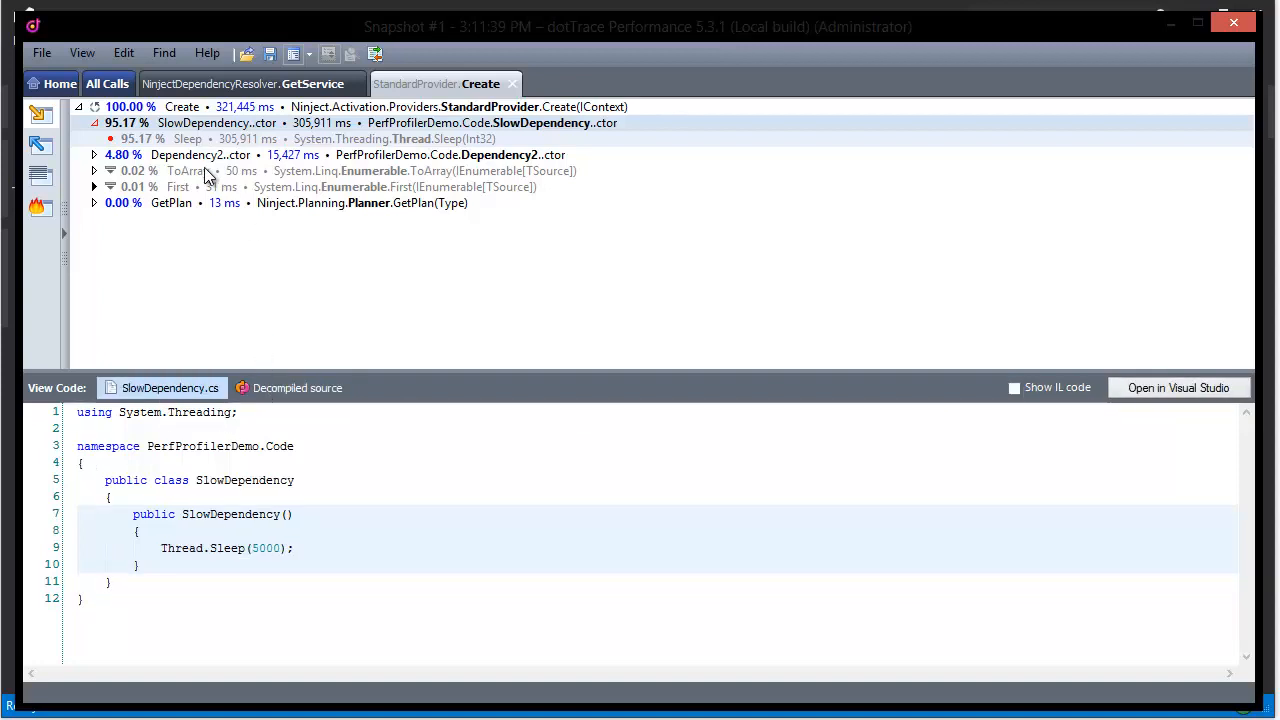